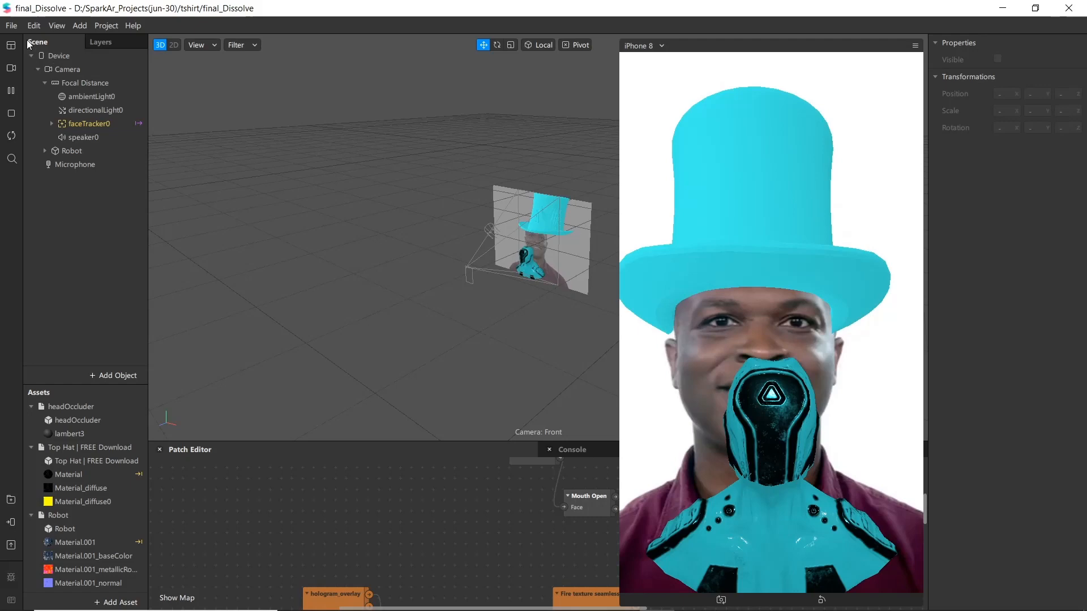
# Create a new blank Untitled project from the File menu
pyautogui.click(11, 26)
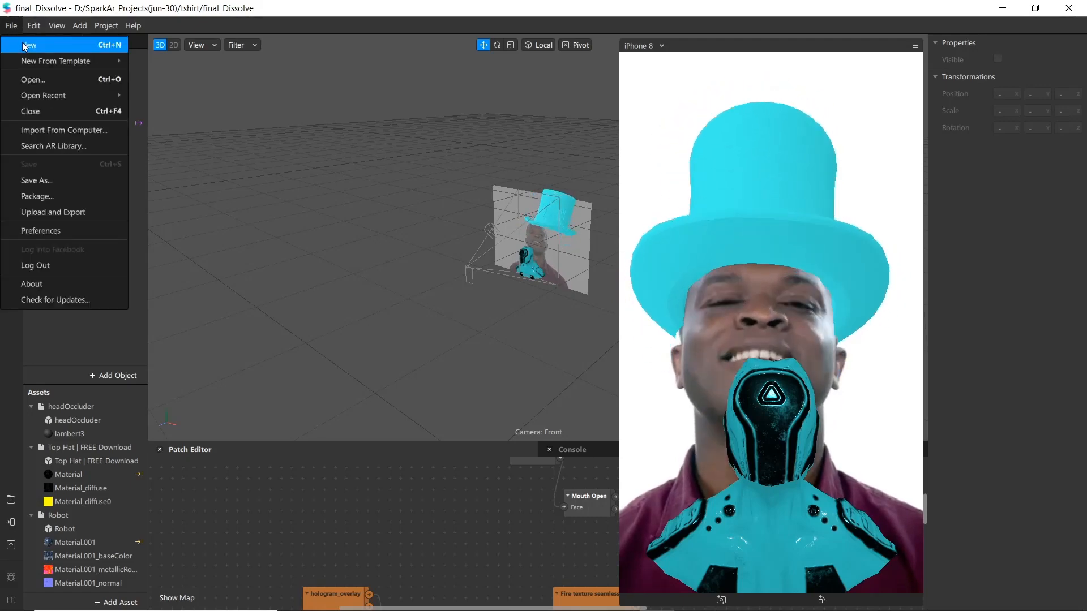
pyautogui.click(28, 45)
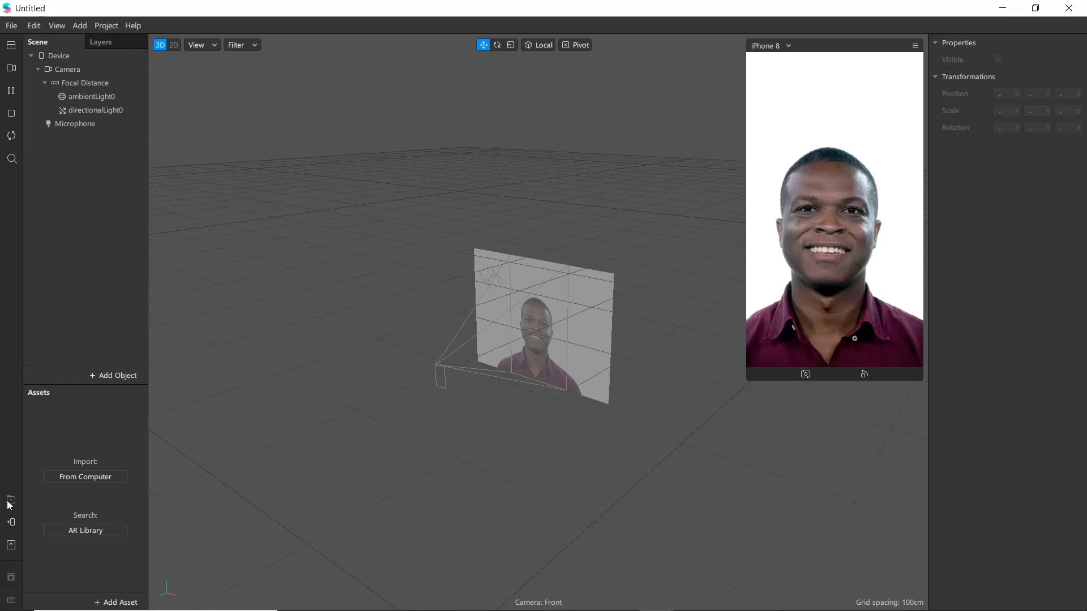
# Search the AR Library for 'robot' and import the free Robot model into Untitled
pyautogui.click(86, 530)
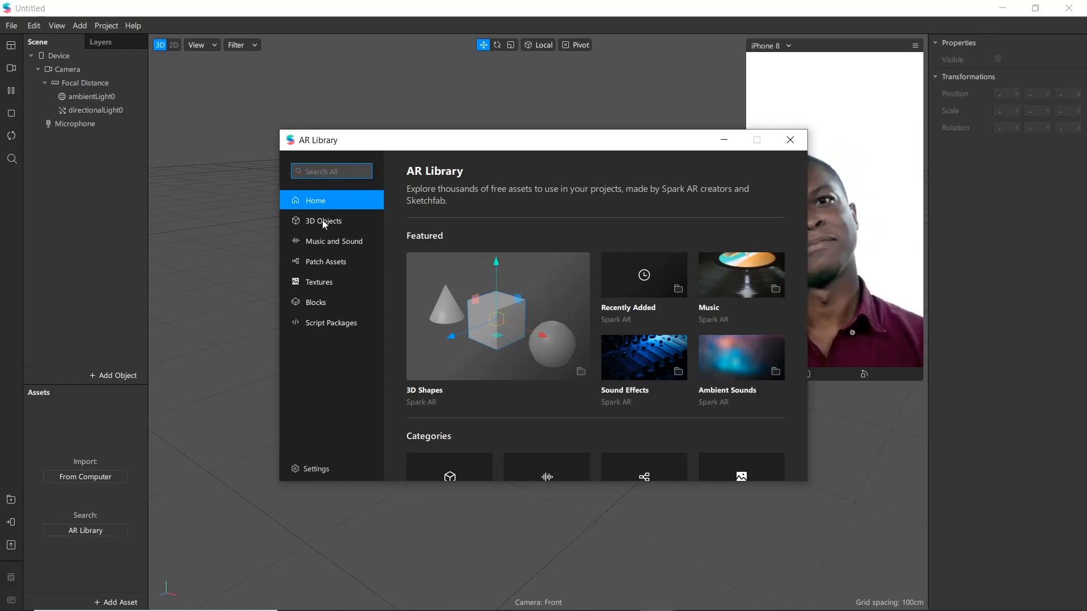
pyautogui.write('robot')
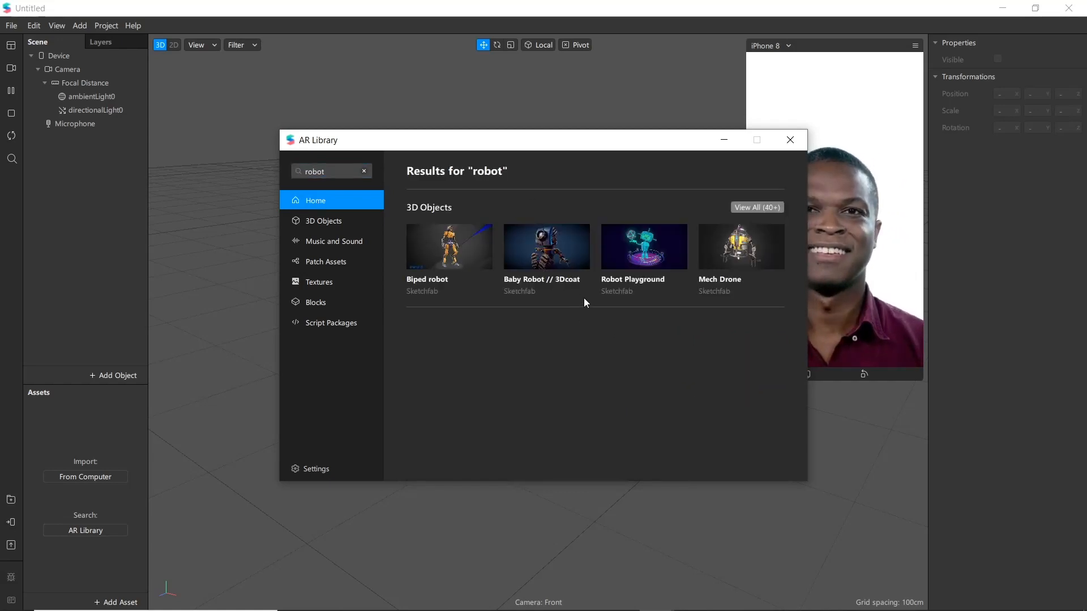
pyautogui.click(546, 247)
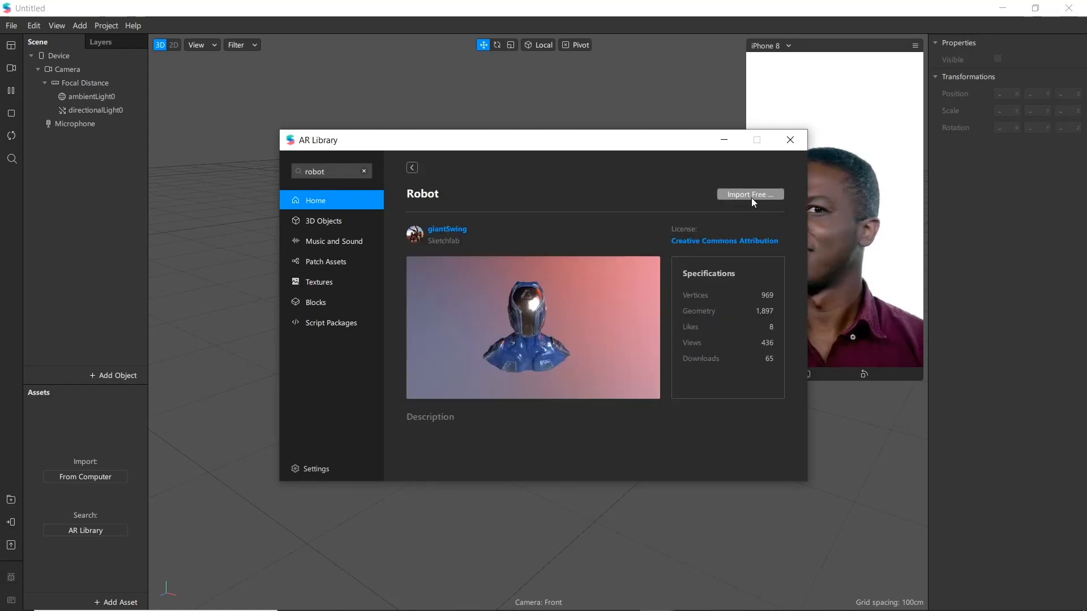
pyautogui.click(750, 195)
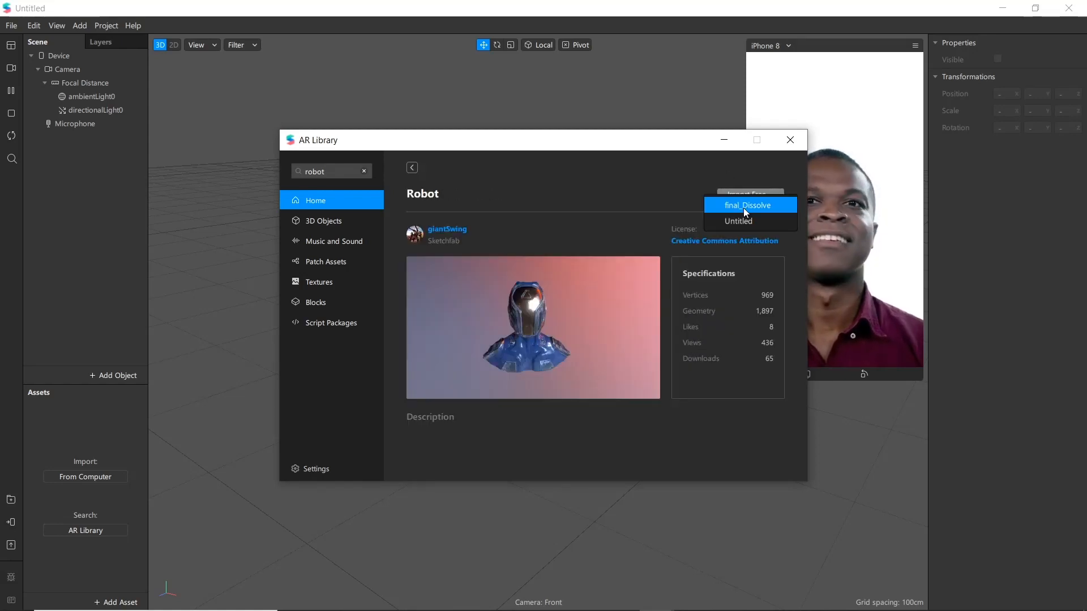
pyautogui.click(748, 205)
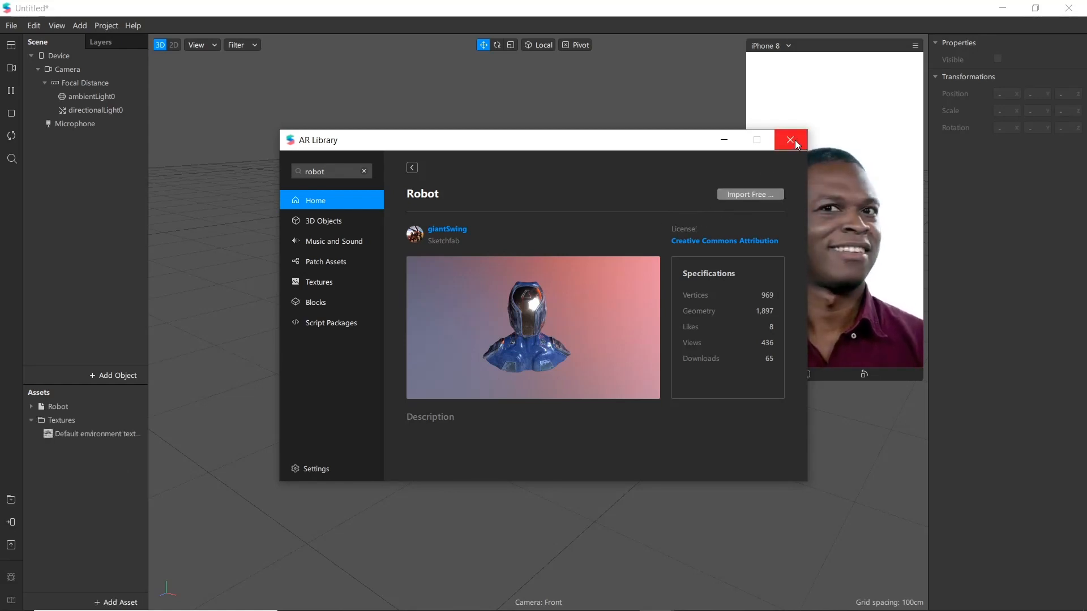
# Set the Robot's Scale X, Y and Z to 0.2 in Properties
pyautogui.click(790, 139)
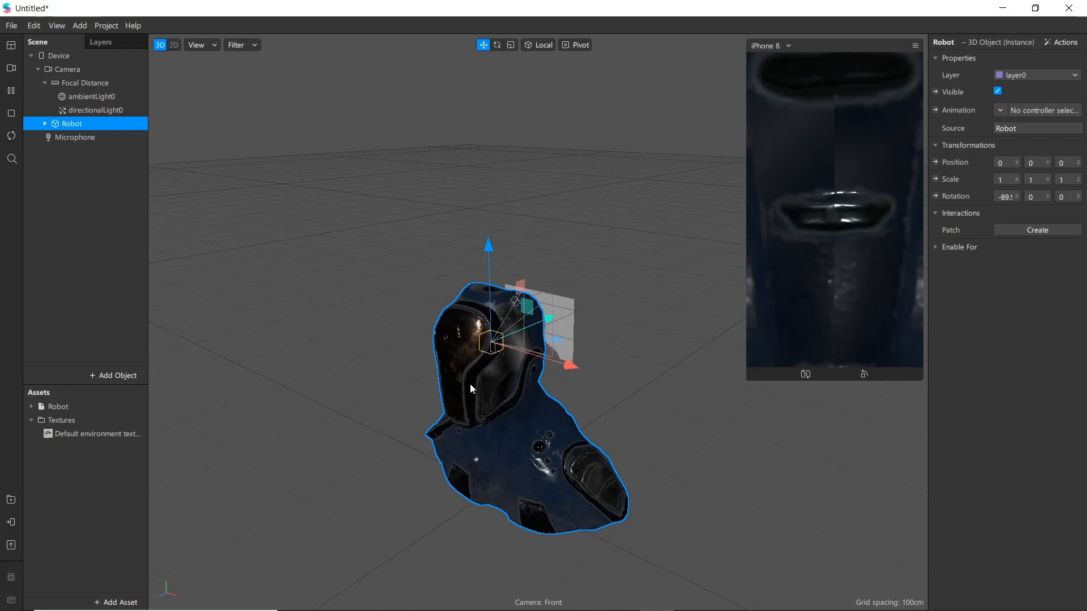
pyautogui.moveTo(473, 386)
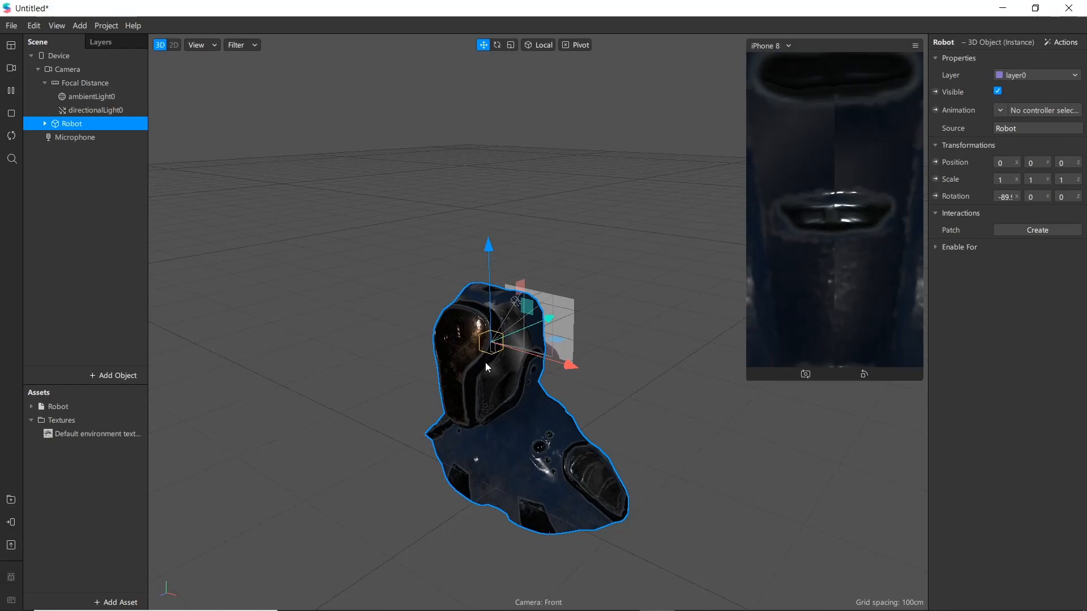
pyautogui.moveTo(717, 313)
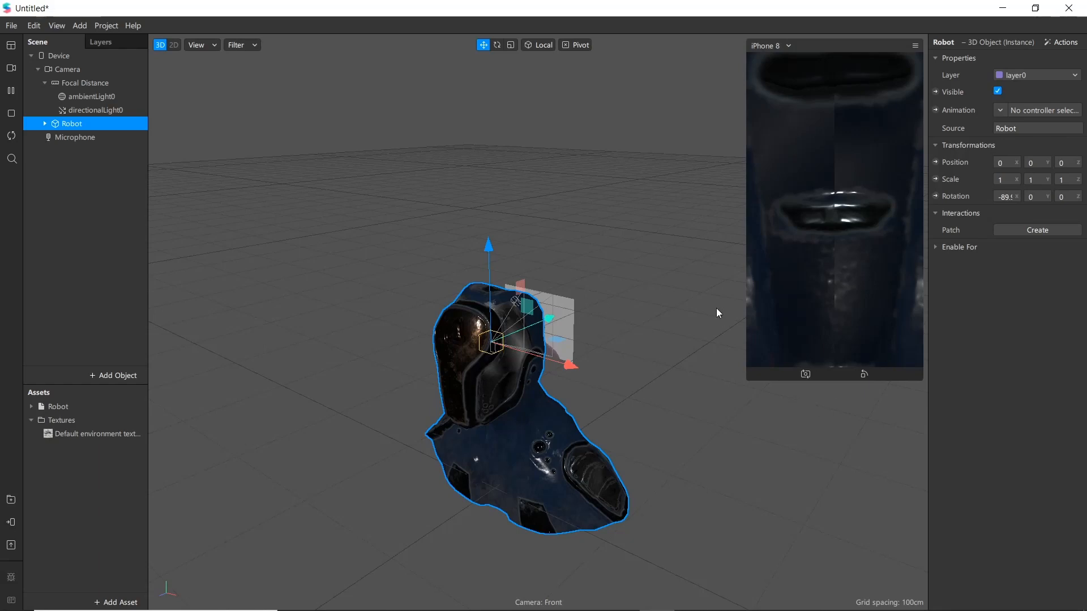
pyautogui.moveTo(480, 401)
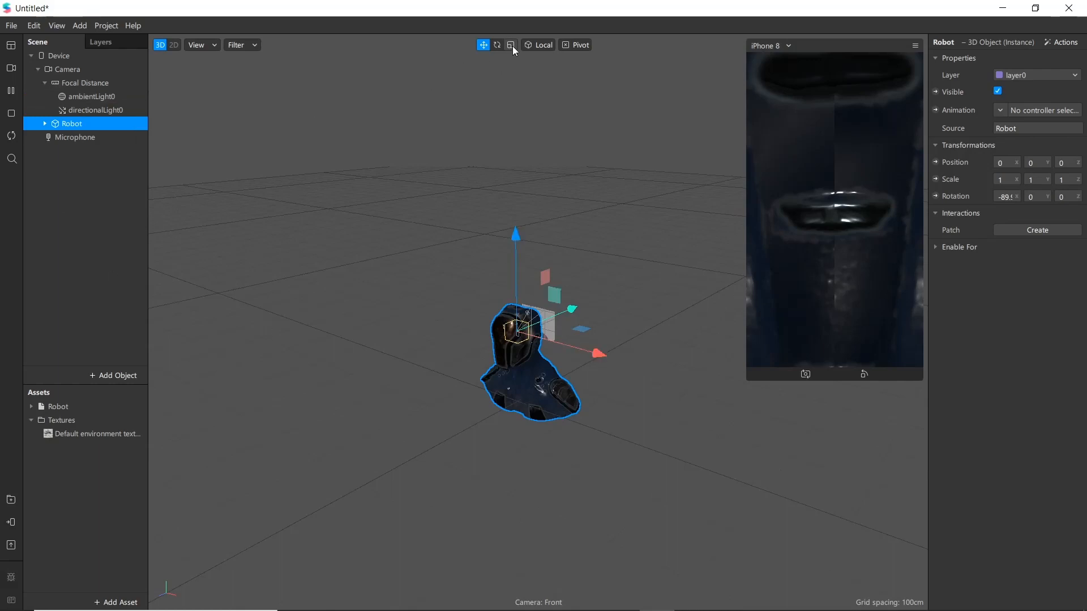
pyautogui.click(510, 44)
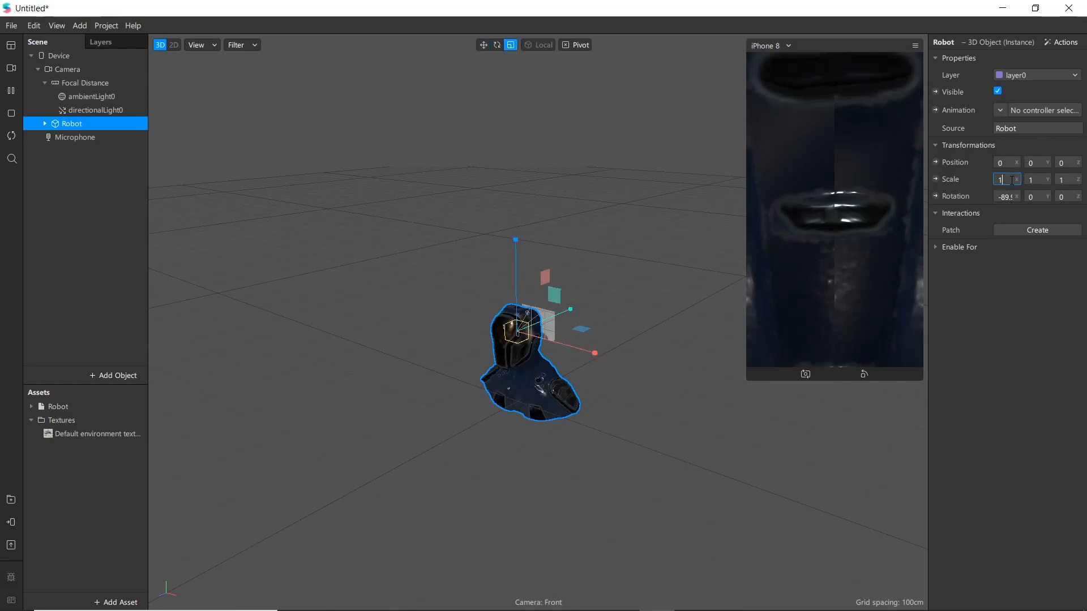
pyautogui.write('0')
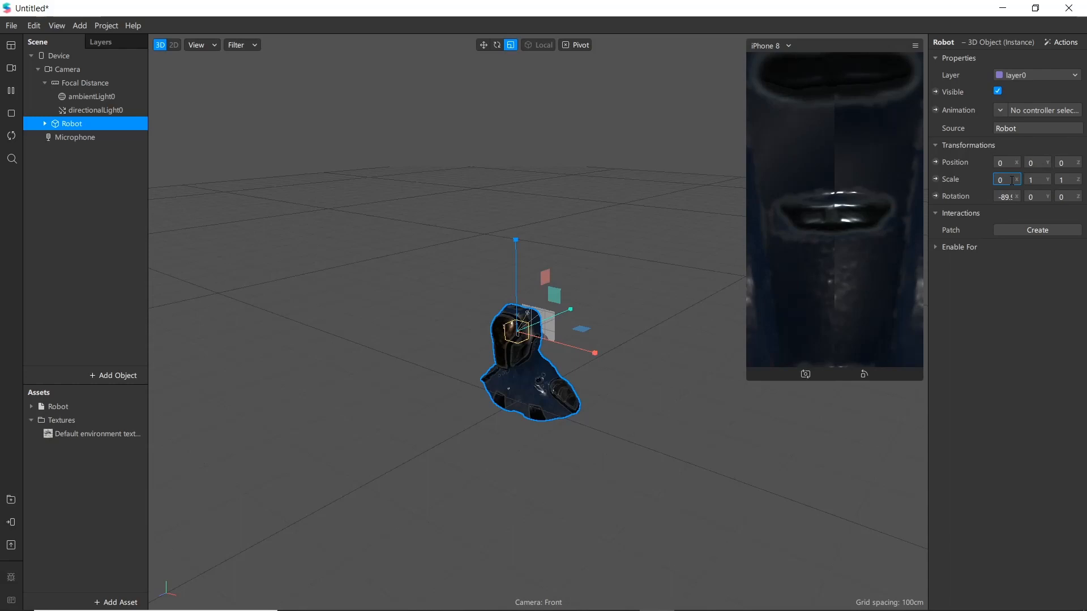
pyautogui.write('0.2')
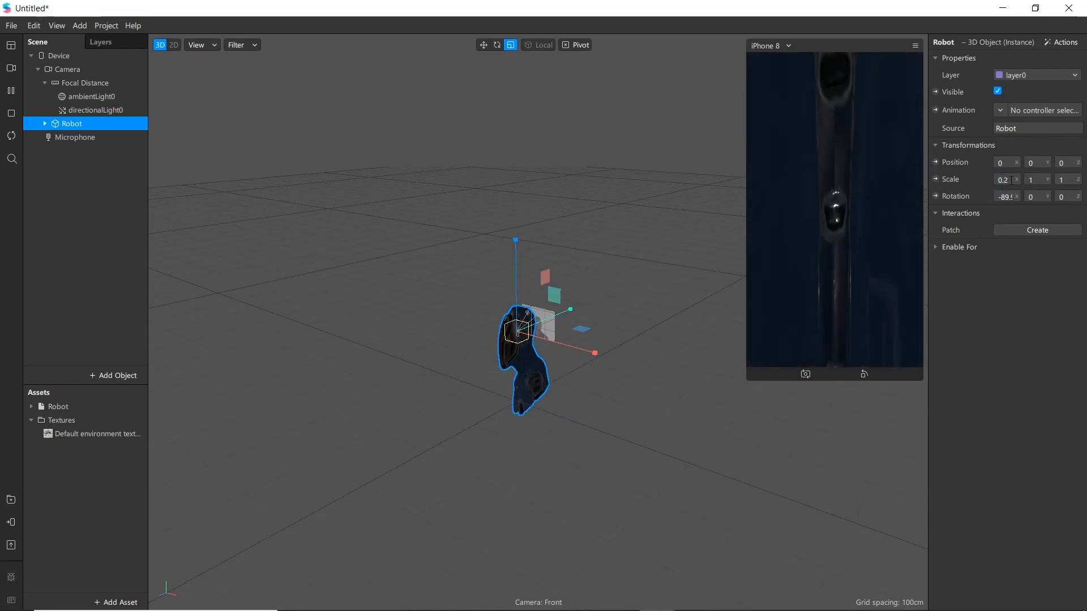
pyautogui.click(1033, 179)
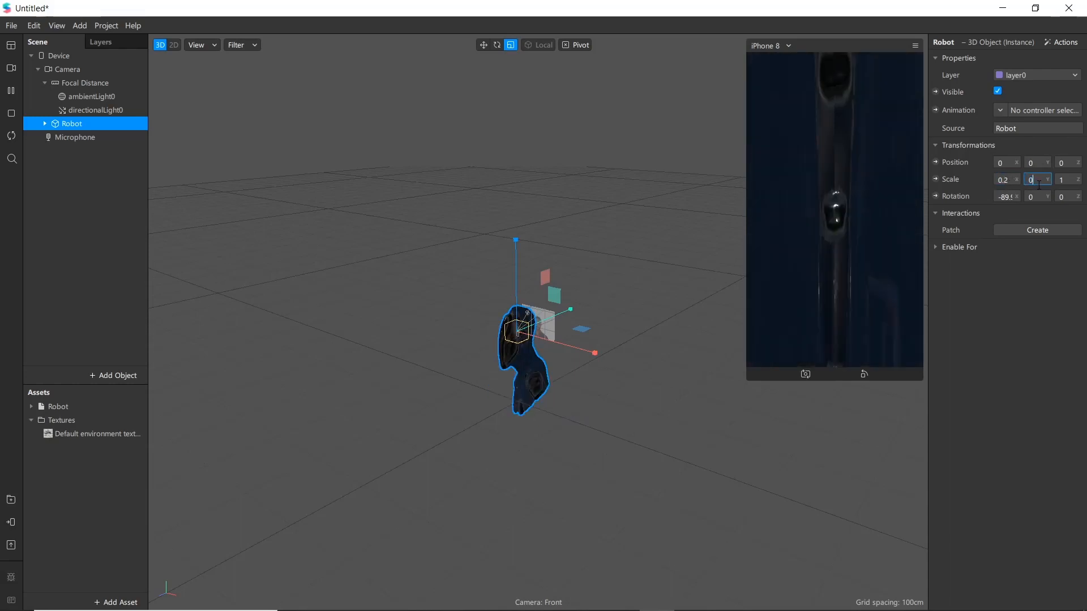
pyautogui.write('0.2')
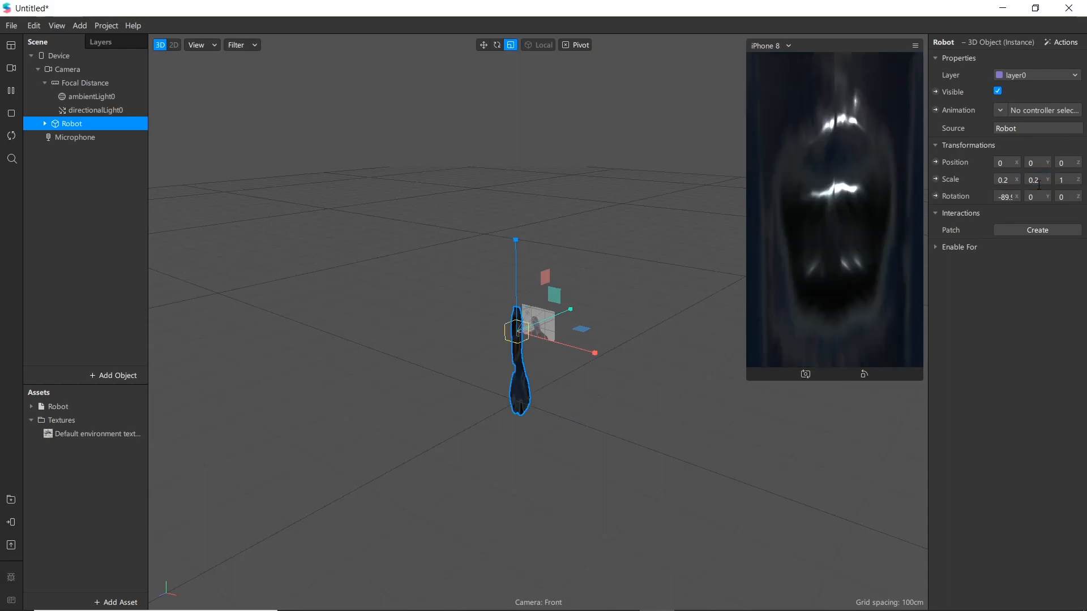
pyautogui.click(1062, 179)
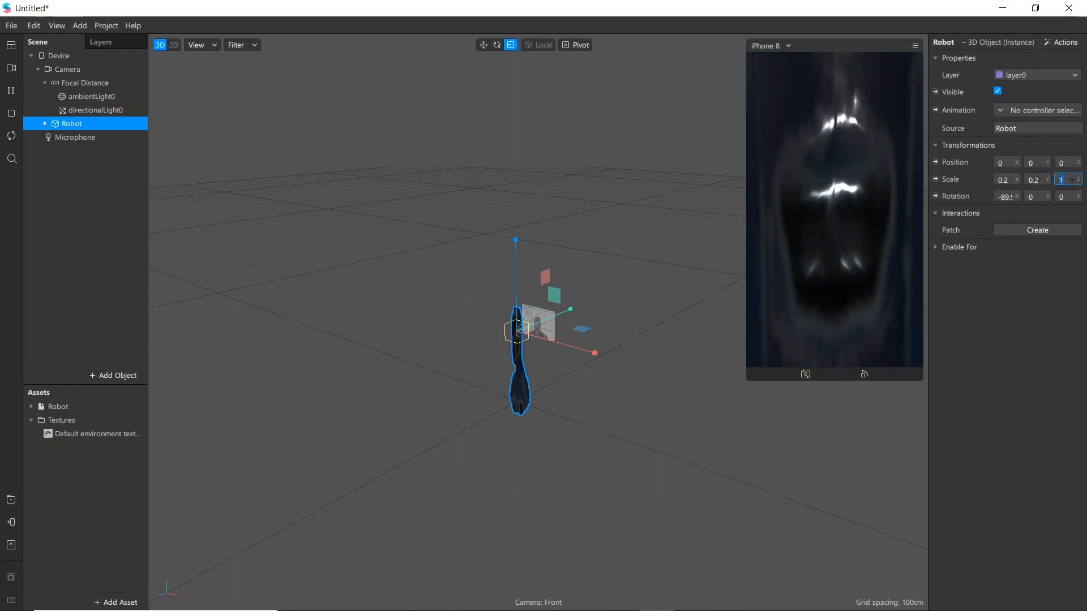
pyautogui.write('0.2')
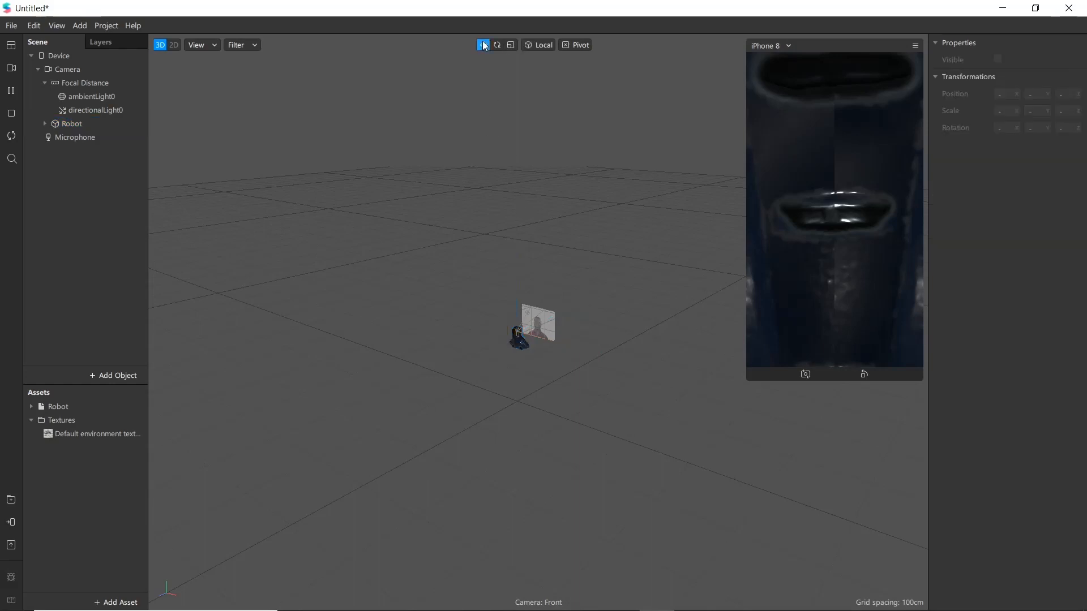
pyautogui.click(518, 336)
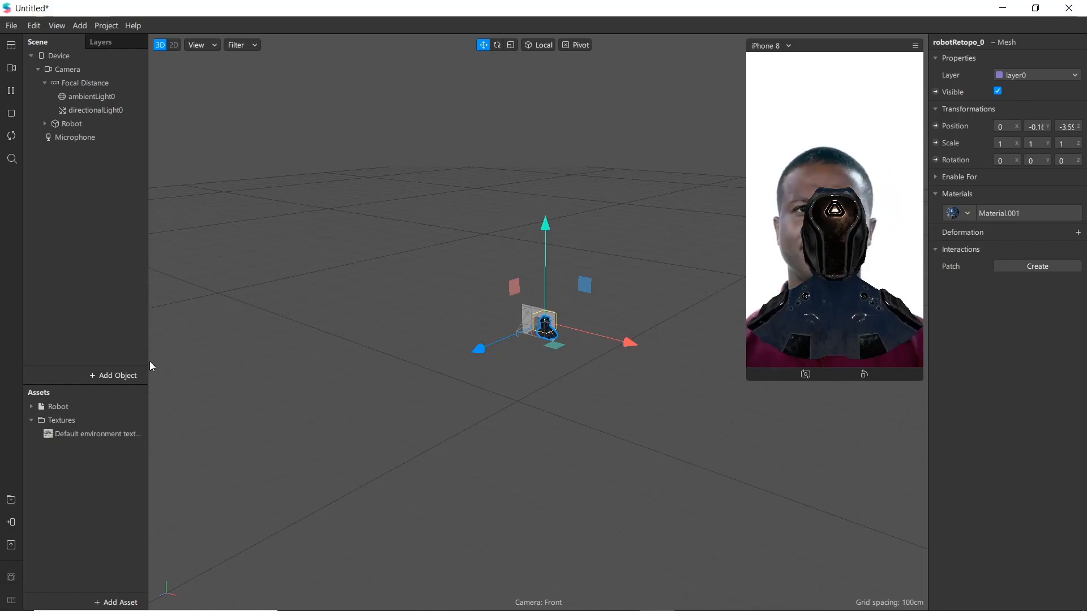
# Insert a plane and stretch it to fill the preview
pyautogui.click(114, 375)
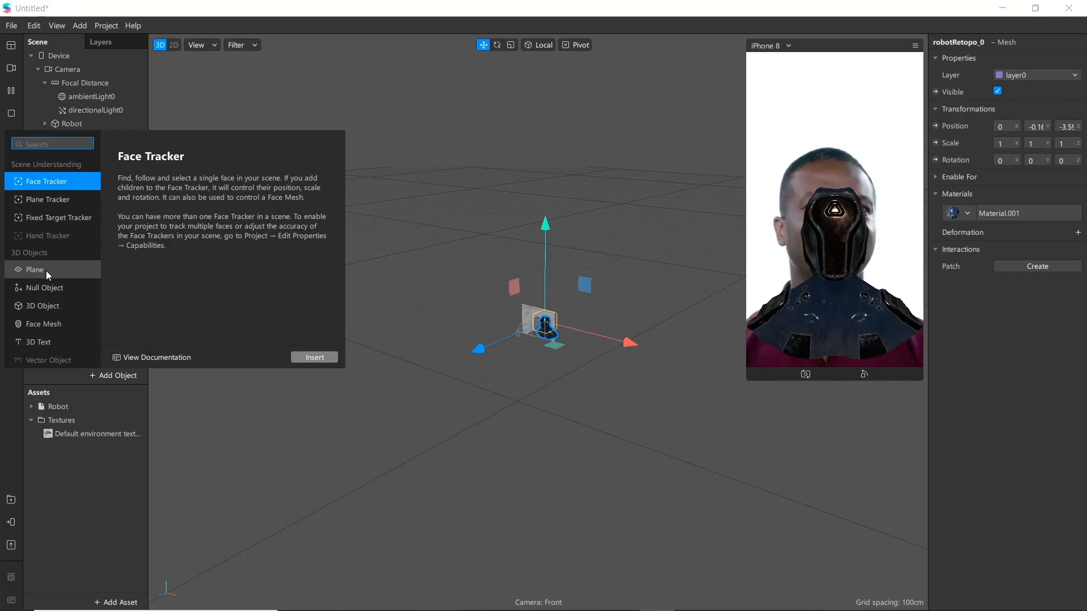
pyautogui.click(314, 358)
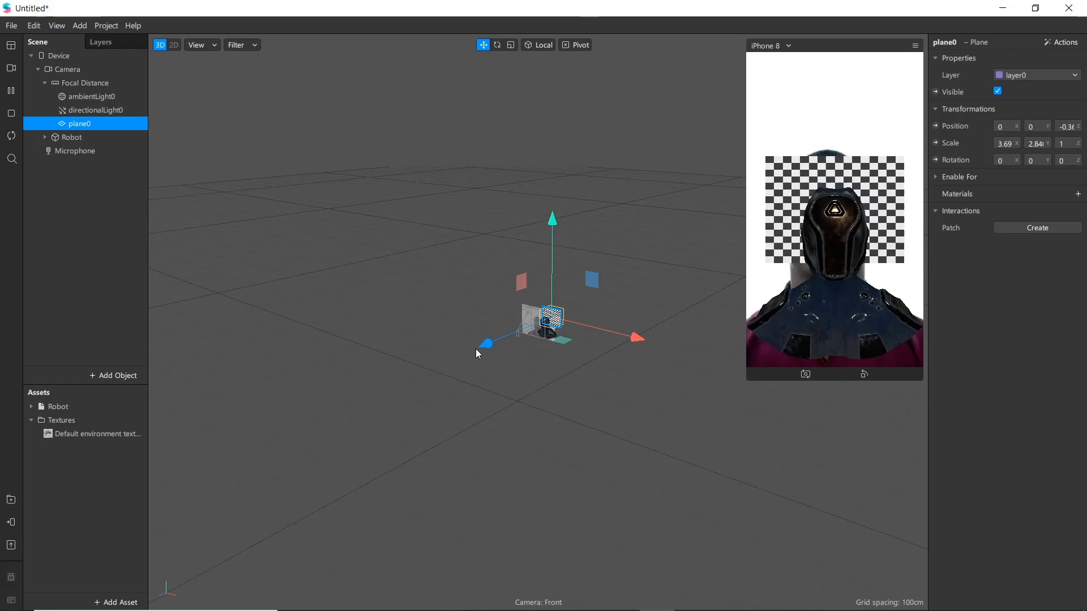
pyautogui.moveTo(485, 343); pyautogui.dragTo(489, 349)
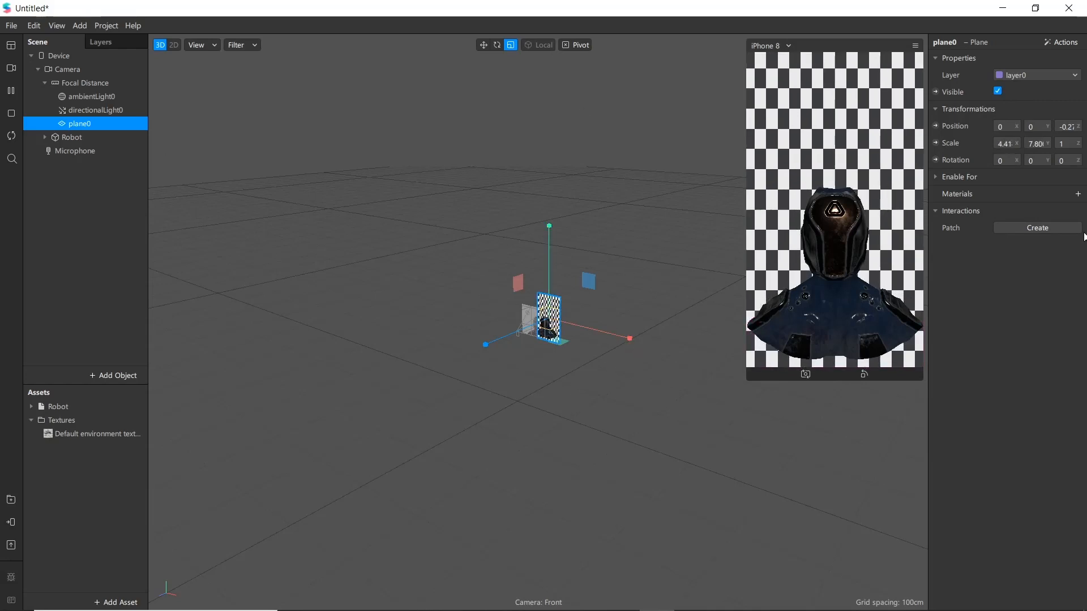
# Create a new material, material0, for the plane
pyautogui.click(1078, 194)
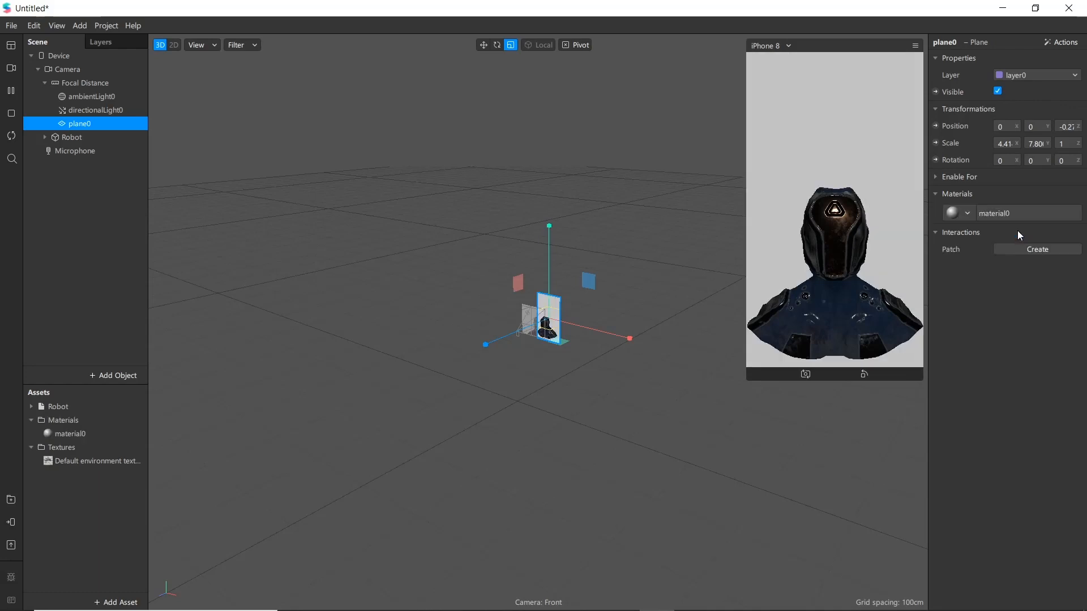
pyautogui.click(70, 433)
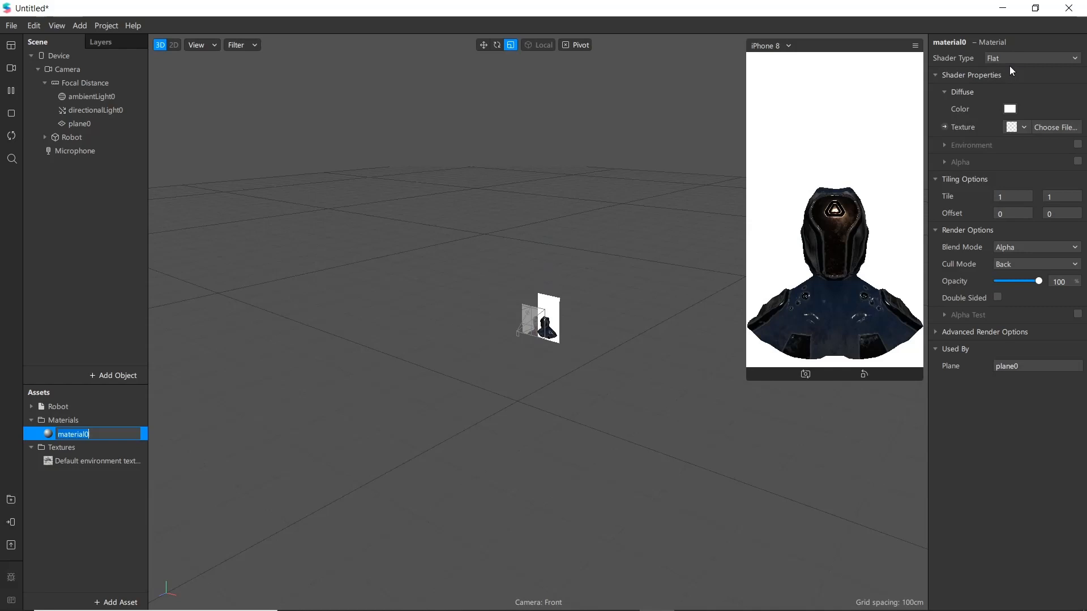
pyautogui.click(670, 392)
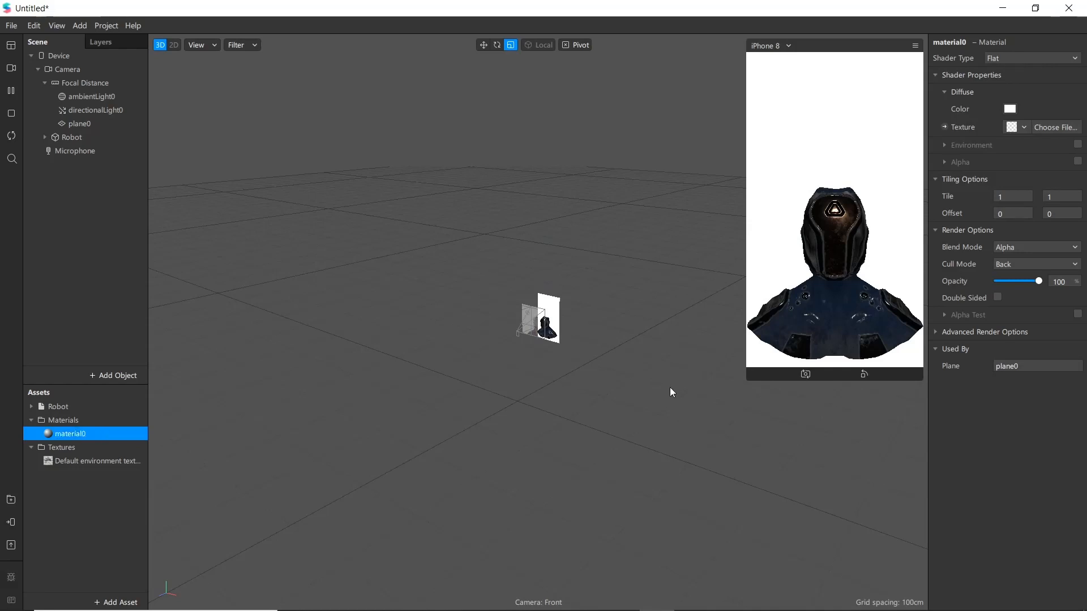
pyautogui.moveTo(685, 300)
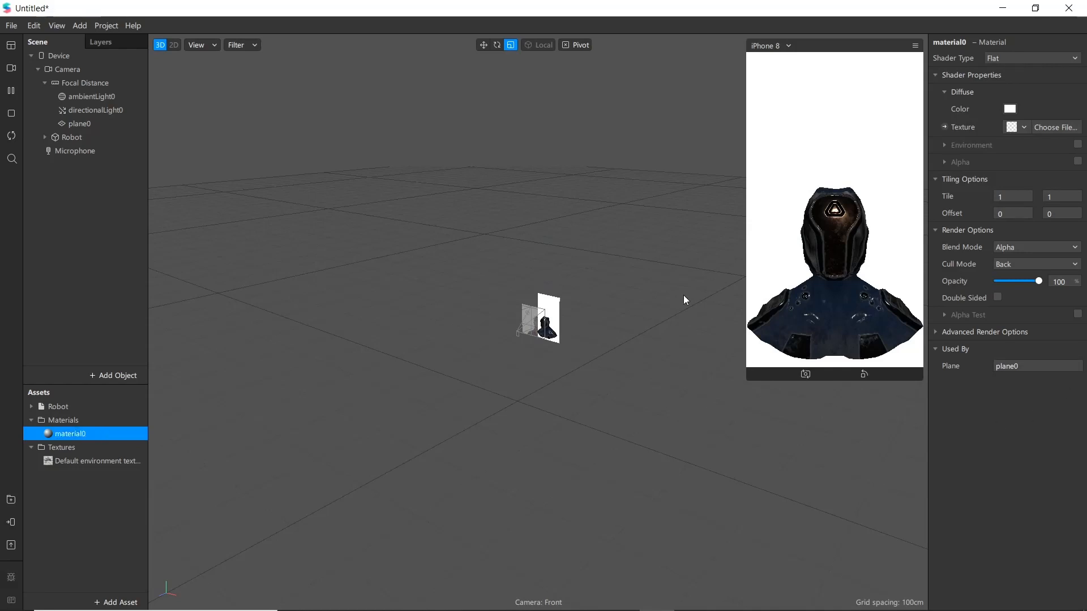
pyautogui.moveTo(401, 376)
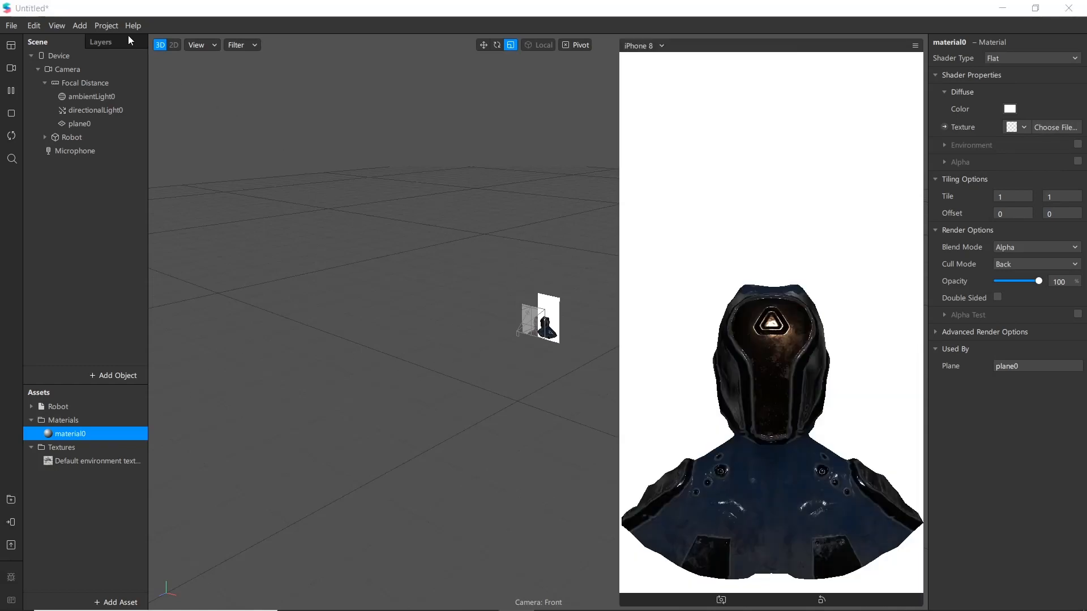
# Show the Patch Editor and shrink the simulator preview to widen it
pyautogui.click(79, 25)
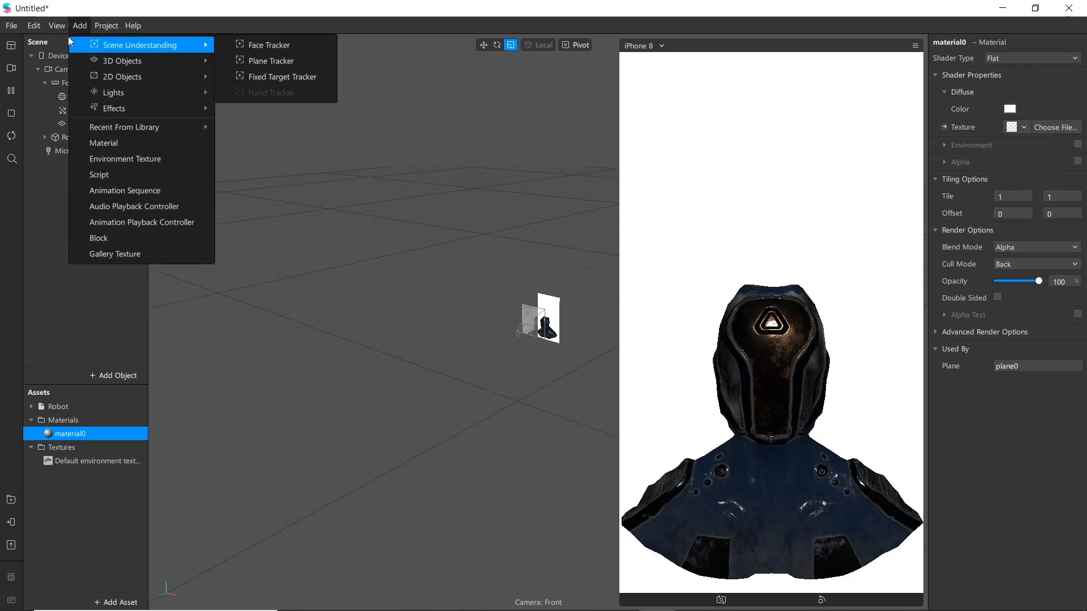
pyautogui.click(57, 25)
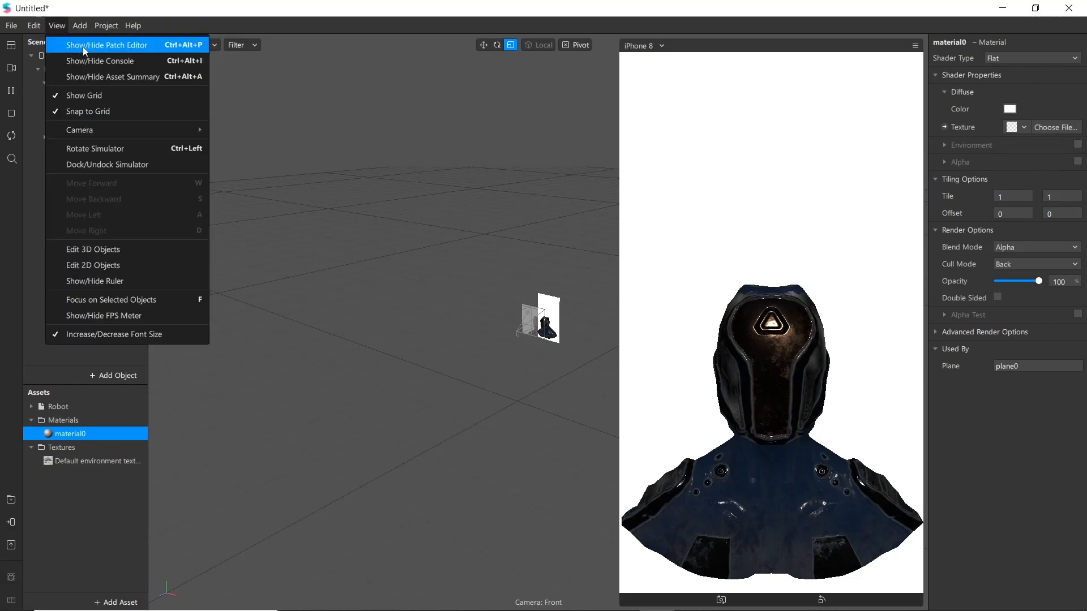
pyautogui.click(107, 45)
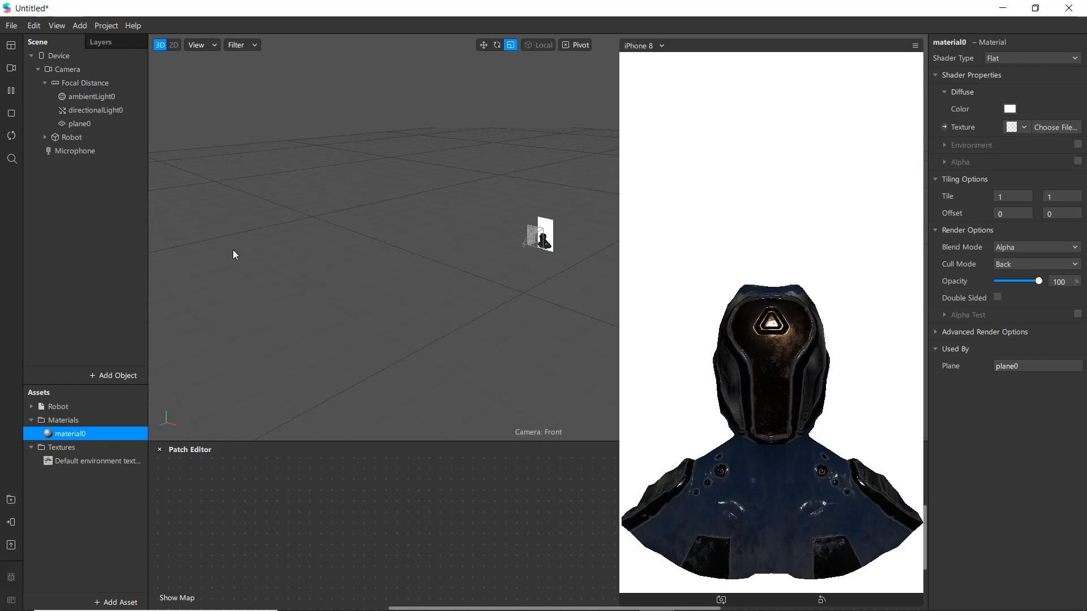
pyautogui.moveTo(452, 340)
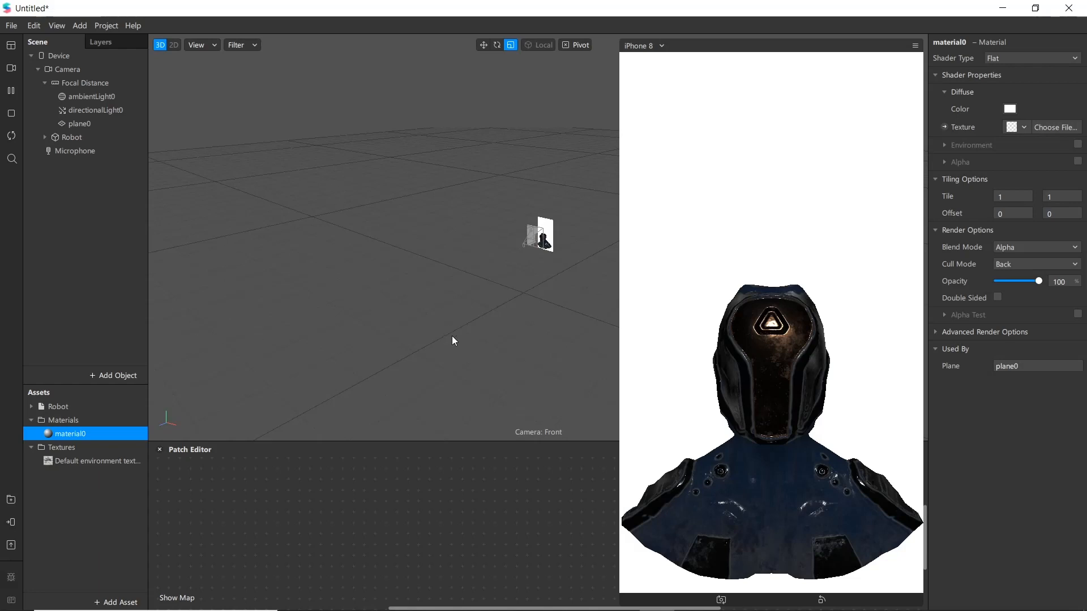
pyautogui.moveTo(463, 222)
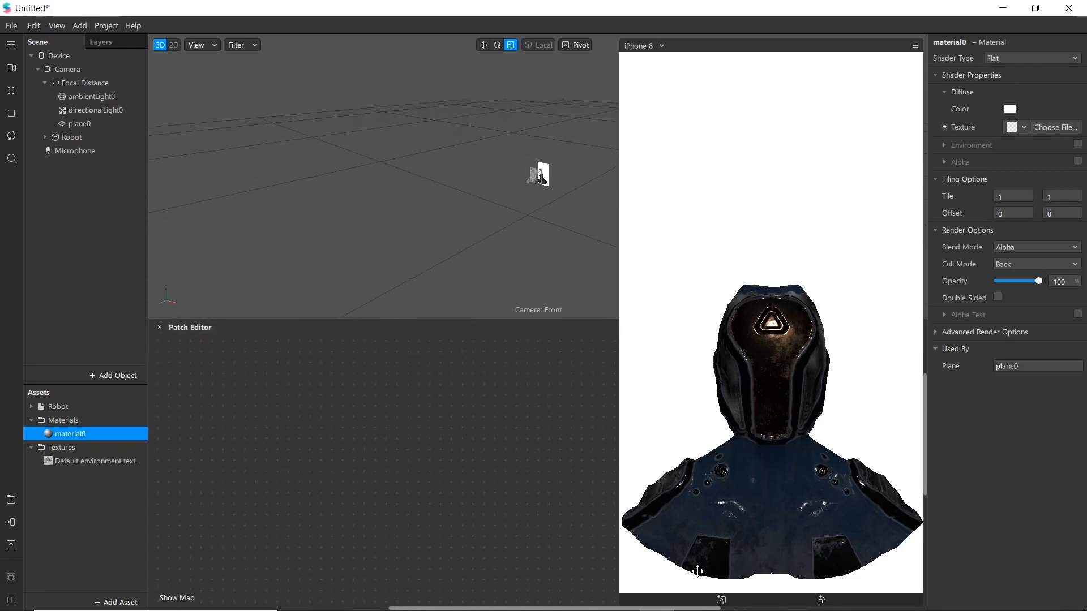
pyautogui.moveTo(623, 548)
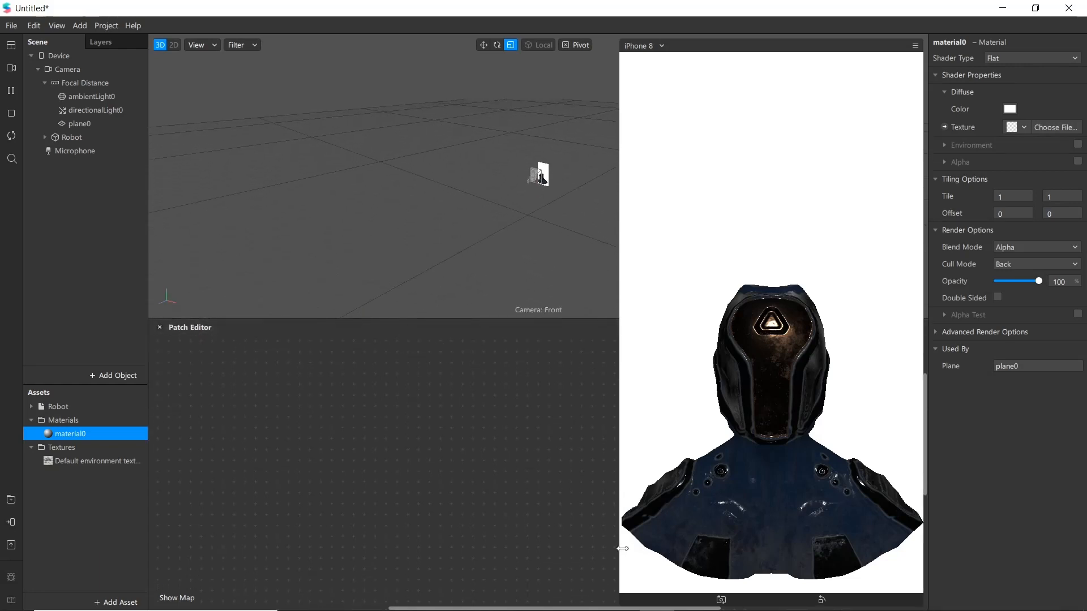
pyautogui.moveTo(621, 550); pyautogui.dragTo(761, 225)
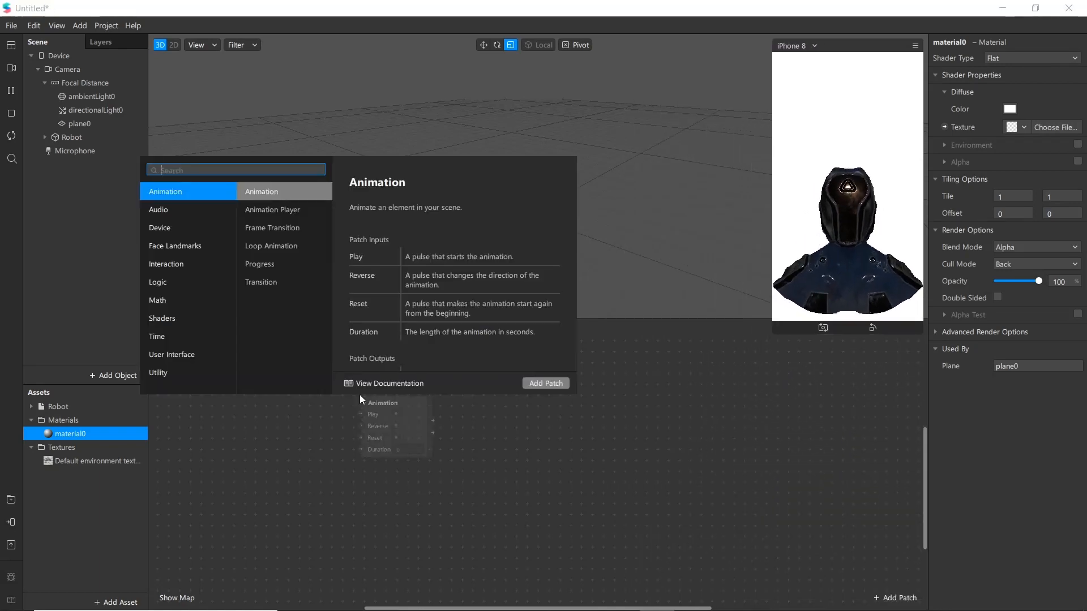
# Add a Gradient patch found by searching 'gr'
pyautogui.write('gr')
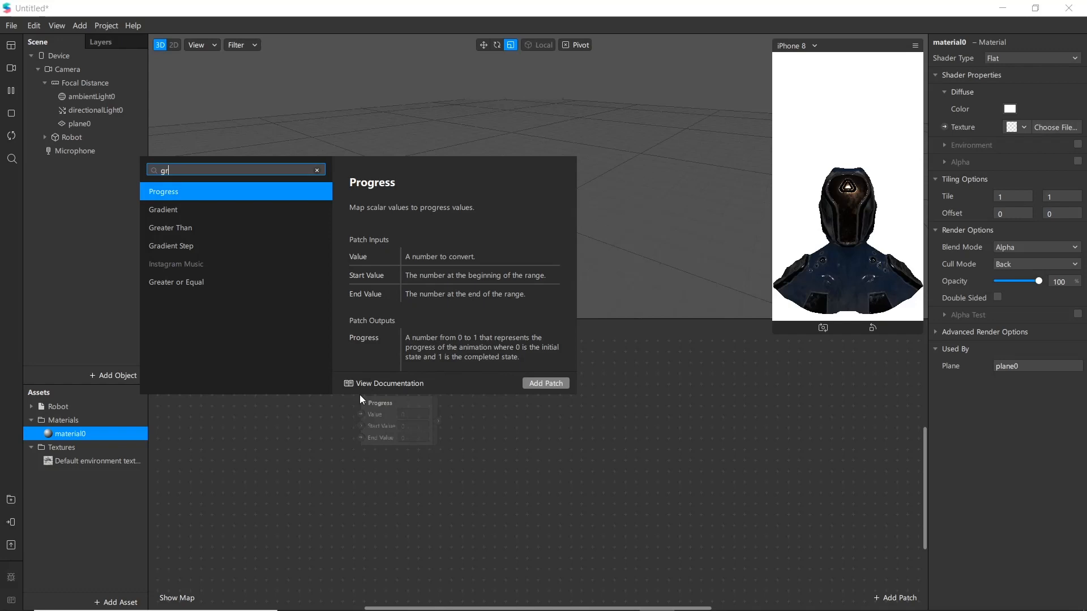
pyautogui.click(164, 210)
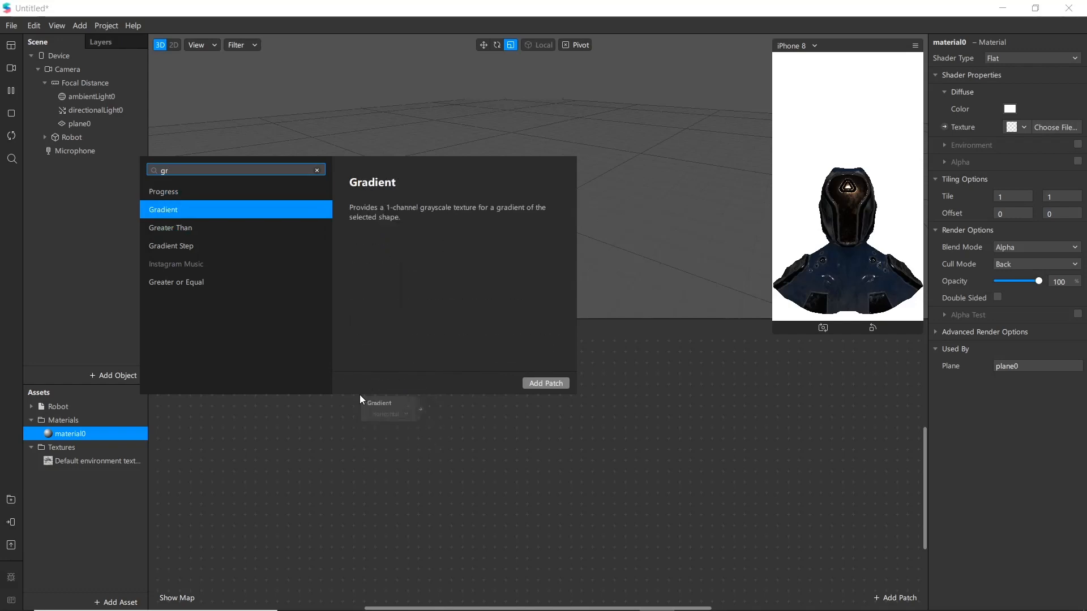
pyautogui.click(546, 384)
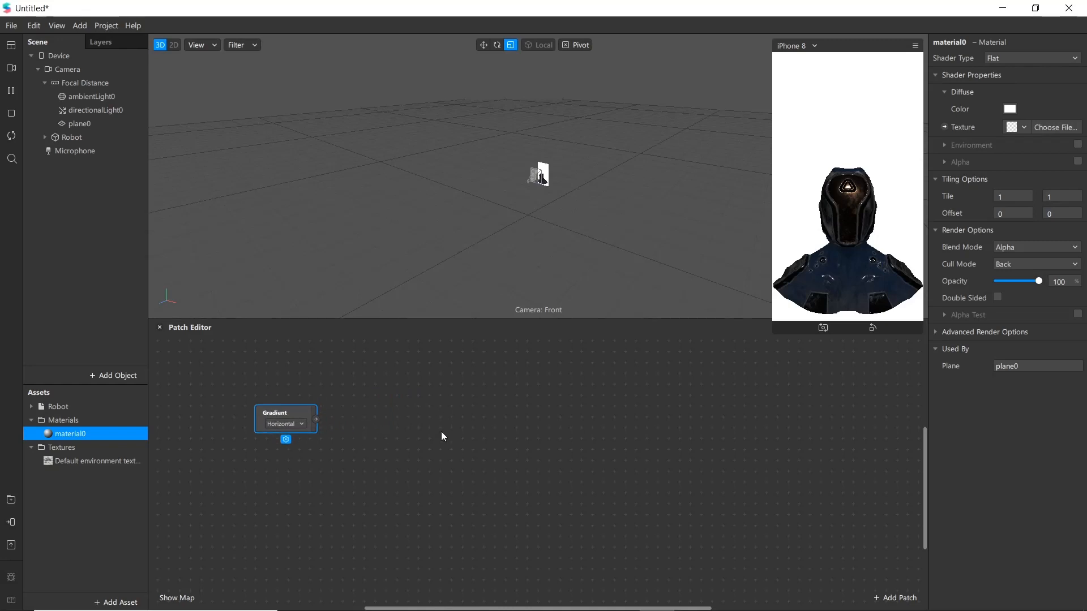
pyautogui.moveTo(411, 457)
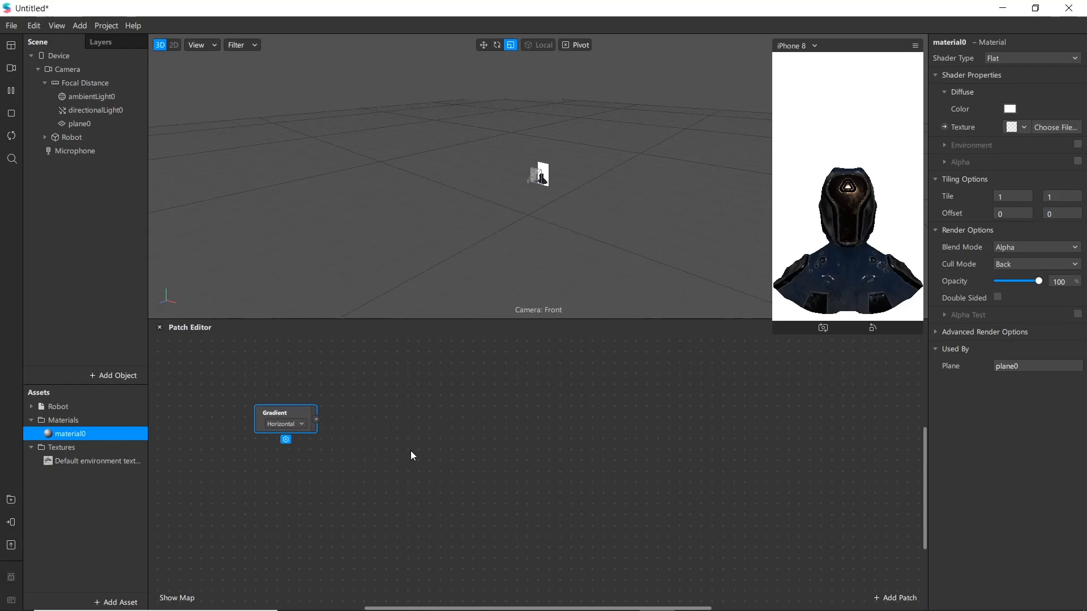
pyautogui.moveTo(369, 444)
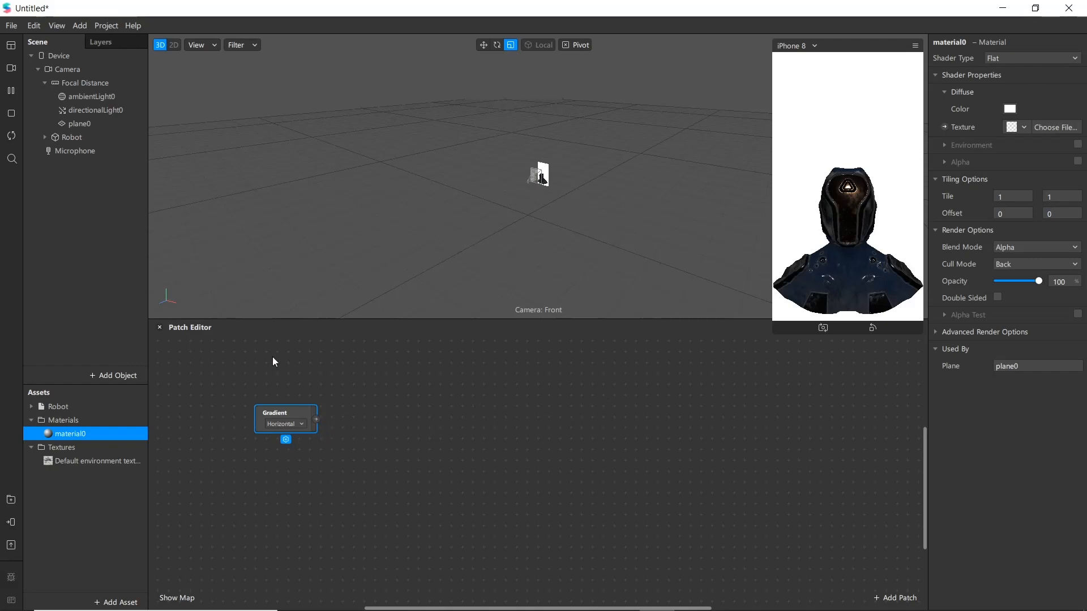
# Hide the Robot, select plane0 and rename its material to 'plane'
pyautogui.click(72, 136)
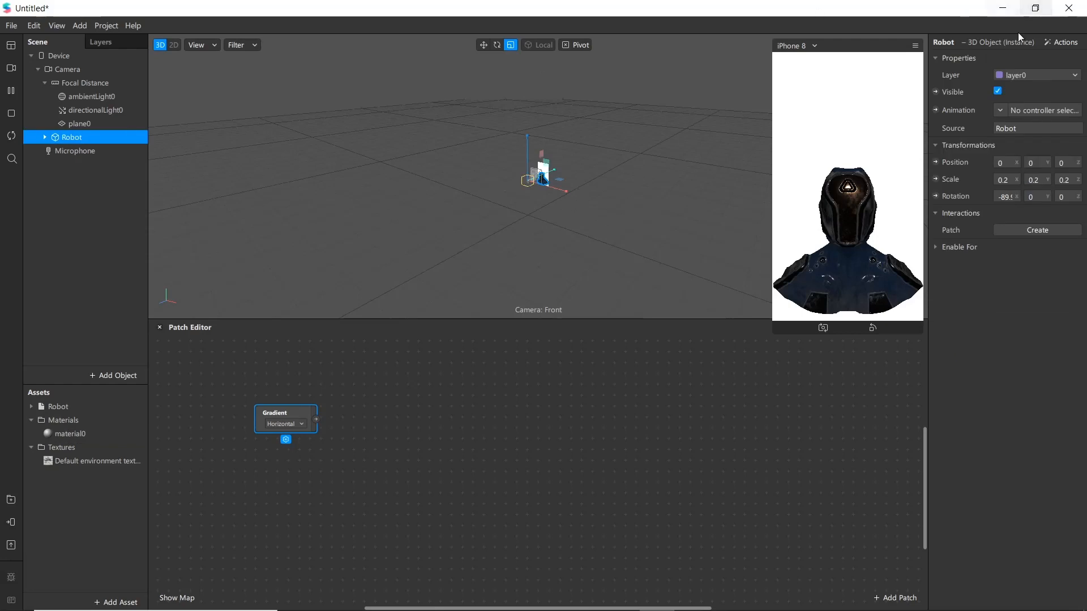
pyautogui.click(997, 91)
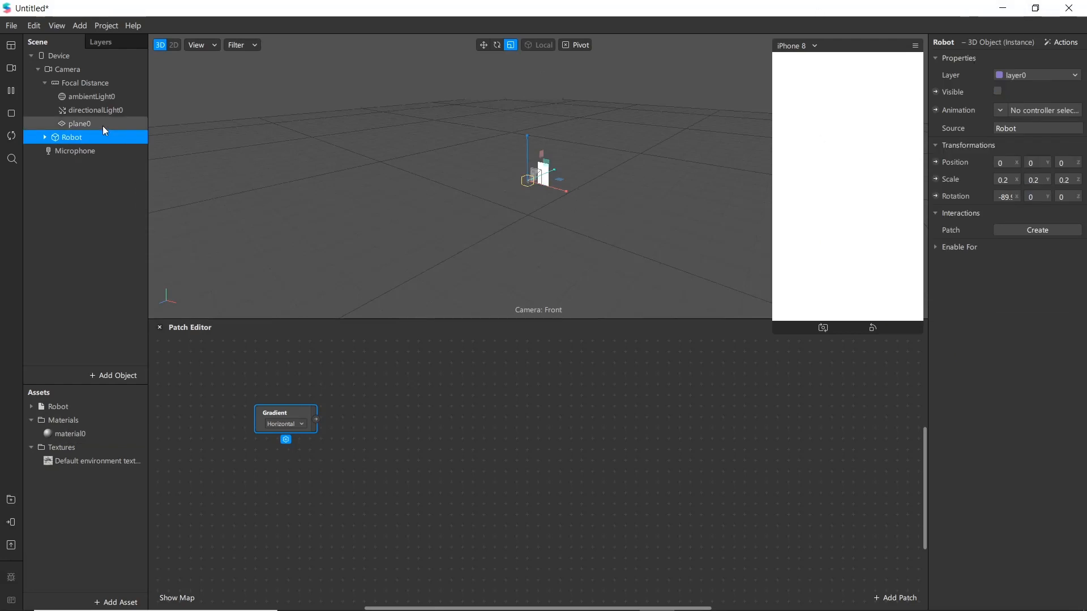
pyautogui.click(78, 124)
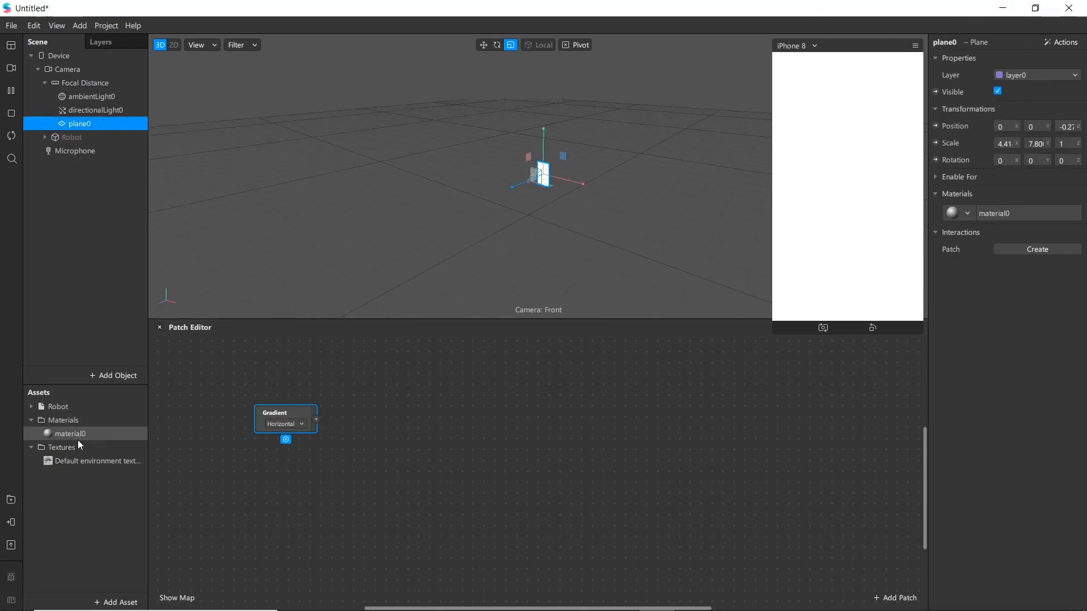
pyautogui.doubleClick(68, 433)
pyautogui.write('plane')
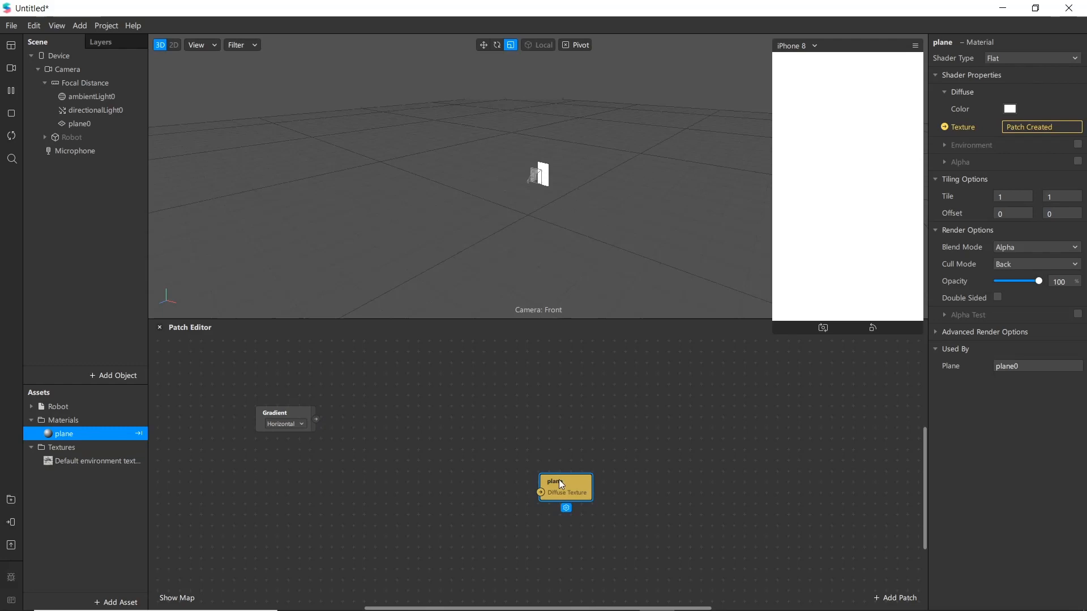
# Connect the Gradient to the plane's Diffuse Texture and set its type to Circular
pyautogui.moveTo(565, 485); pyautogui.dragTo(509, 405)
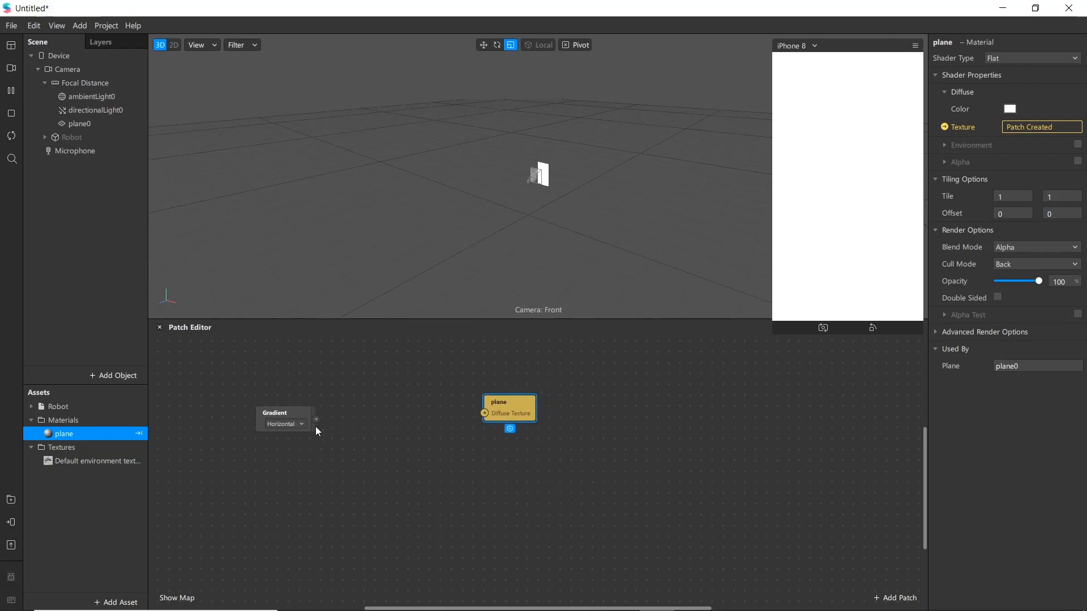
pyautogui.moveTo(316, 420); pyautogui.dragTo(485, 412)
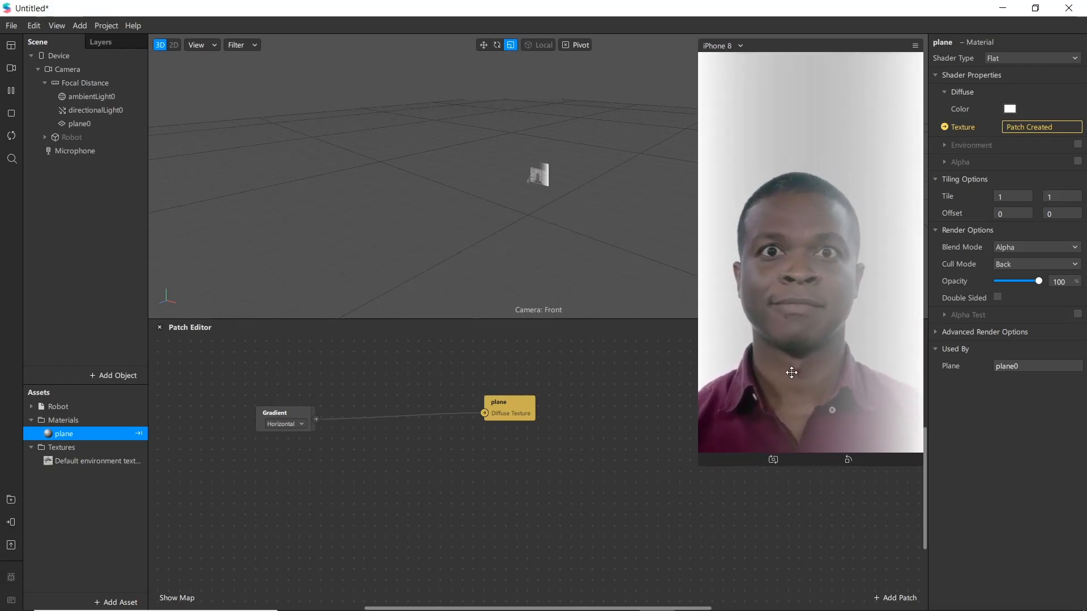
pyautogui.click(286, 424)
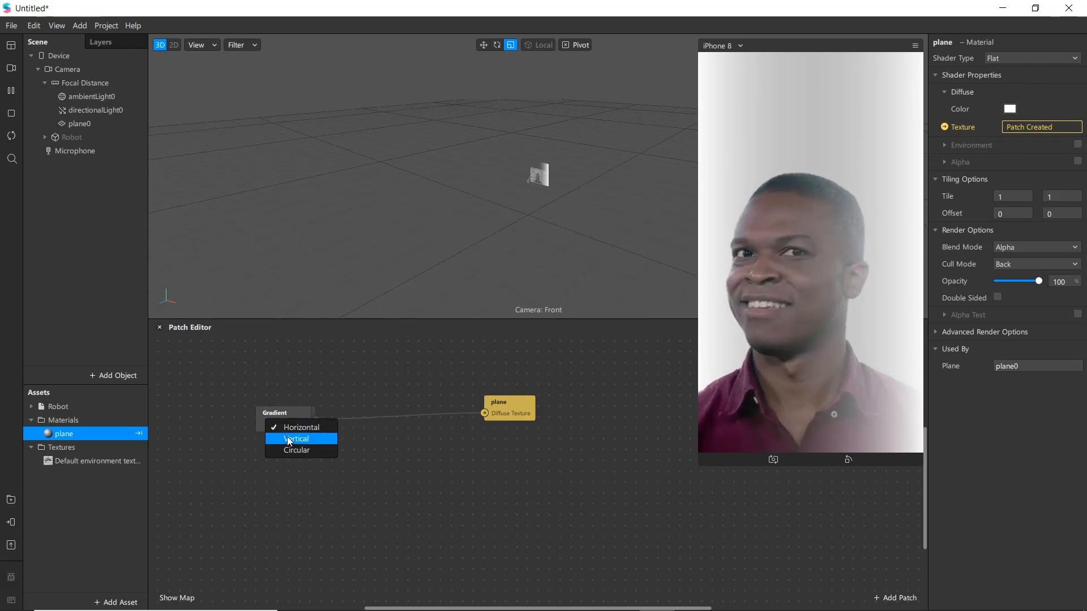
pyautogui.click(297, 439)
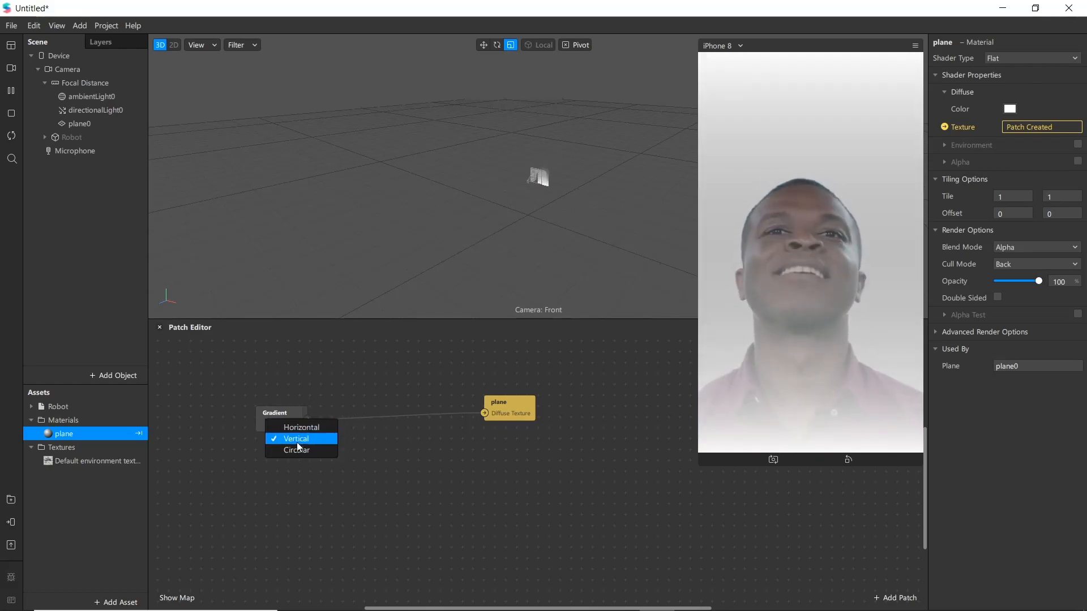
pyautogui.click(297, 450)
pyautogui.write('g')
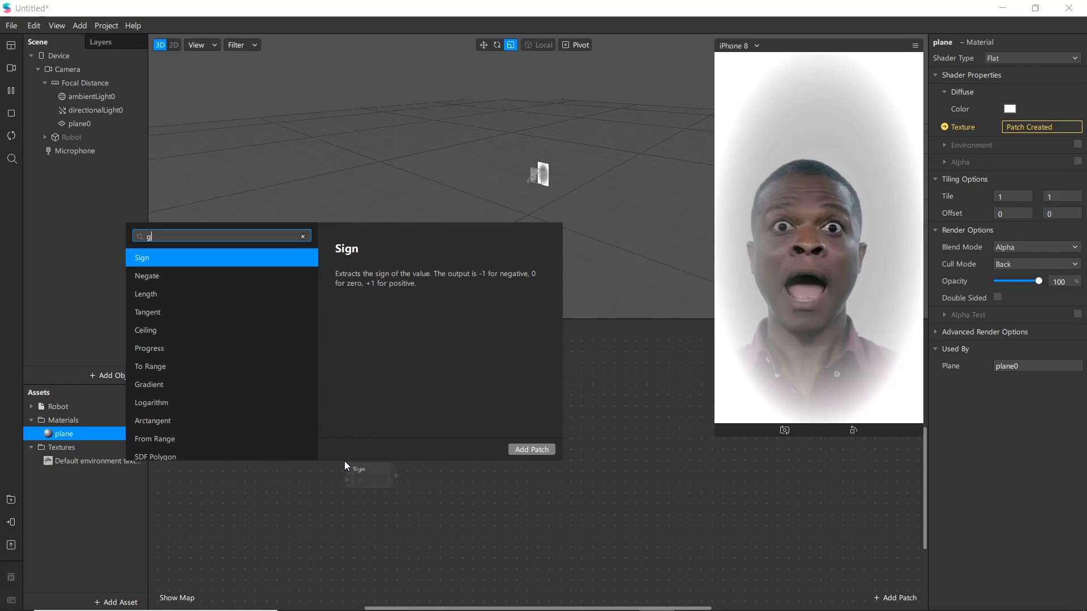
# Insert a Gradient Step patch between the Gradient and the plane's Diffuse Texture
pyautogui.write('radien')
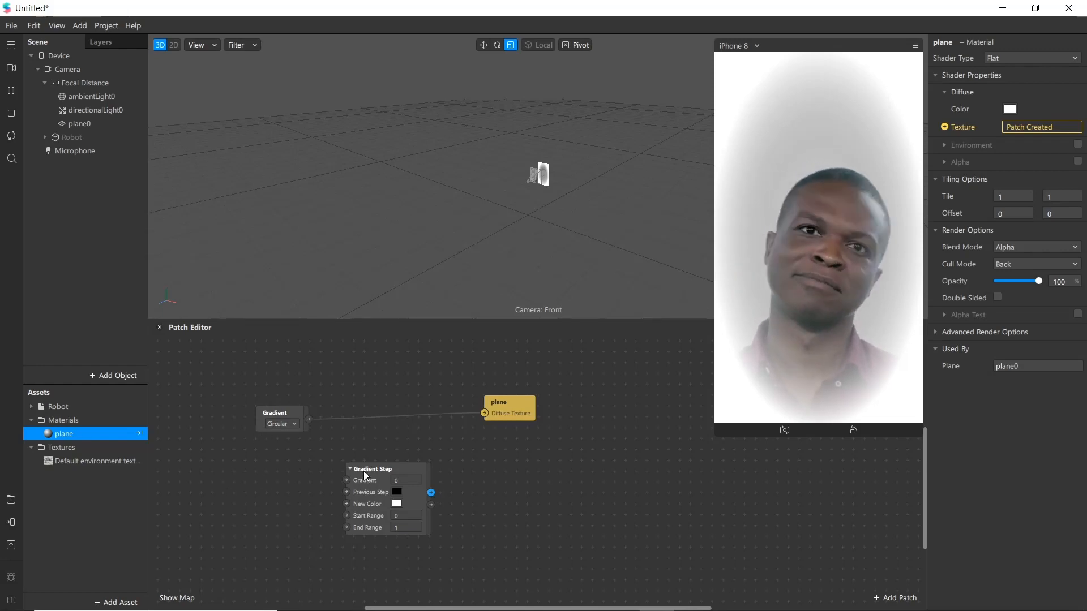
pyautogui.moveTo(385, 469); pyautogui.dragTo(298, 456)
pyautogui.write('2')
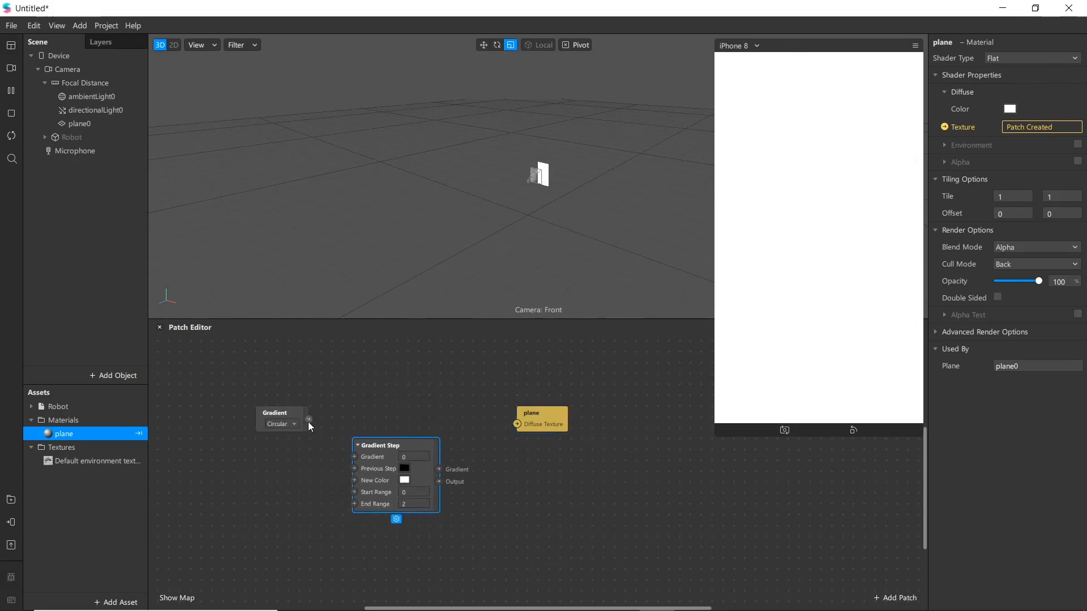
pyautogui.moveTo(309, 419); pyautogui.dragTo(353, 457)
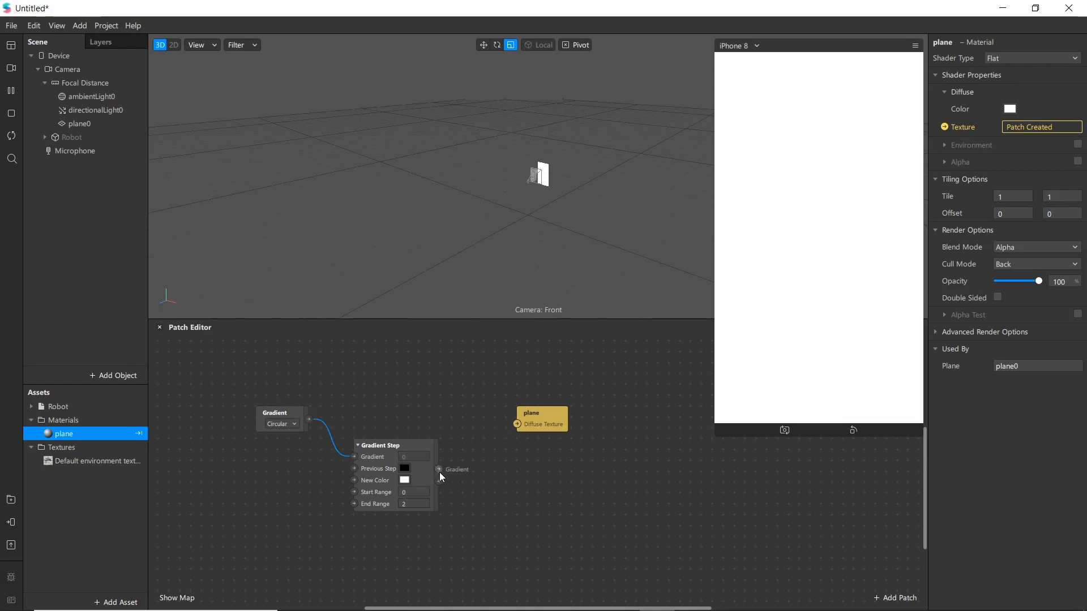
pyautogui.moveTo(439, 481); pyautogui.dragTo(516, 424)
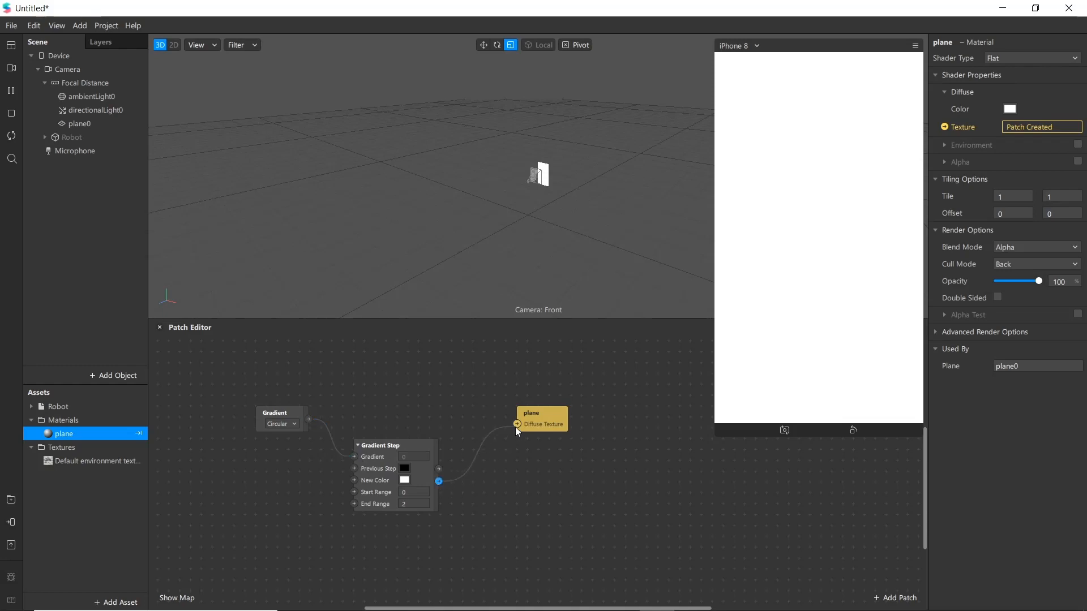
pyautogui.moveTo(439, 482); pyautogui.dragTo(516, 423)
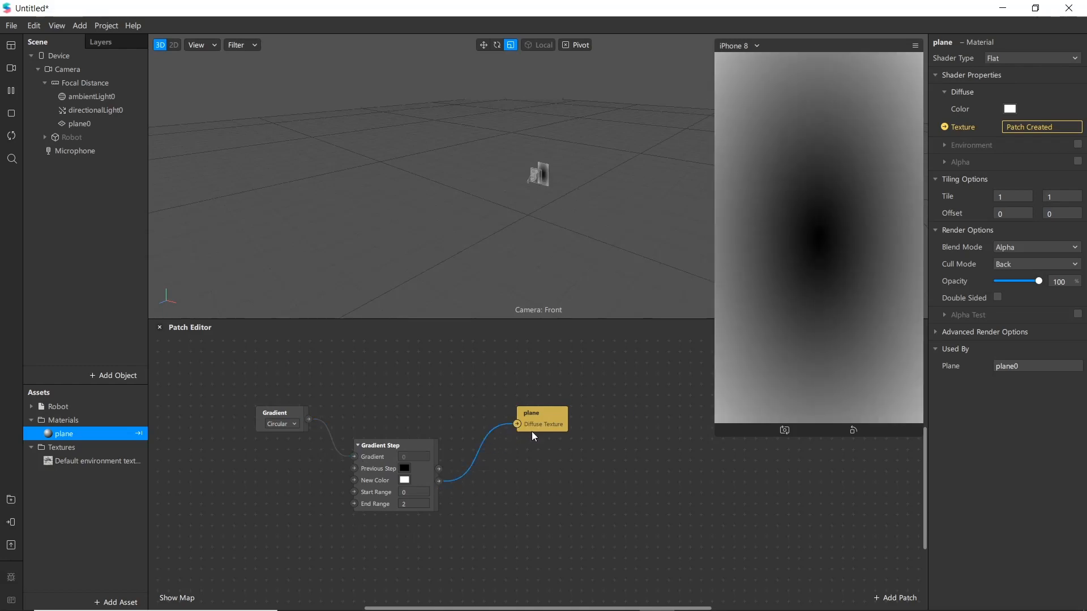
pyautogui.moveTo(772, 166)
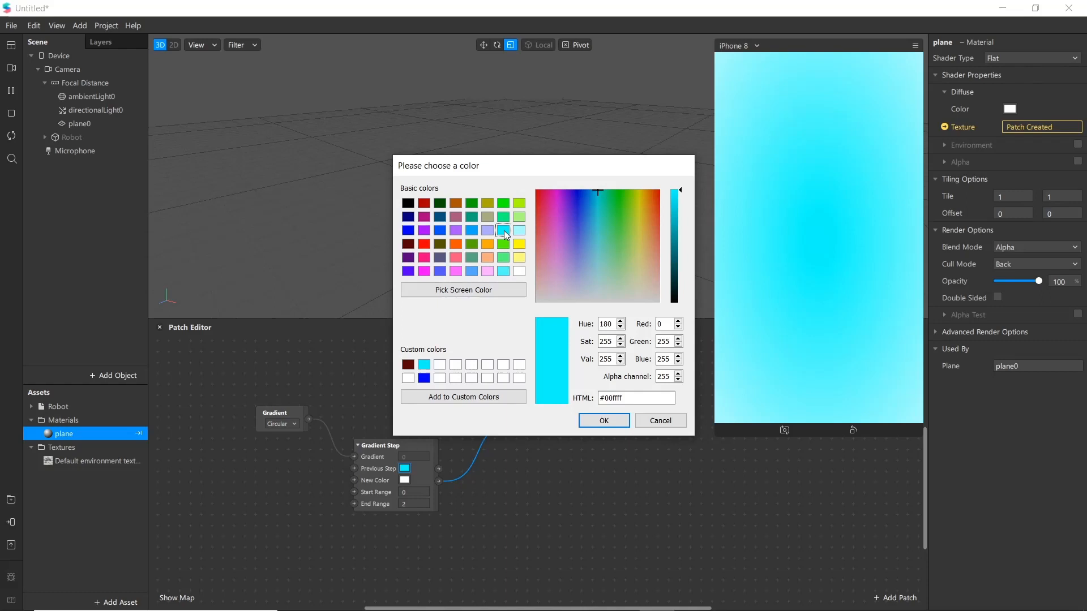
# Set the Gradient Step's New Color to dark red (#aa0000)
pyautogui.click(612, 228)
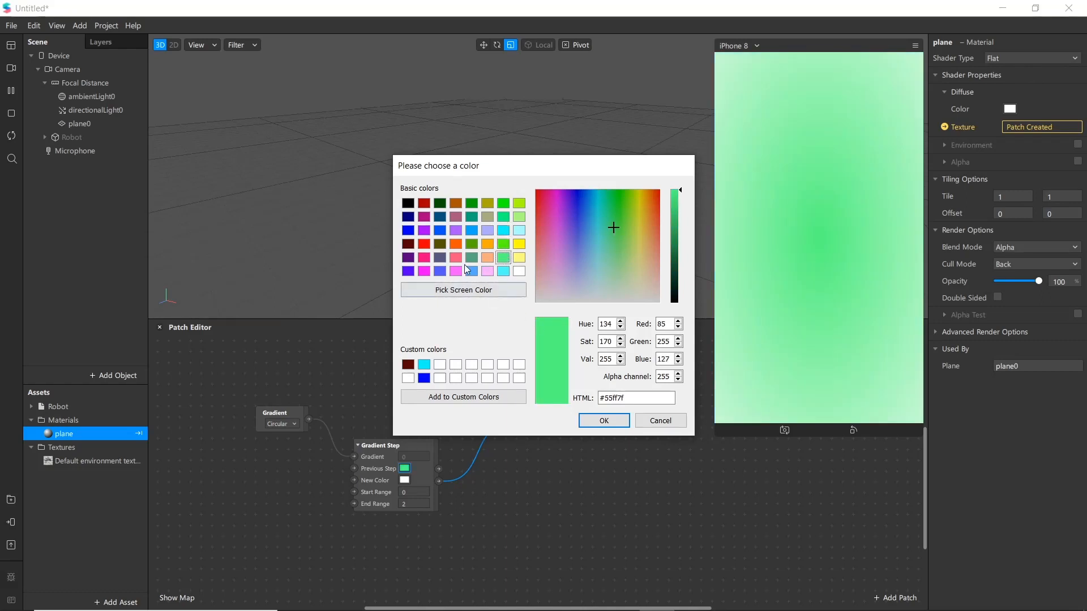
pyautogui.click(409, 204)
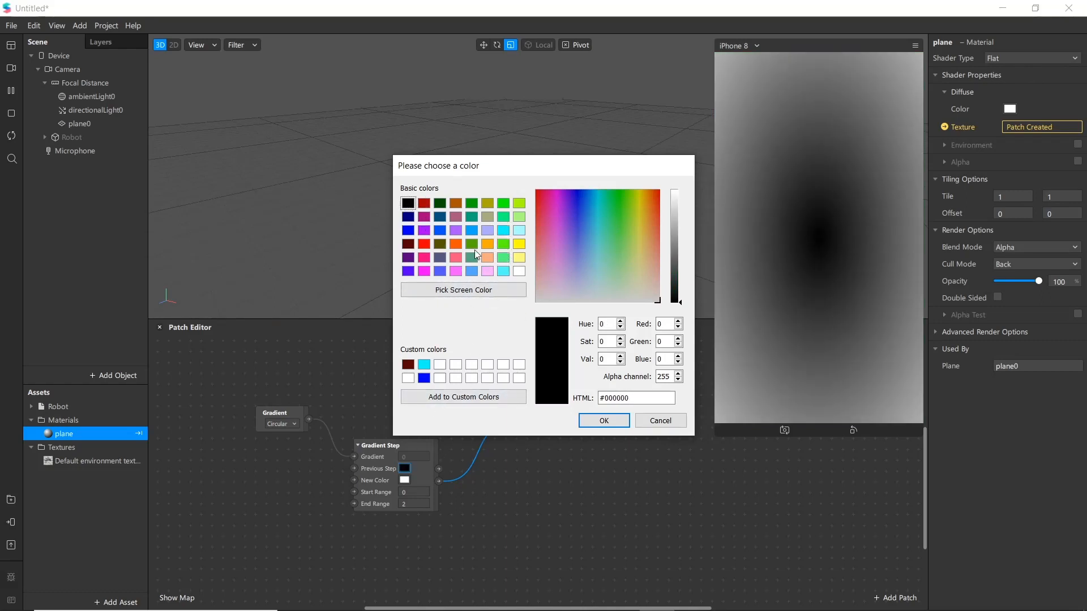
pyautogui.click(473, 271)
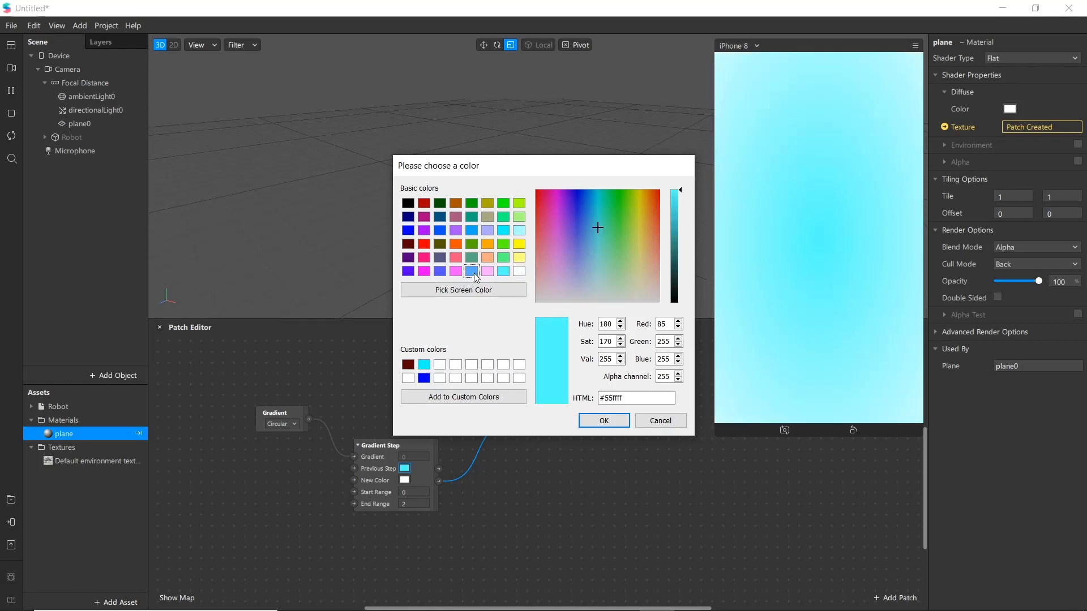
pyautogui.click(455, 271)
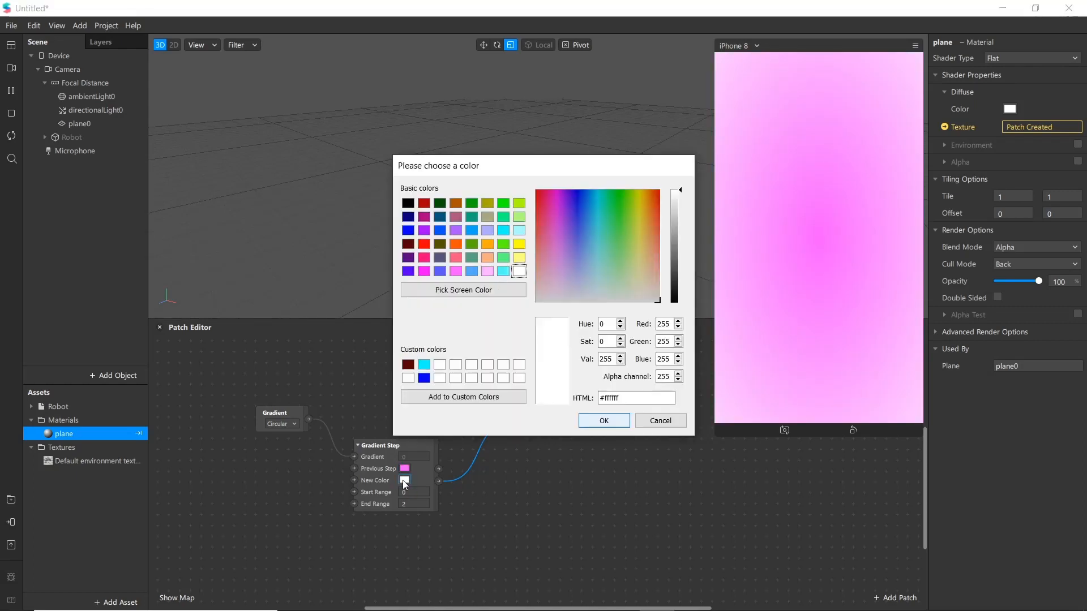
pyautogui.click(455, 231)
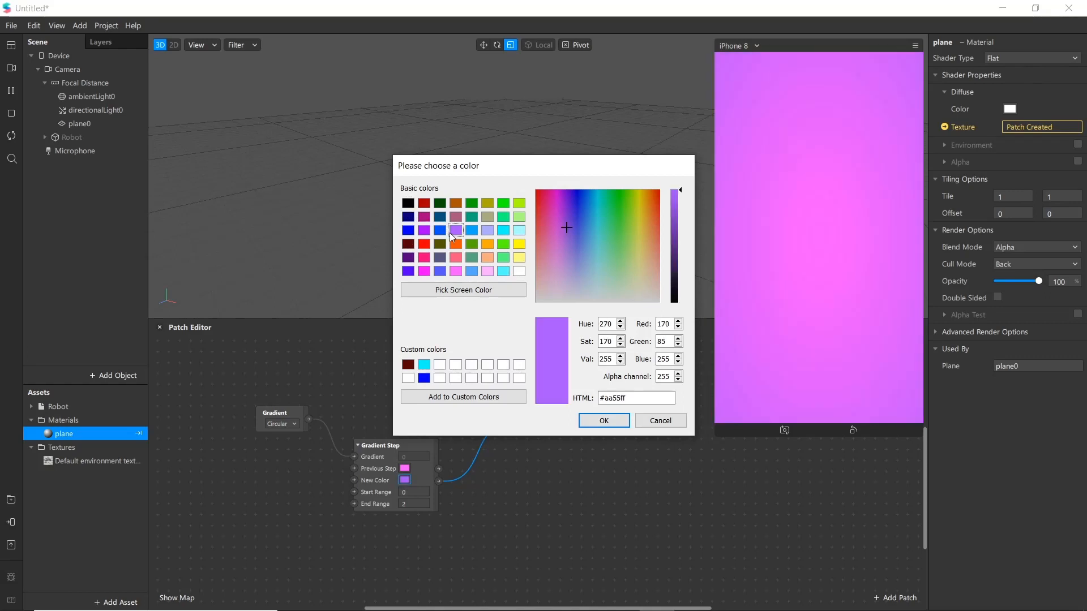
pyautogui.click(423, 203)
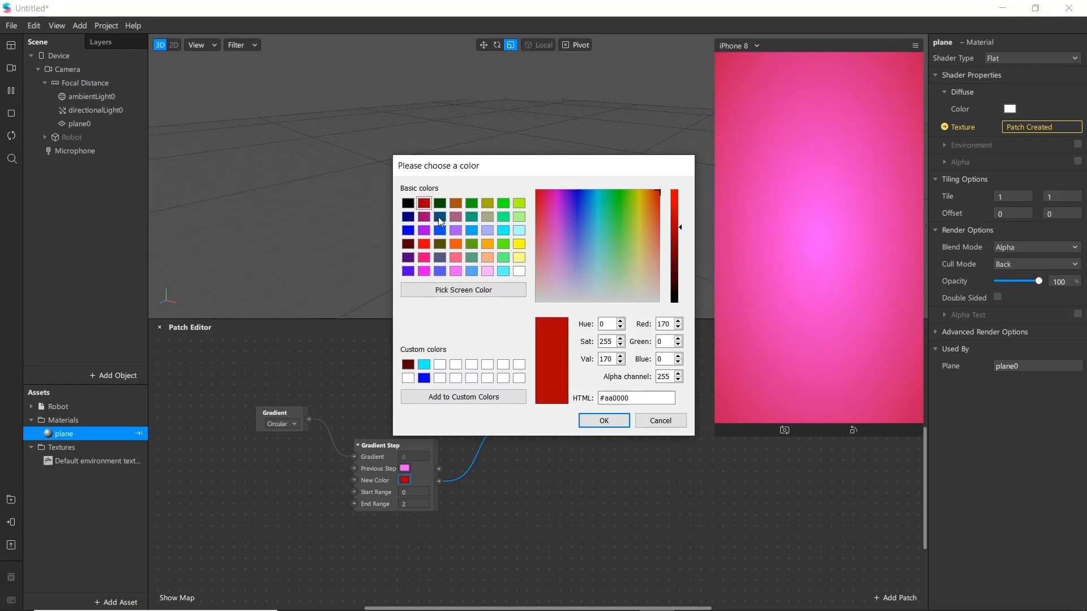
pyautogui.click(603, 421)
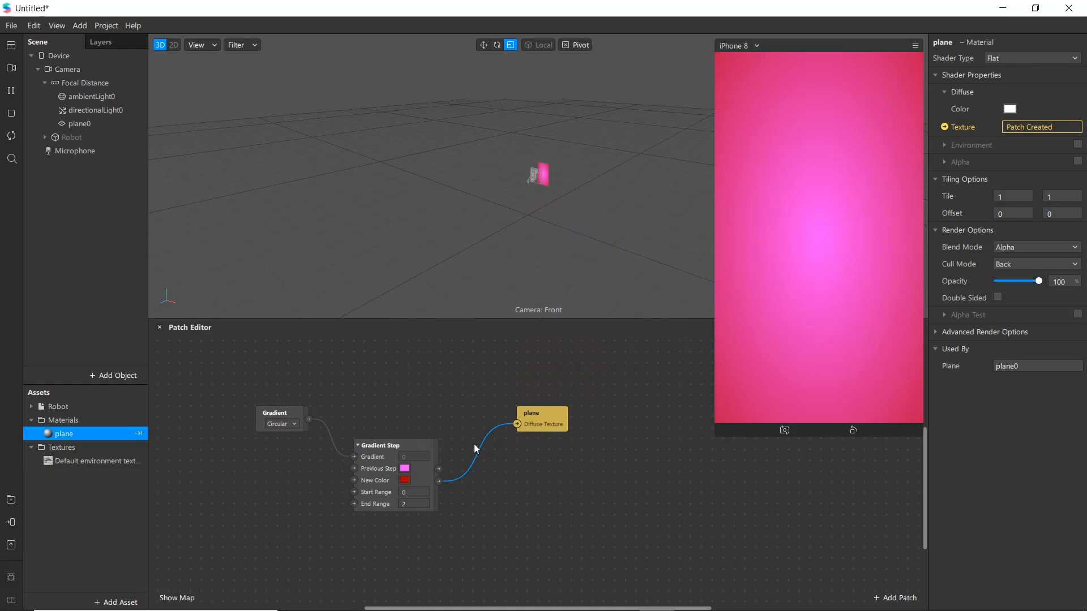
pyautogui.moveTo(482, 449)
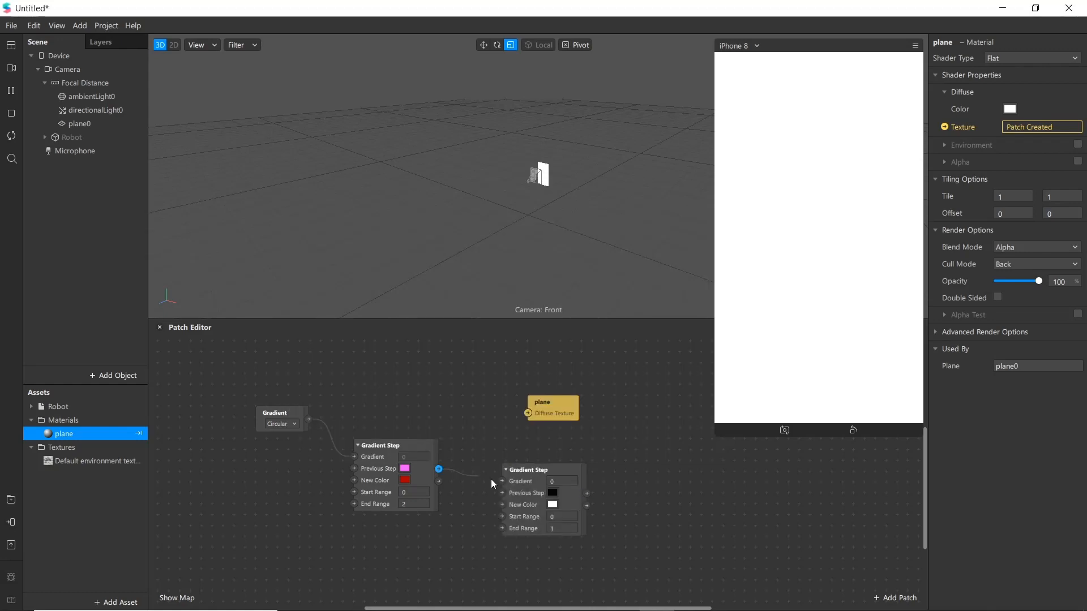
# Wire a second Gradient Step into the plane's Diffuse Texture and set the Gradient to Horizontal
pyautogui.moveTo(553, 408); pyautogui.dragTo(715, 506)
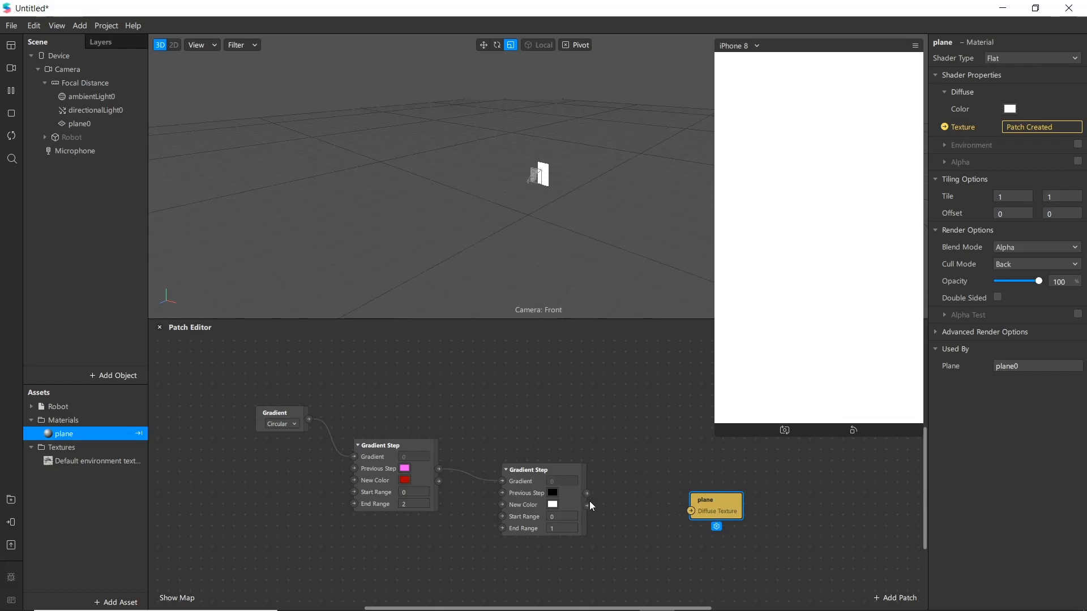
pyautogui.moveTo(587, 506); pyautogui.dragTo(689, 512)
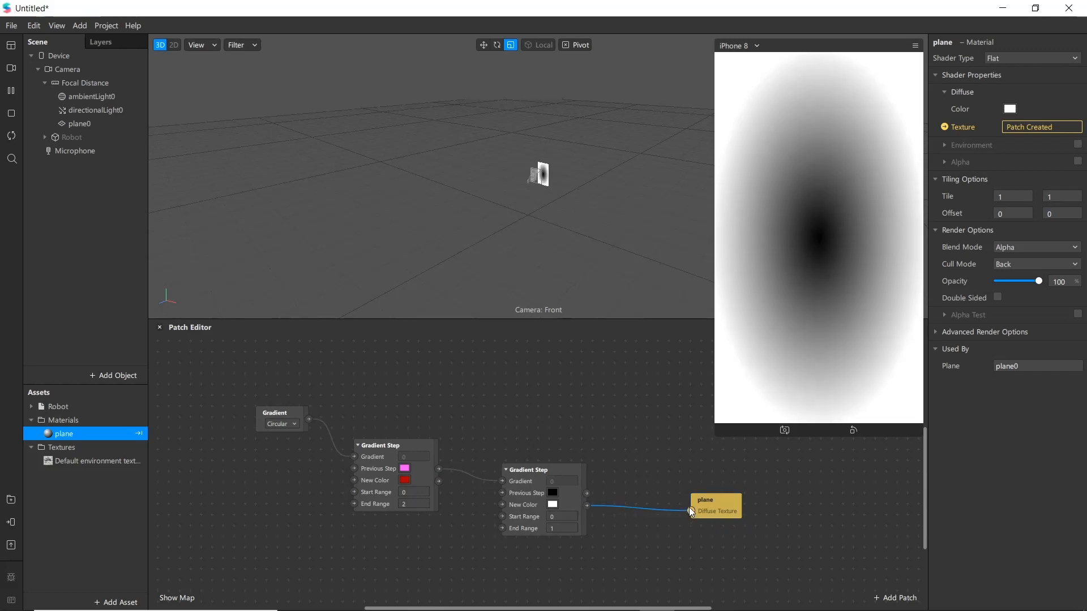
pyautogui.click(281, 418)
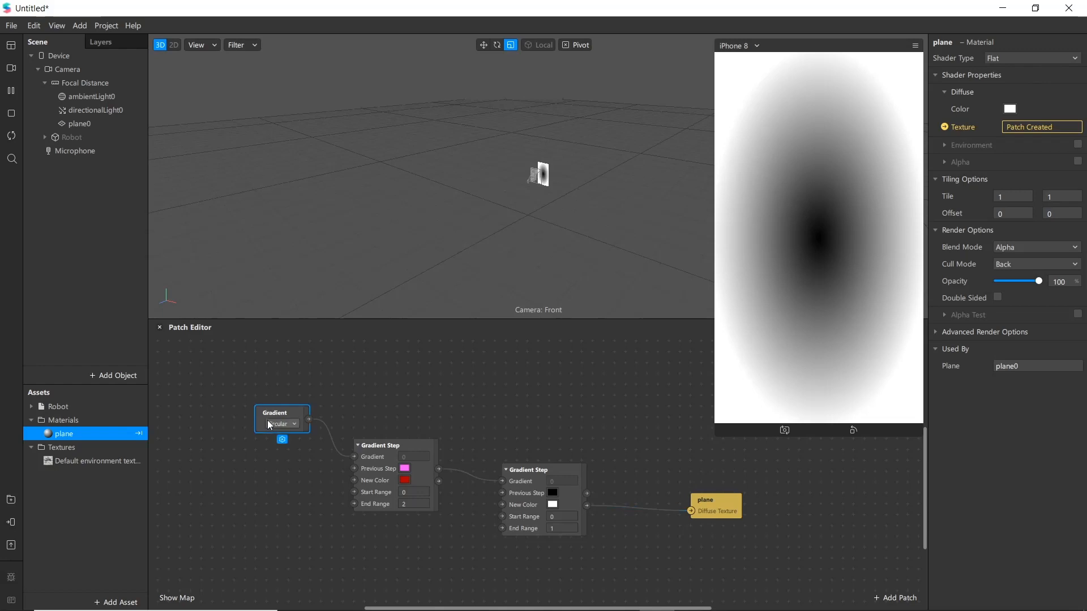
pyautogui.click(284, 423)
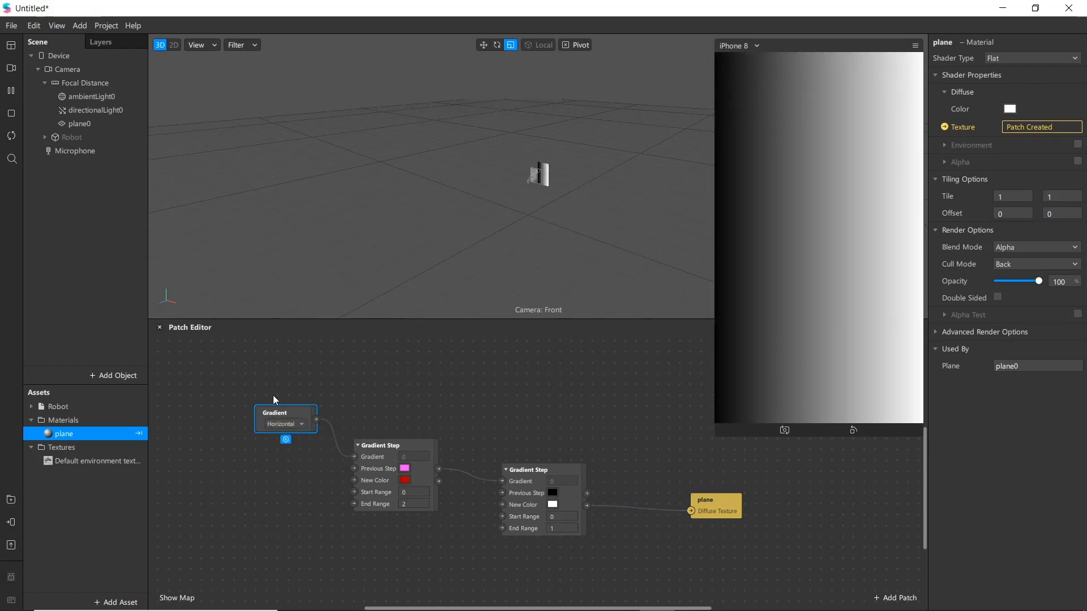
pyautogui.moveTo(647, 463)
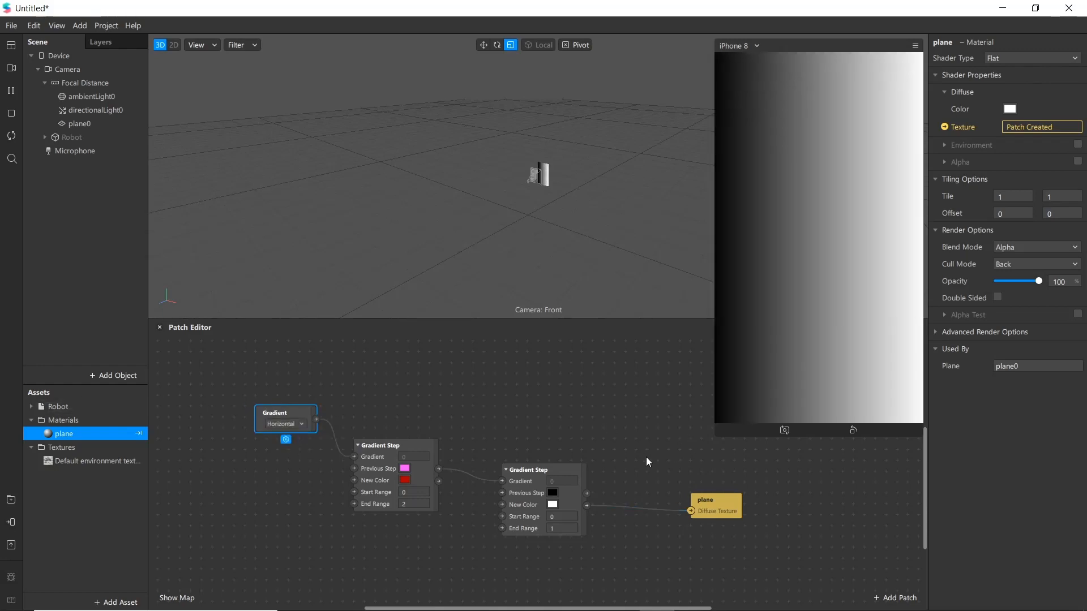
pyautogui.moveTo(715, 501); pyautogui.dragTo(661, 423)
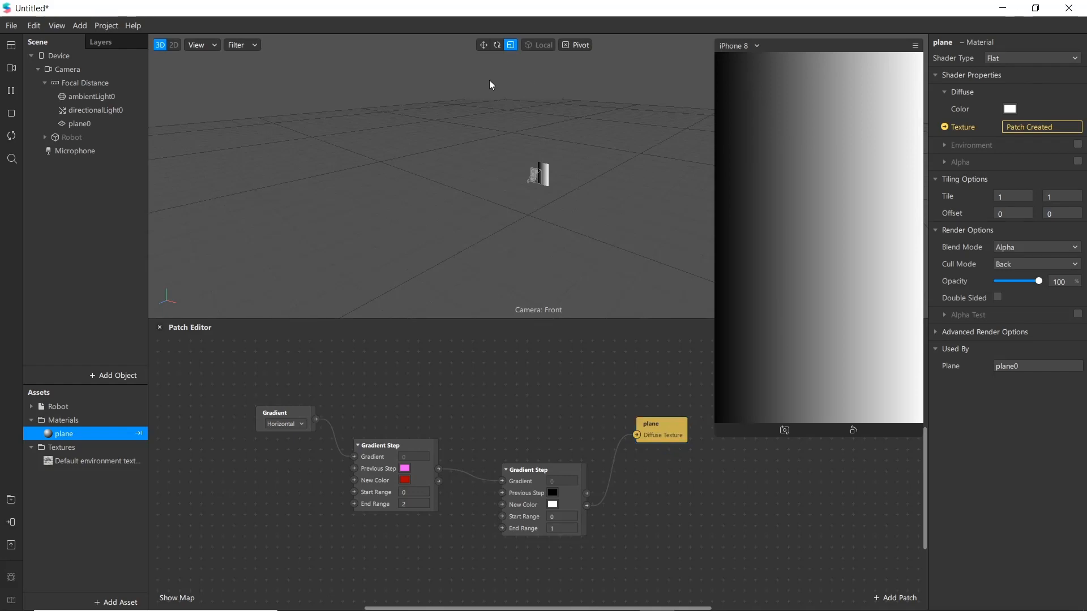
pyautogui.moveTo(417, 161)
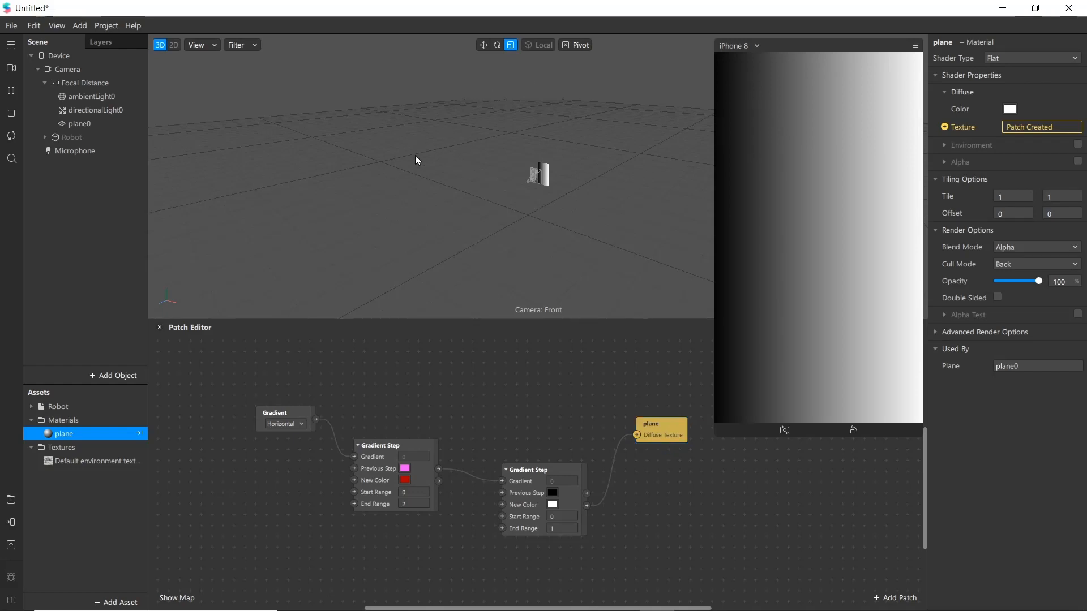
pyautogui.moveTo(528, 271)
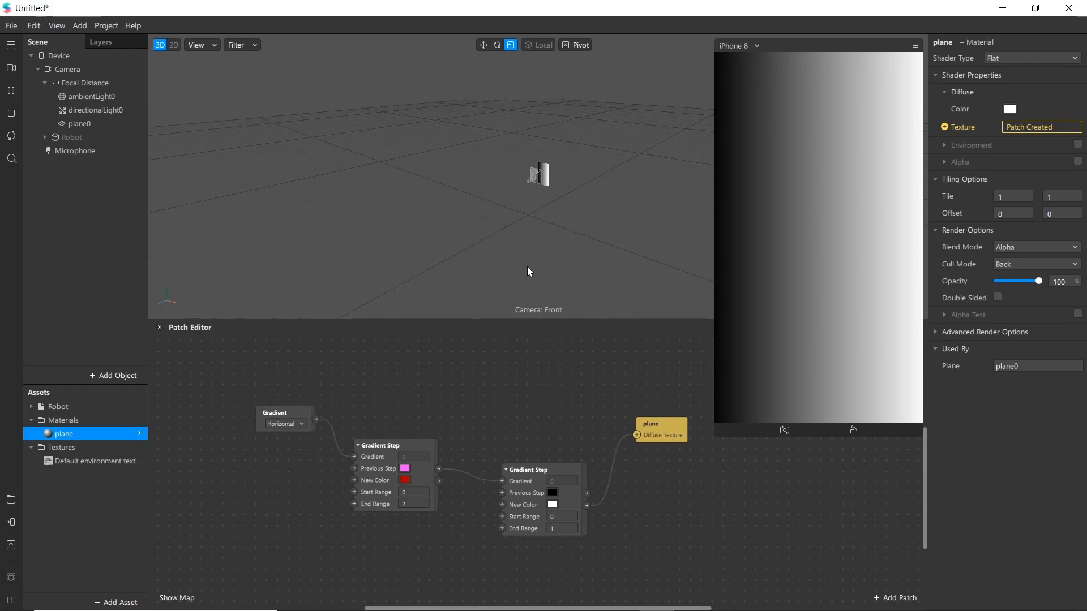
pyautogui.moveTo(520, 290)
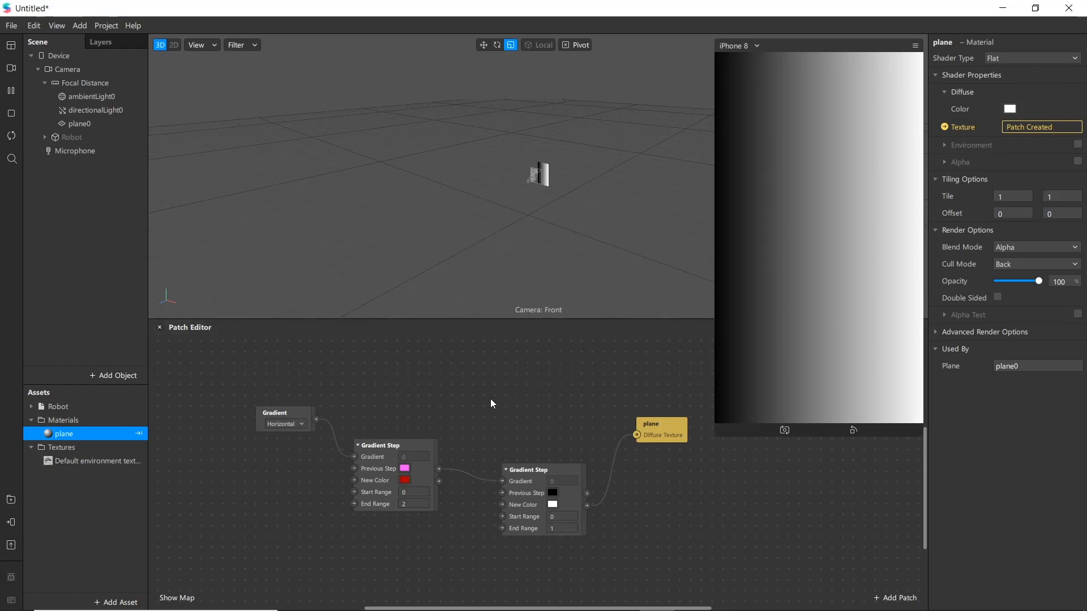
pyautogui.moveTo(487, 414)
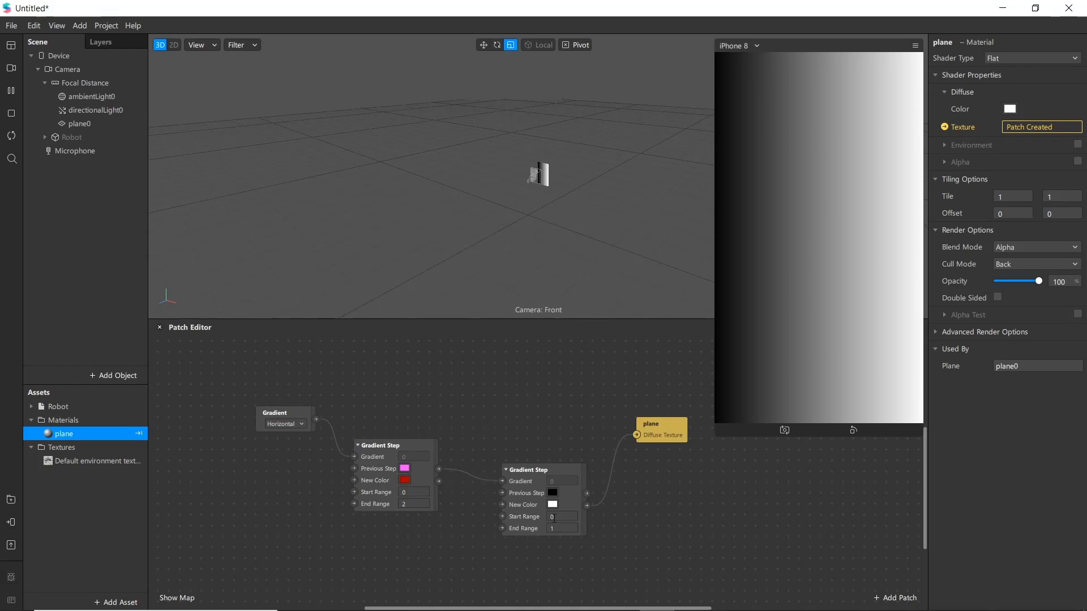
# Add a Step patch via search, then search 'st' for Smooth Step
pyautogui.write('ste')
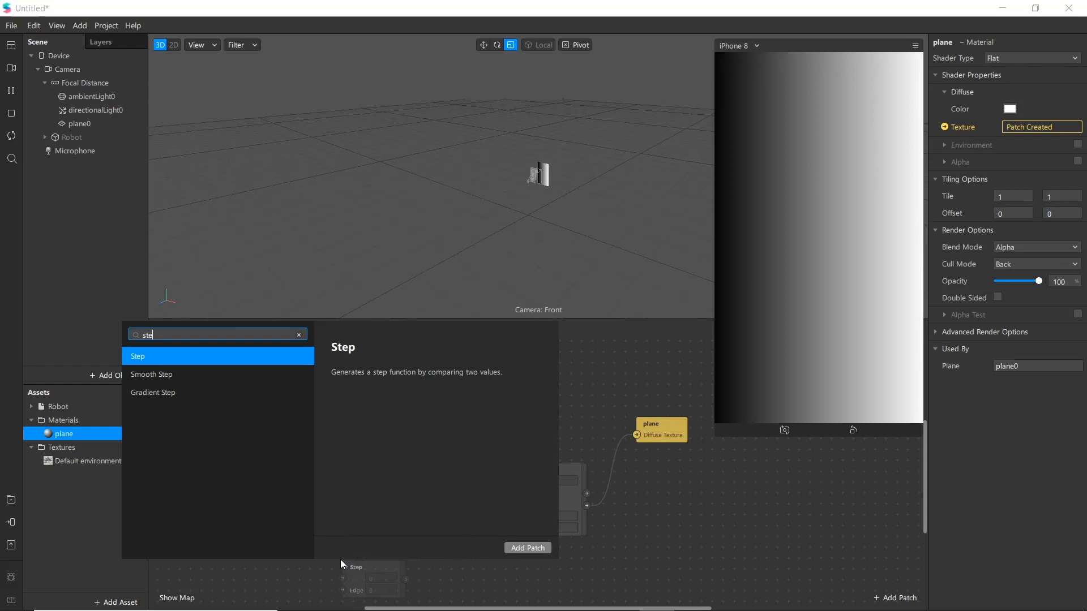
pyautogui.click(527, 548)
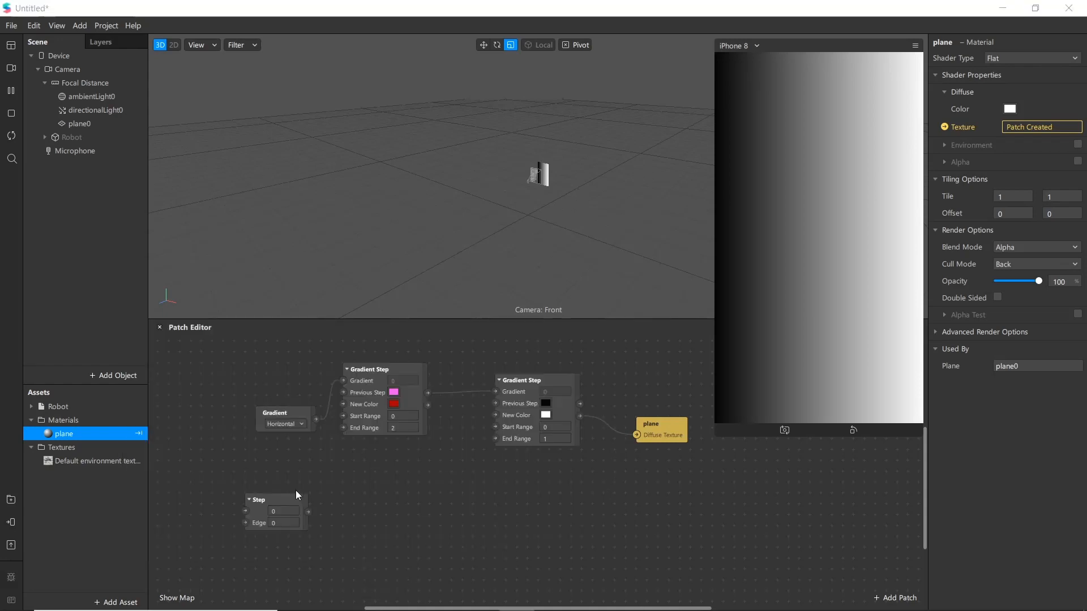
pyautogui.moveTo(486, 525)
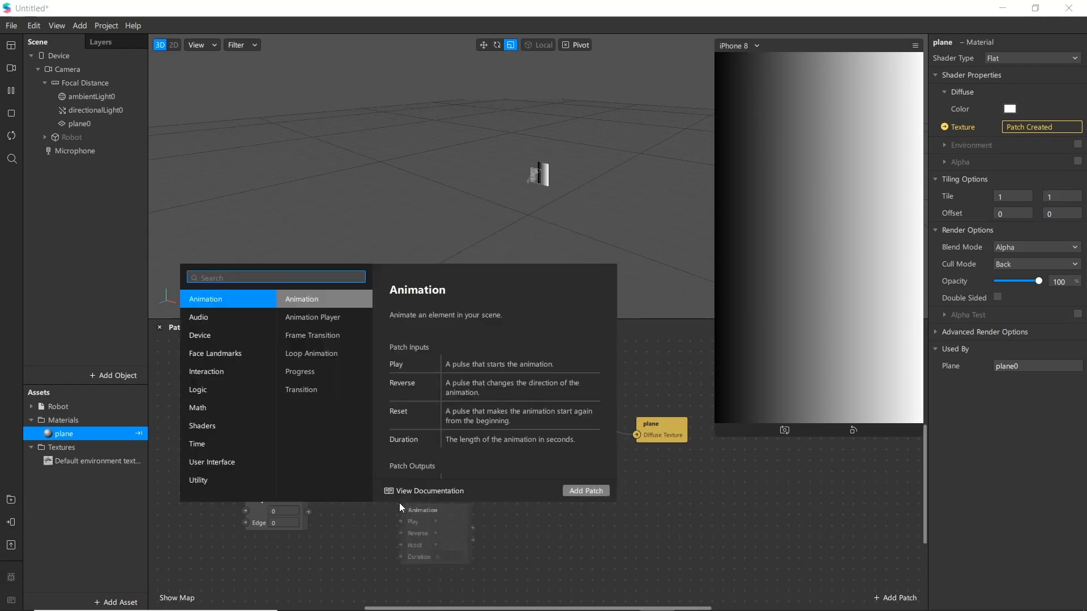
pyautogui.write('st')
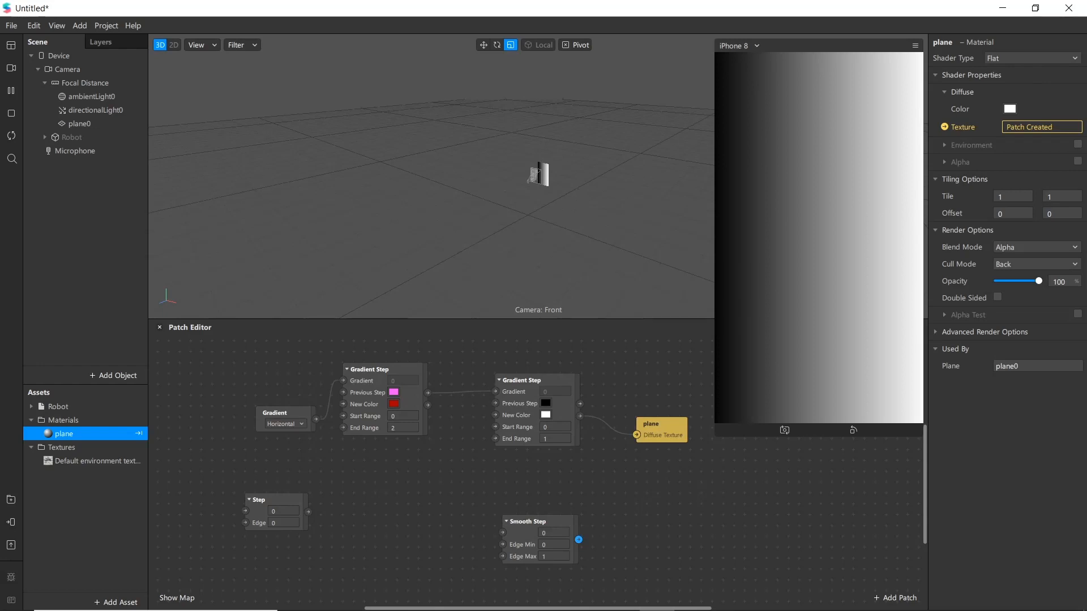
pyautogui.moveTo(525, 532)
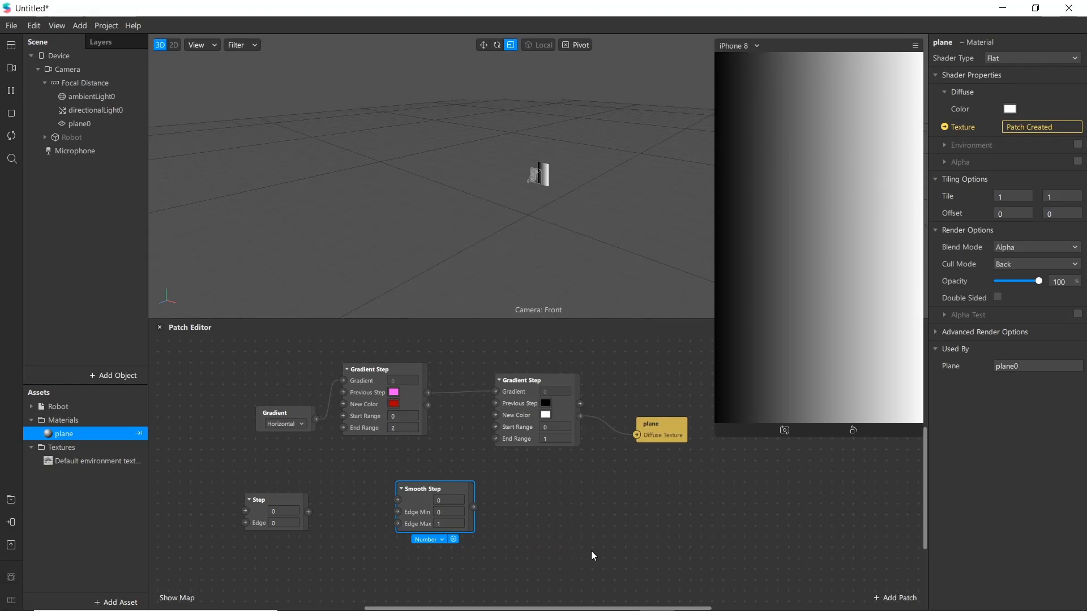
pyautogui.moveTo(534, 541)
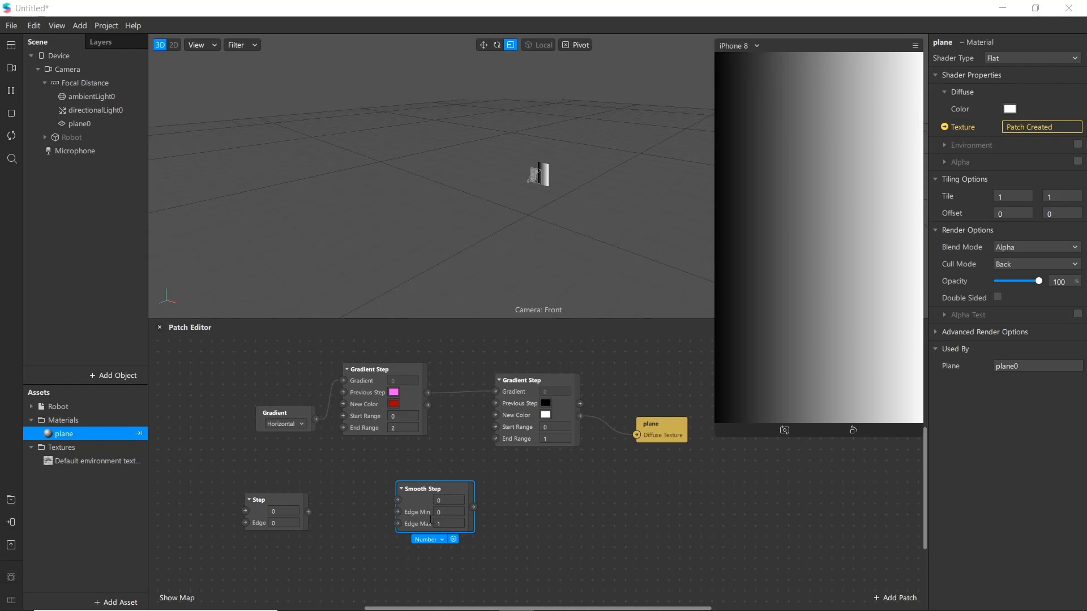
pyautogui.moveTo(701, 531)
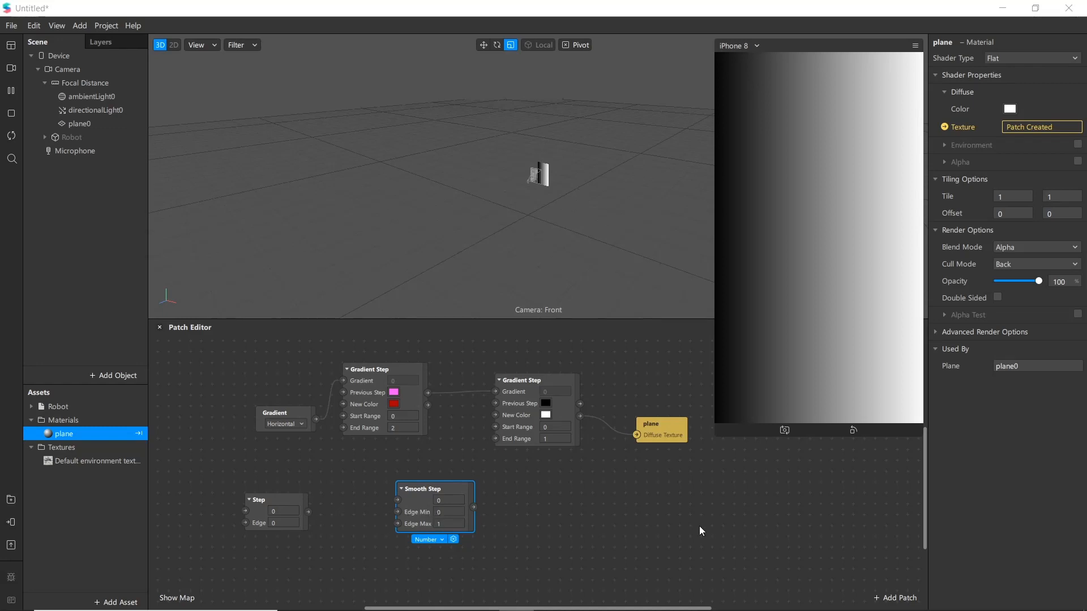
pyautogui.moveTo(523, 529)
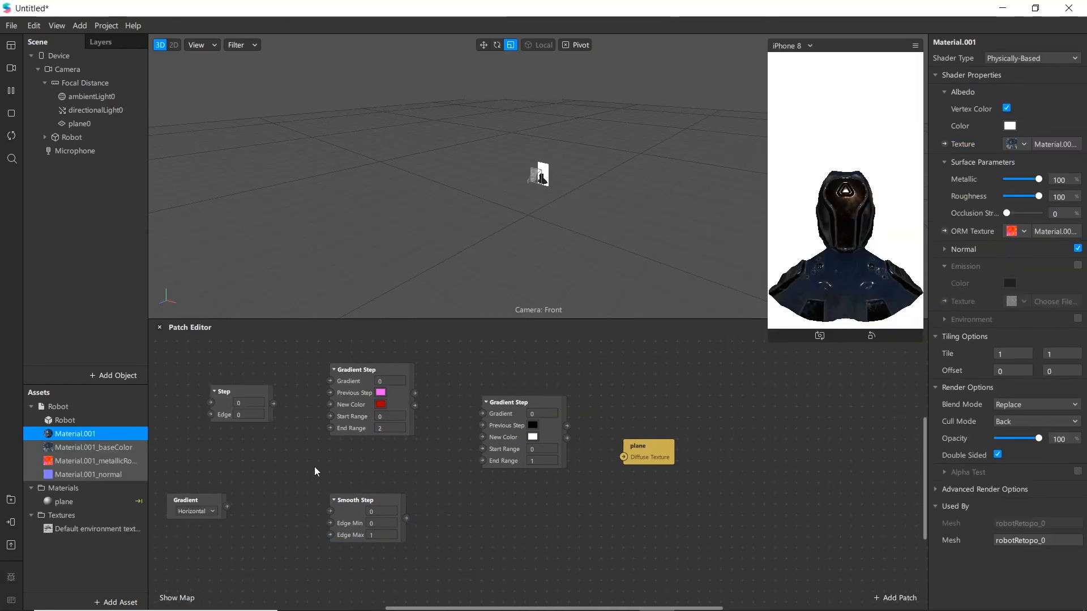
# Lower the Gradient patch slightly and connect it into the Smooth Step input
pyautogui.click(510, 402)
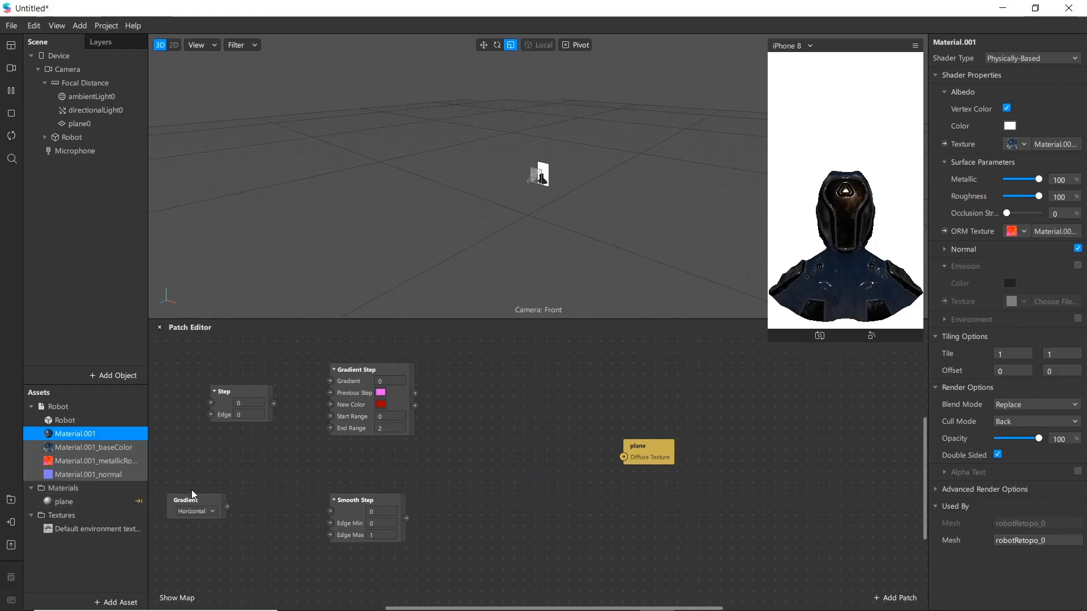
pyautogui.moveTo(194, 506); pyautogui.dragTo(216, 528)
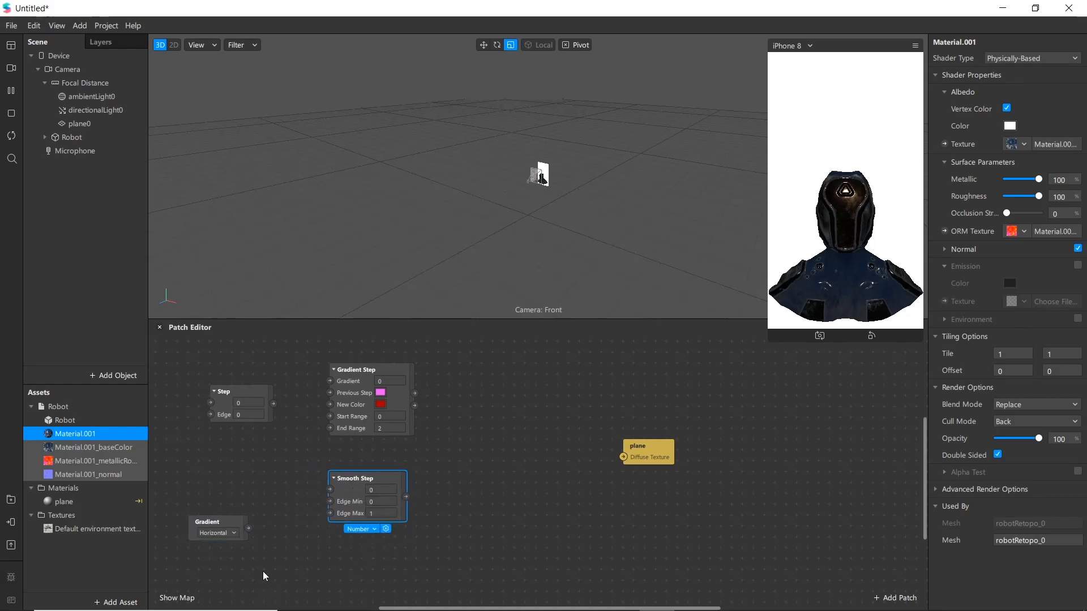
pyautogui.moveTo(248, 528); pyautogui.dragTo(330, 489)
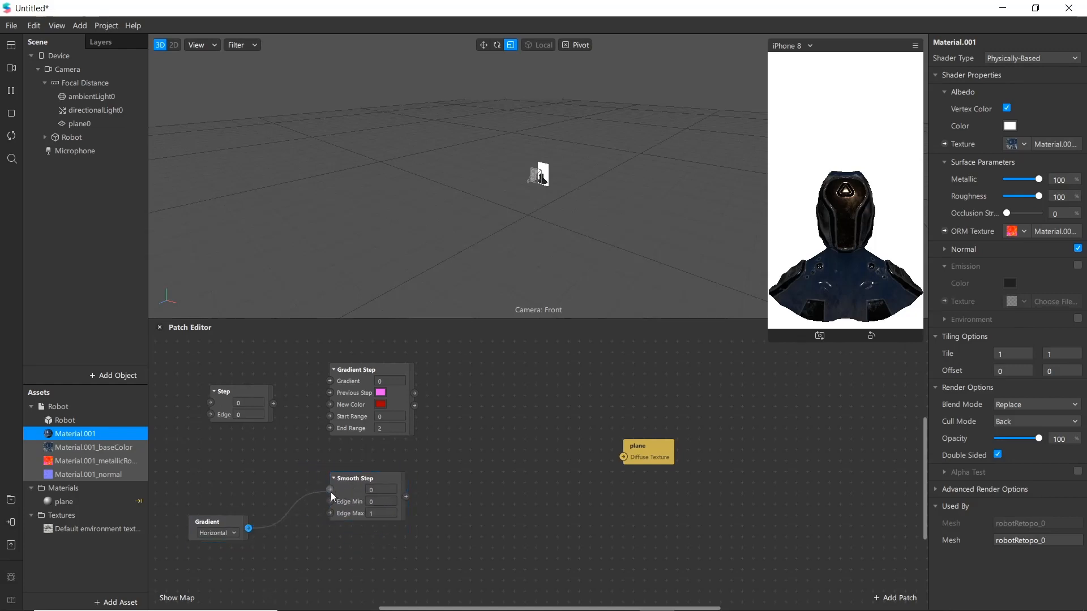
pyautogui.moveTo(248, 528); pyautogui.dragTo(330, 489)
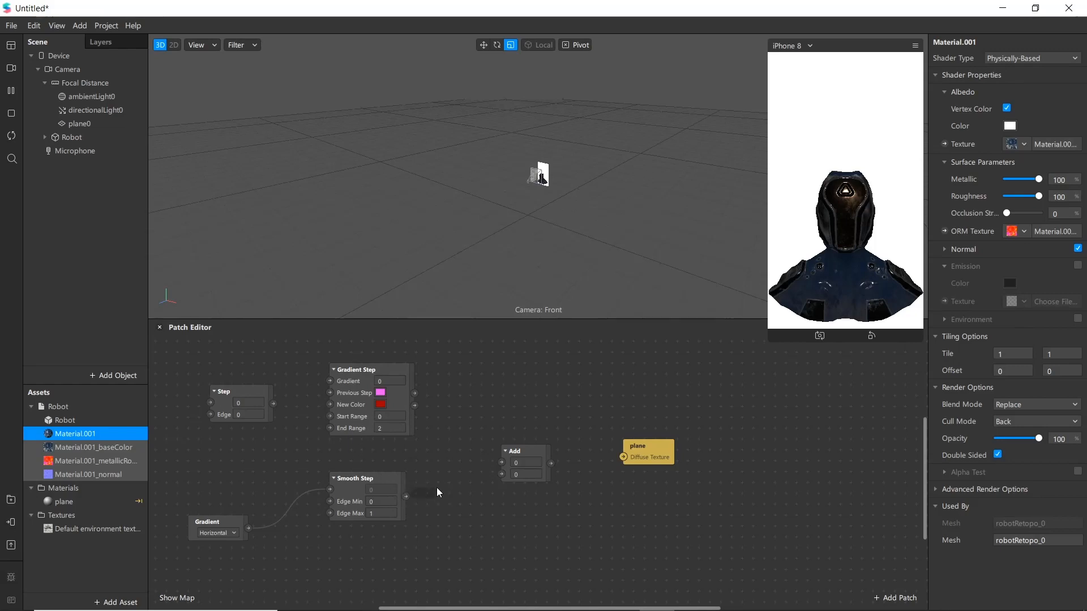
# Chain Smooth Step into Add, Add into Step, and Step's result into a new Multiply
pyautogui.moveTo(406, 497); pyautogui.dragTo(501, 475)
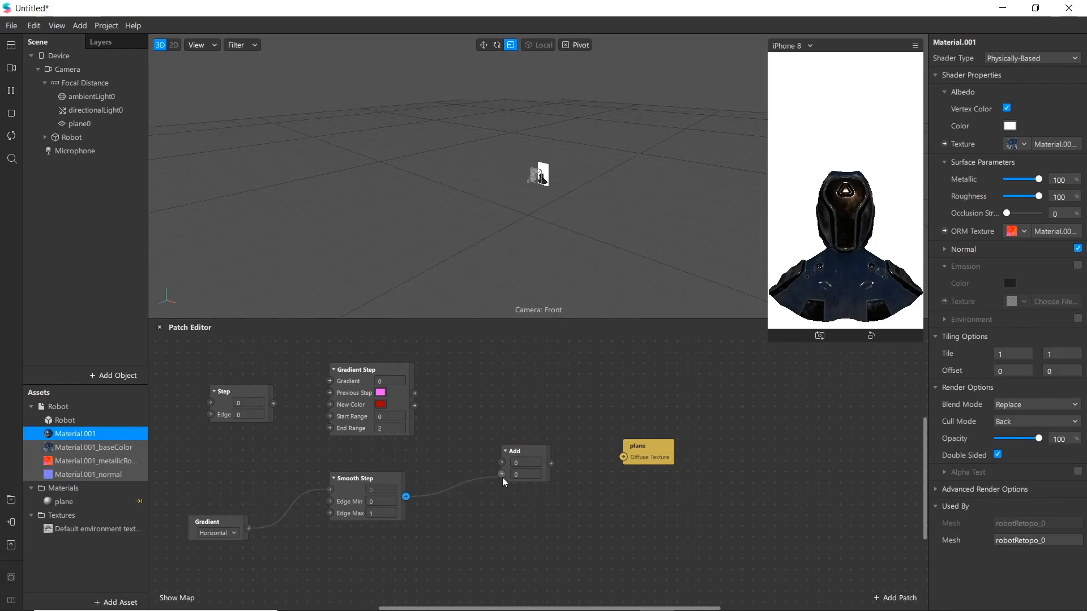
pyautogui.moveTo(405, 497); pyautogui.dragTo(500, 475)
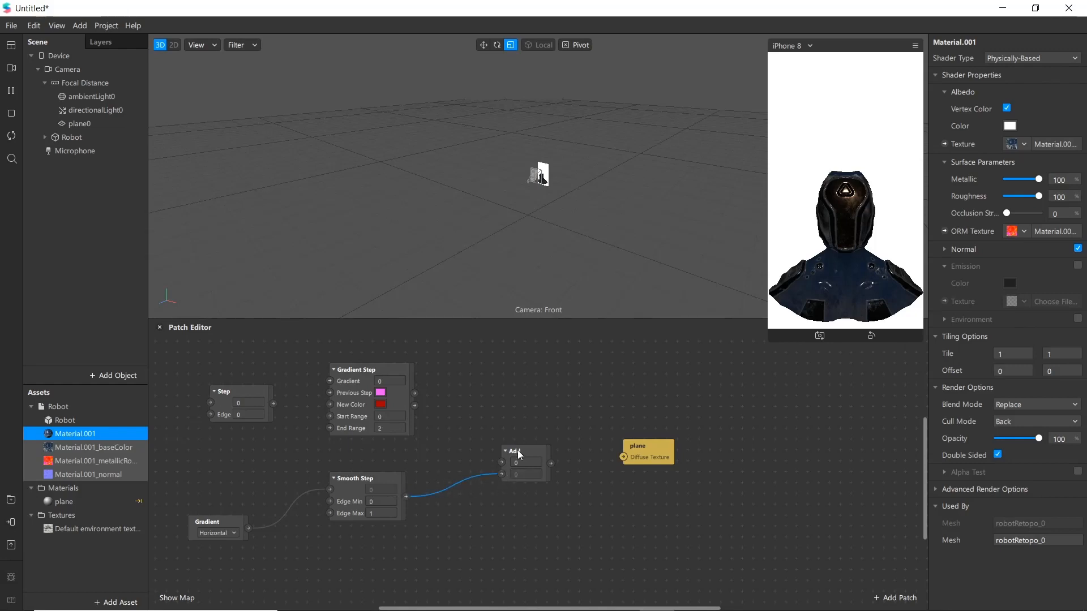
pyautogui.moveTo(647, 448); pyautogui.dragTo(735, 440)
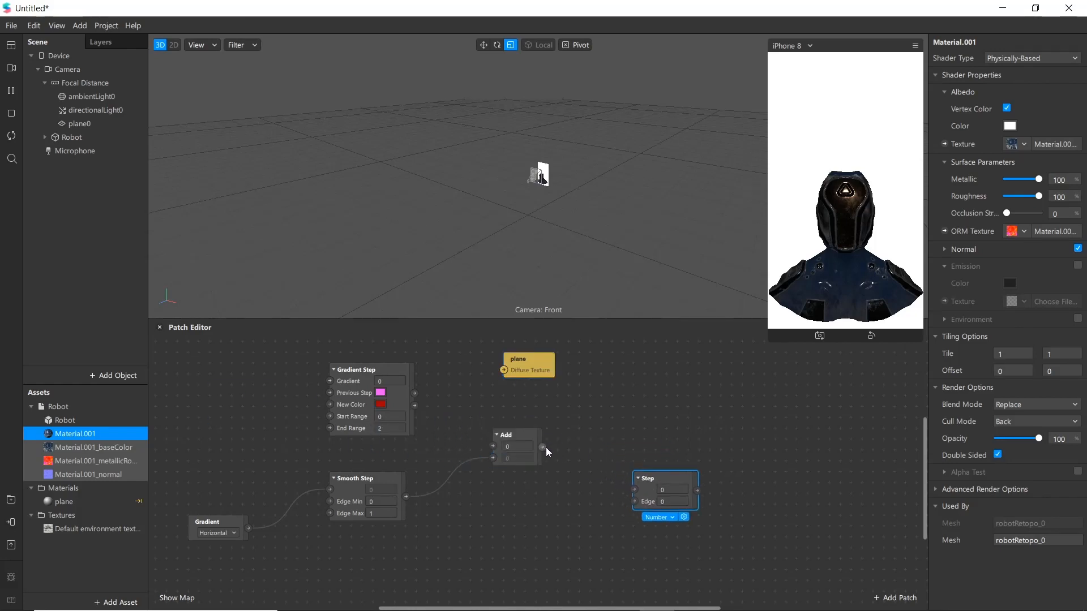
pyautogui.moveTo(543, 448); pyautogui.dragTo(636, 489)
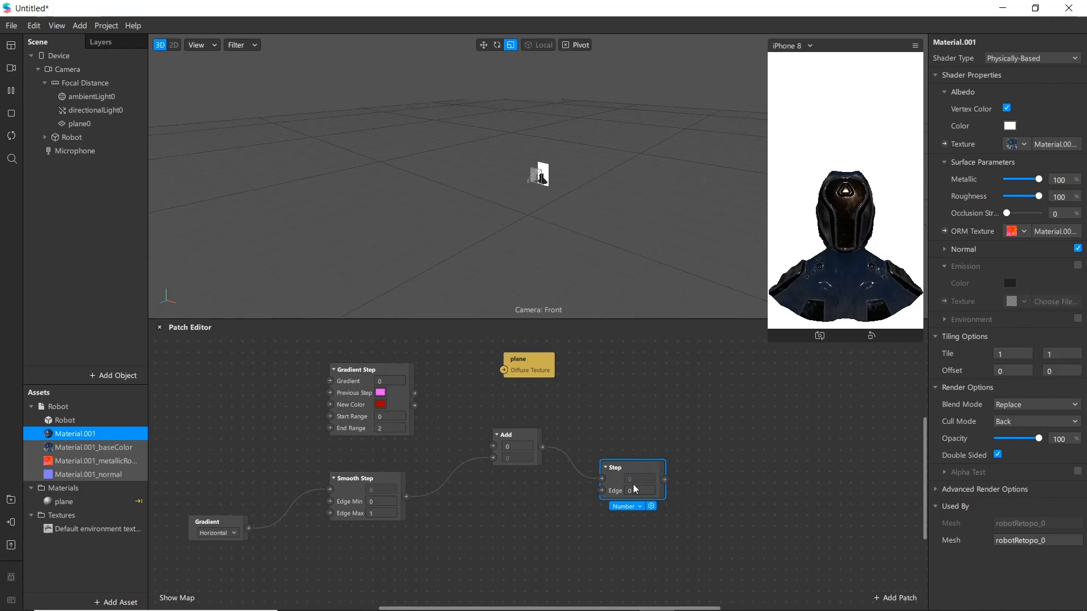
pyautogui.moveTo(674, 477)
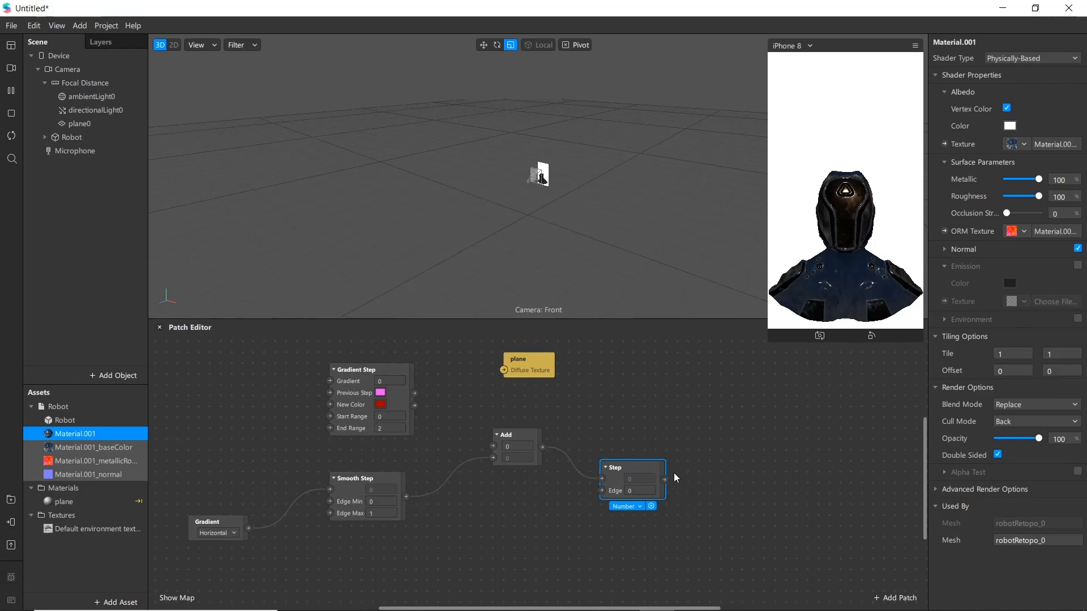
pyautogui.moveTo(663, 479); pyautogui.dragTo(724, 408)
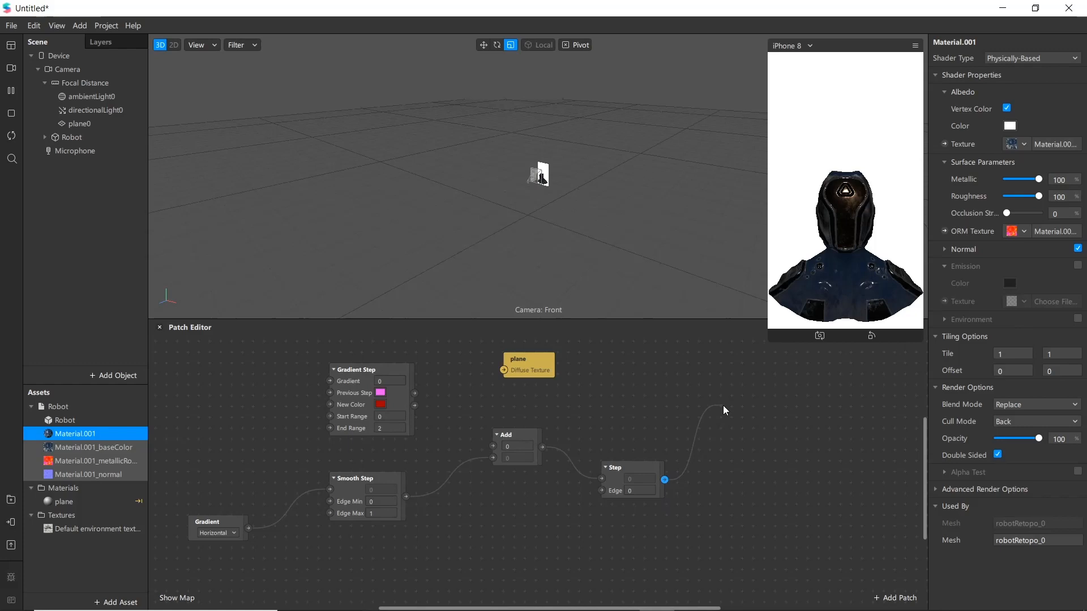
pyautogui.write('mu')
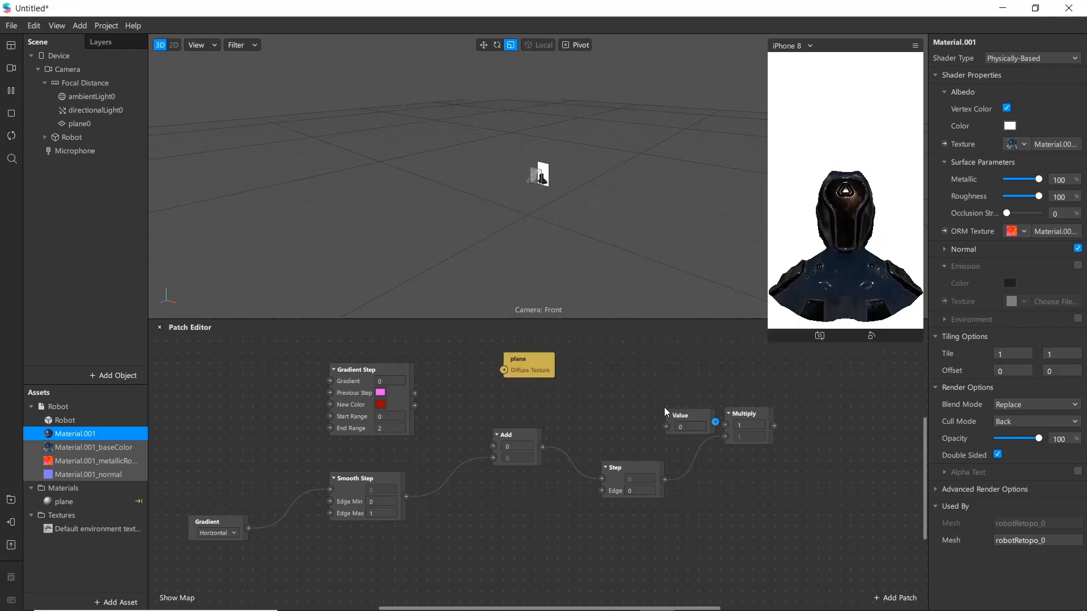
# Make the Value patch a cyan Color and link Multiply to Material.001 Base Color Texture
pyautogui.click(688, 426)
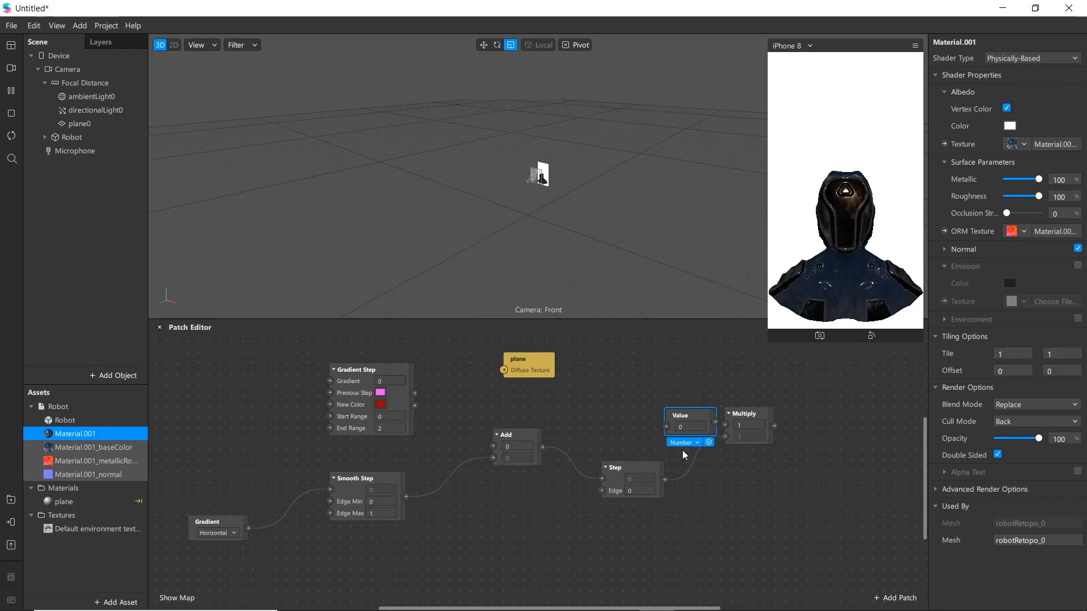
pyautogui.click(683, 443)
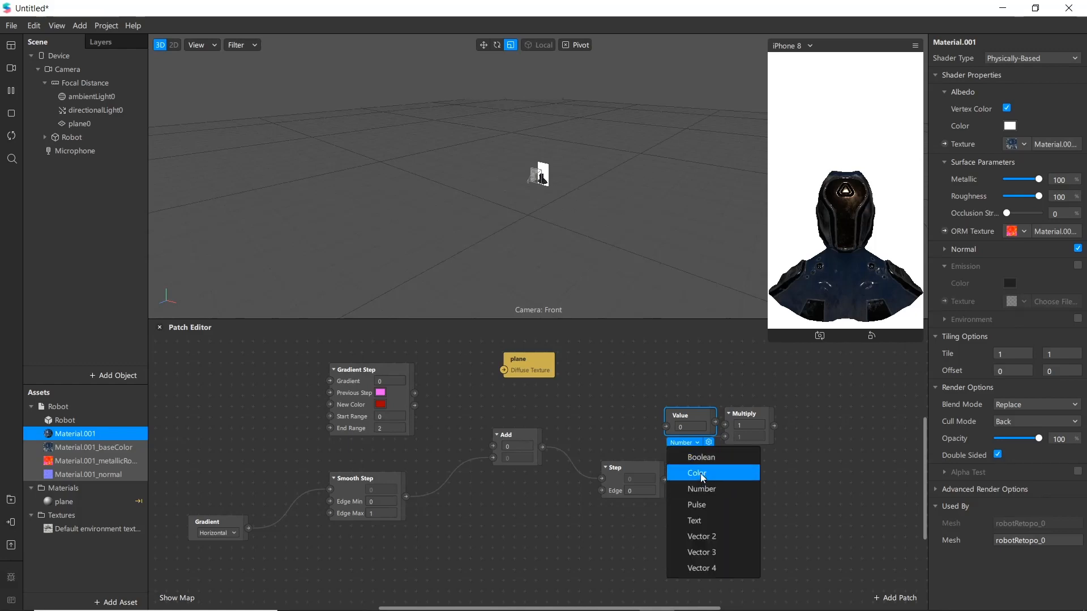
pyautogui.click(697, 473)
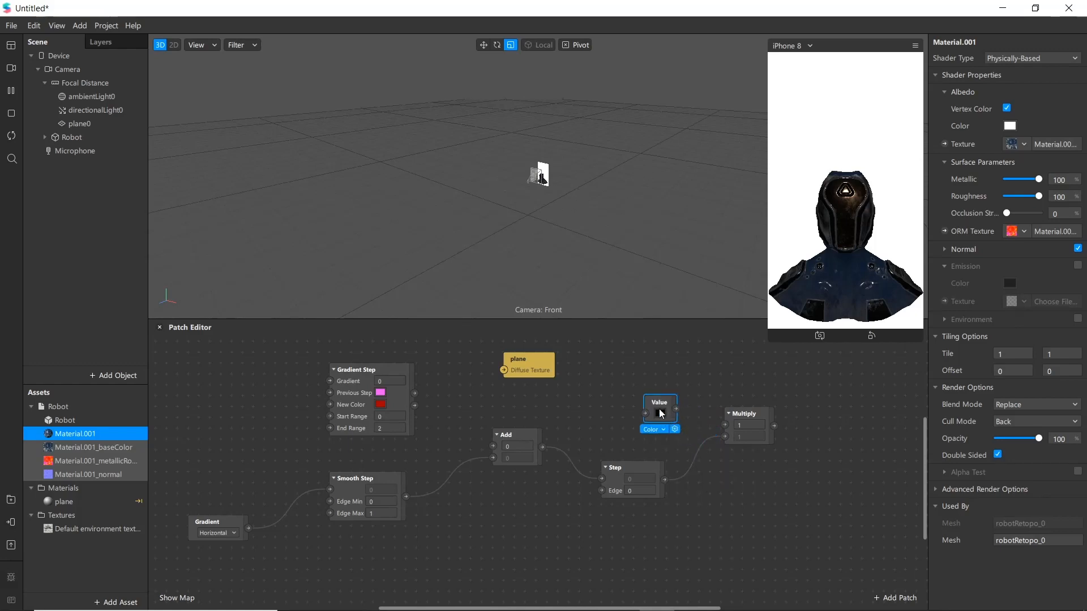
pyautogui.click(670, 429)
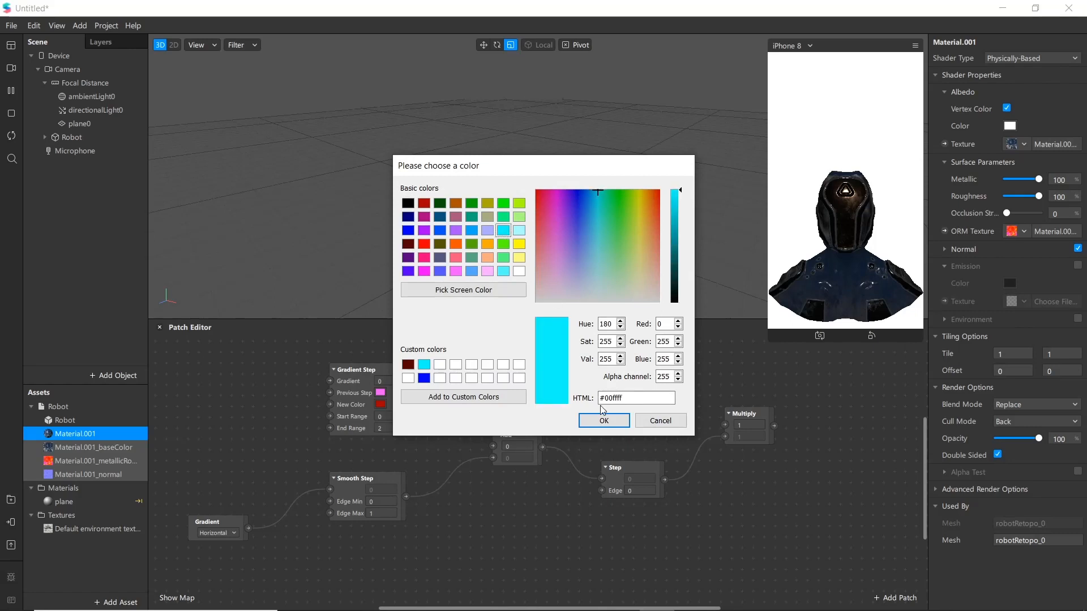
pyautogui.click(604, 421)
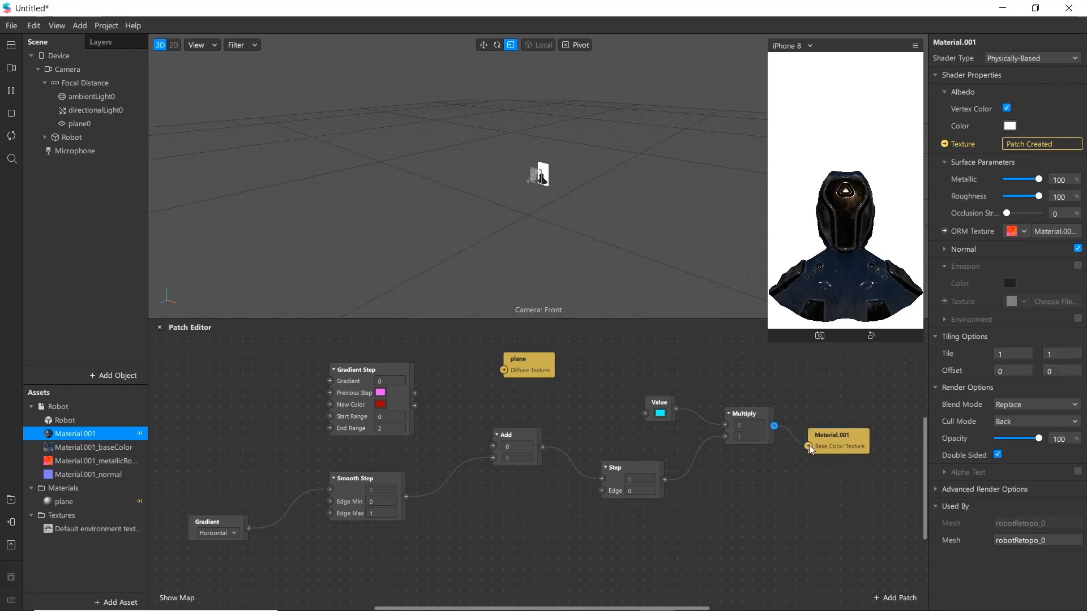
pyautogui.moveTo(835, 444); pyautogui.dragTo(870, 448)
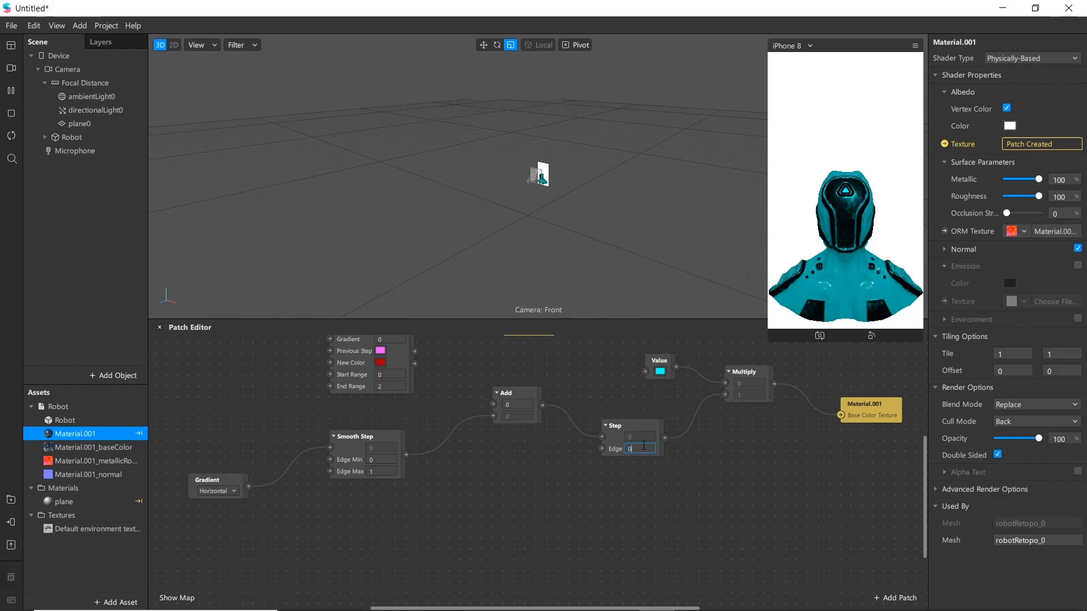
# Enter 0.9 as the Step edge and 0.899 as Add's first value
pyautogui.write('0.9')
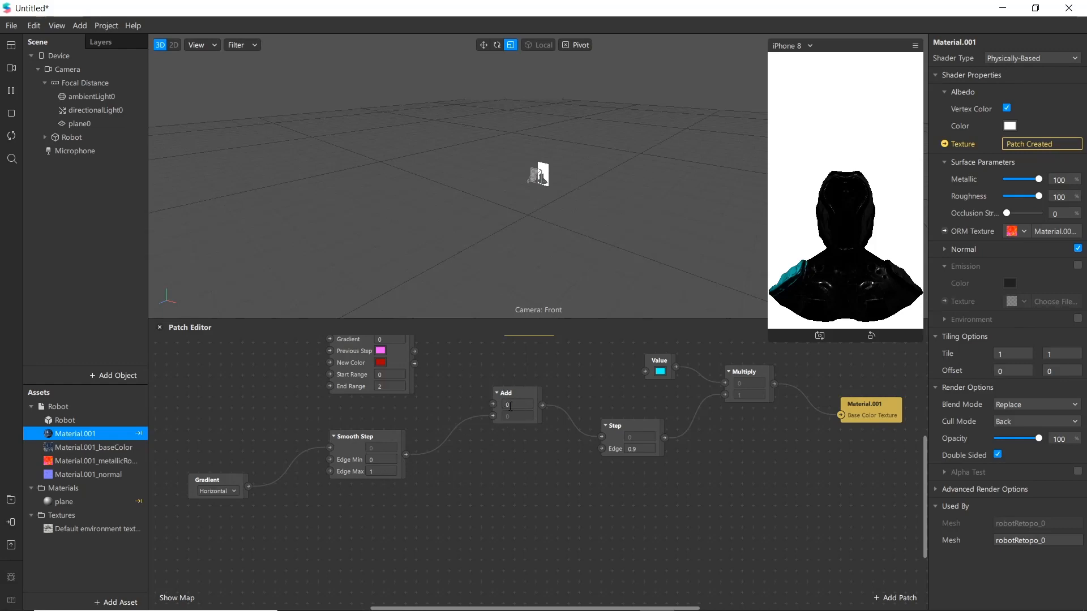
pyautogui.click(516, 405)
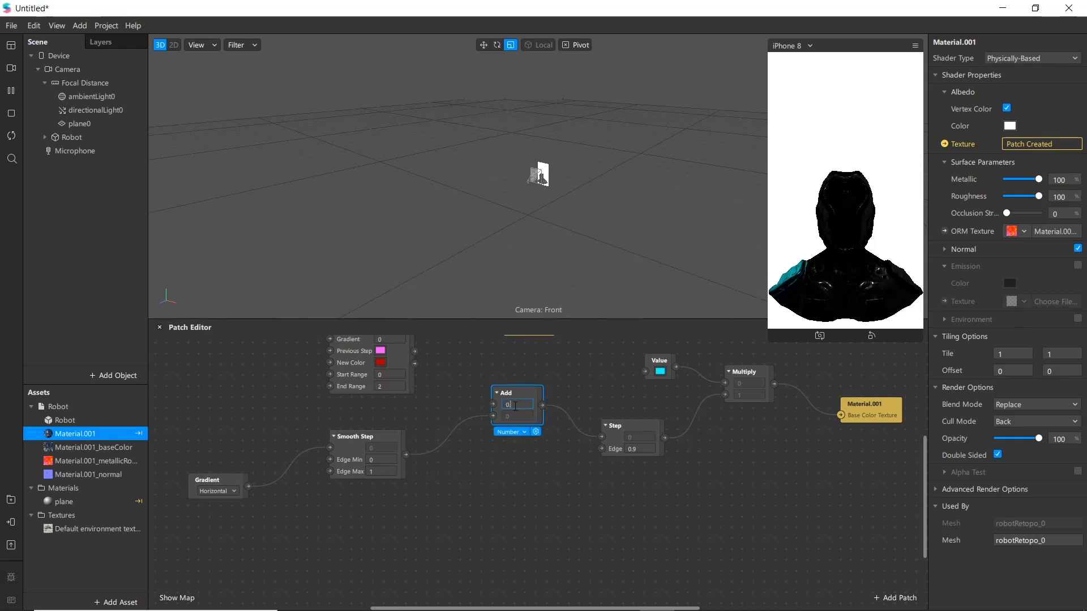
pyautogui.write('0.899')
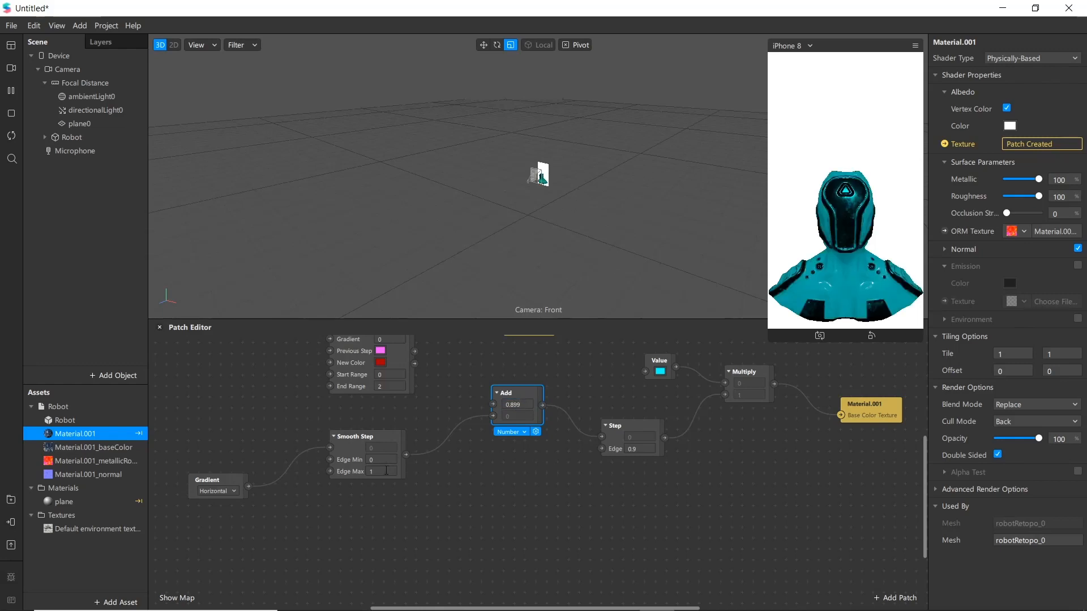
pyautogui.moveTo(320, 516)
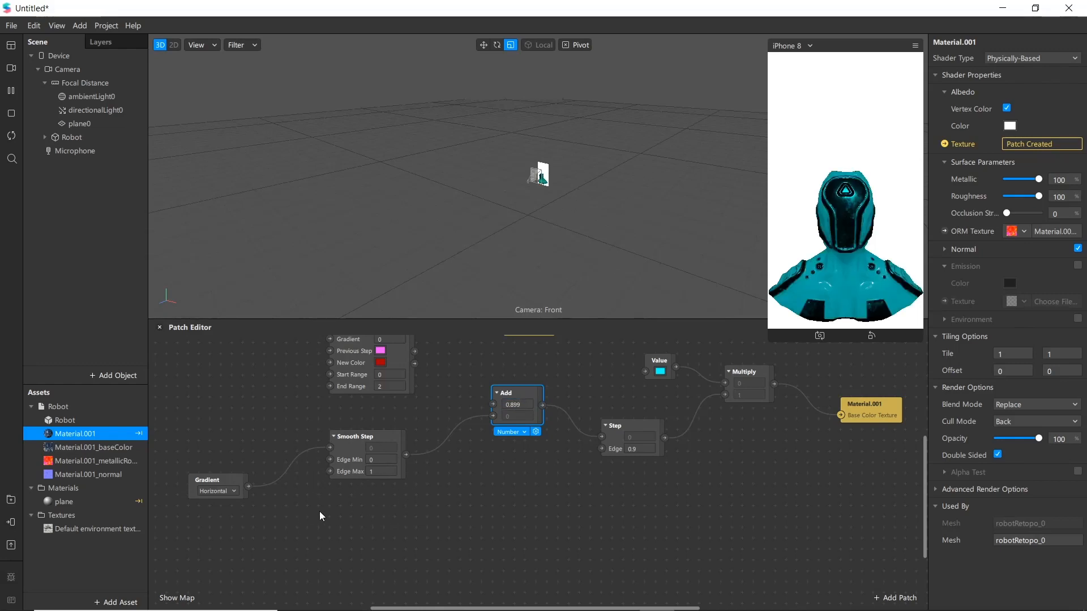
pyautogui.moveTo(407, 521)
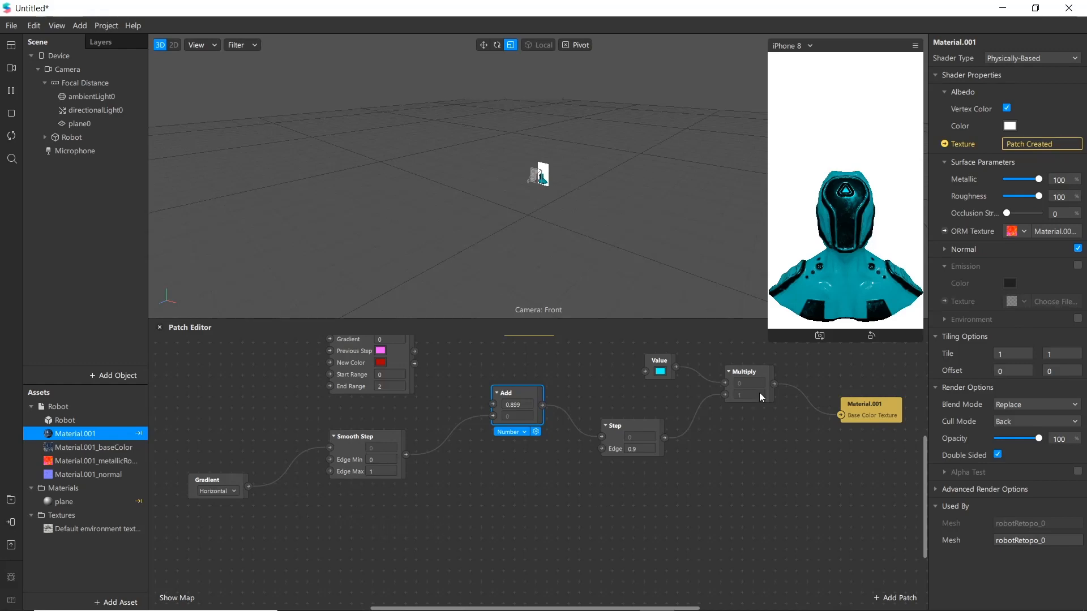
pyautogui.moveTo(837, 267)
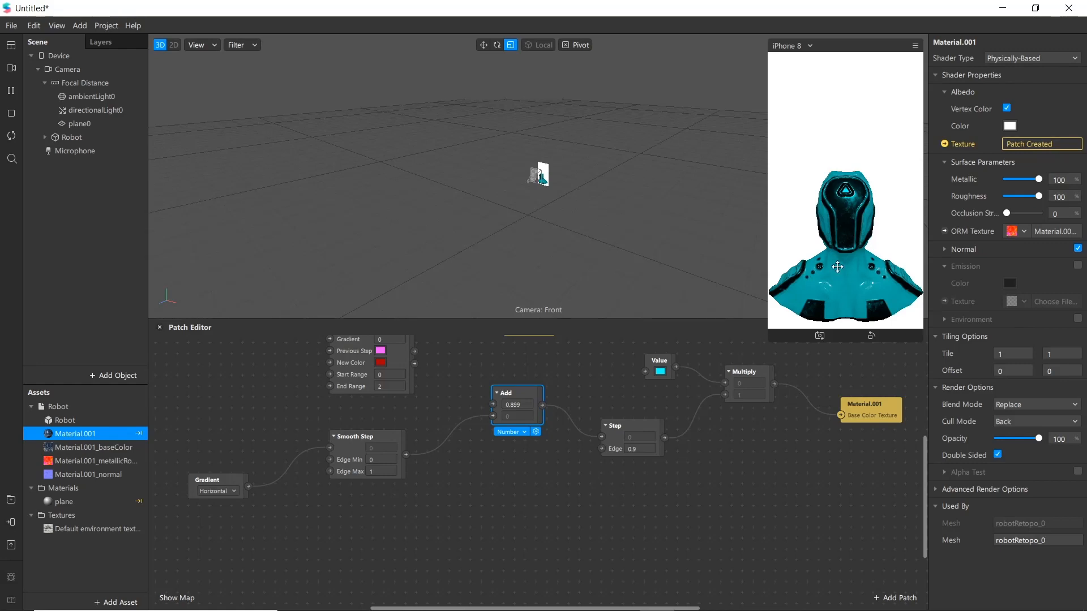
pyautogui.click(896, 598)
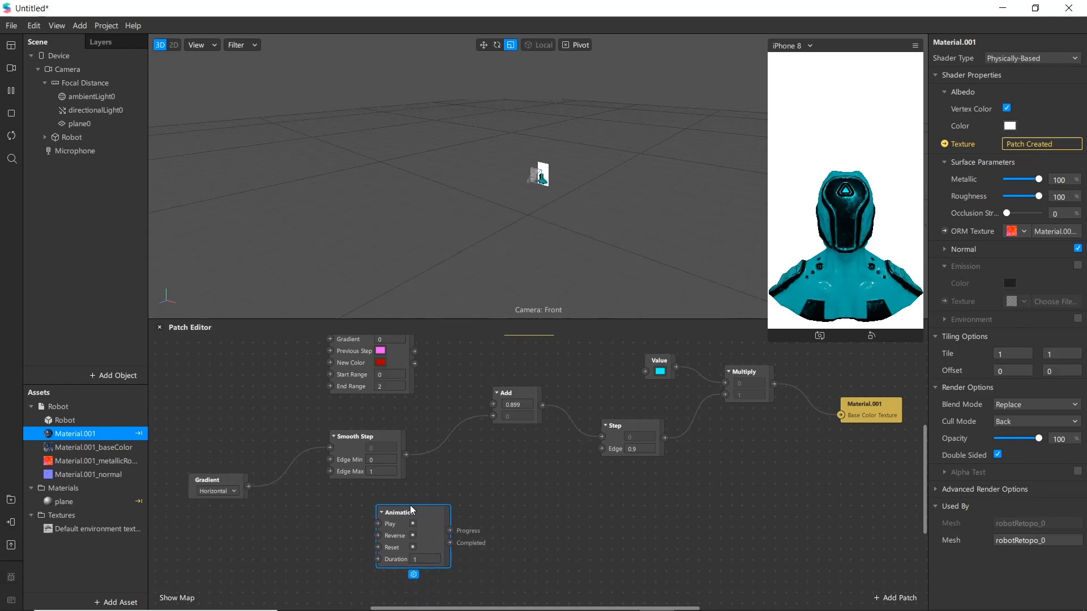
# Wire Screen Tap, Switch and Pulse into the Animation patch with a 4-second Duration
pyautogui.moveTo(402, 513); pyautogui.dragTo(394, 534)
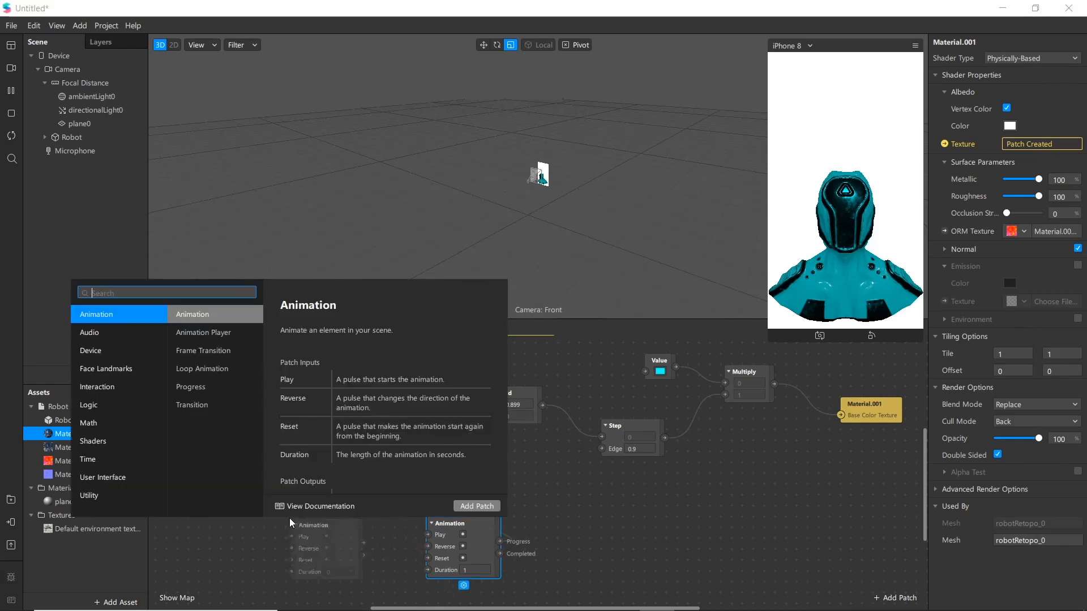
pyautogui.write('sc')
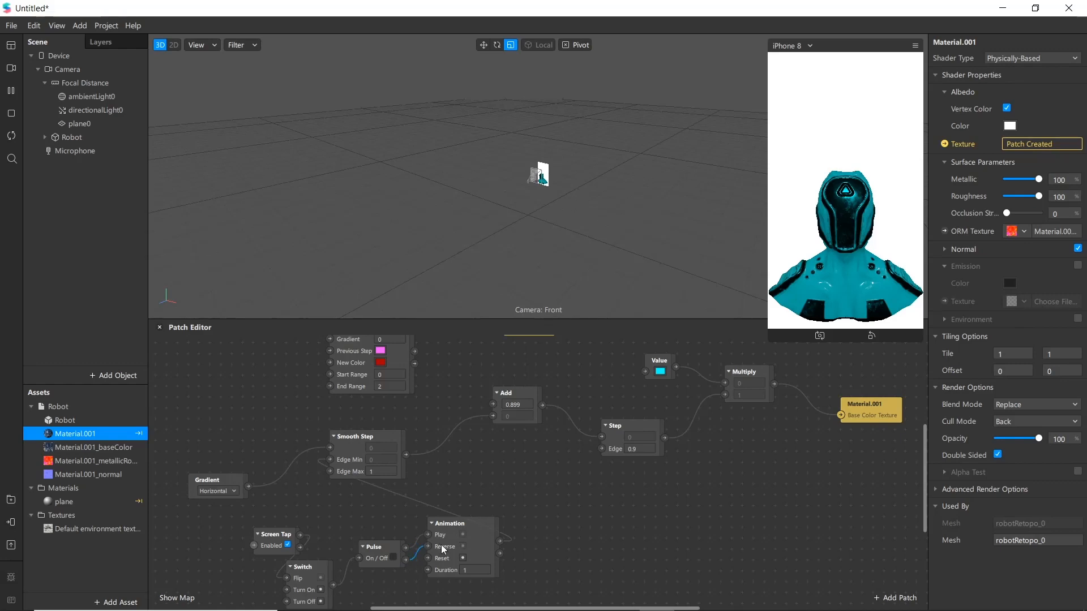
pyautogui.moveTo(579, 520)
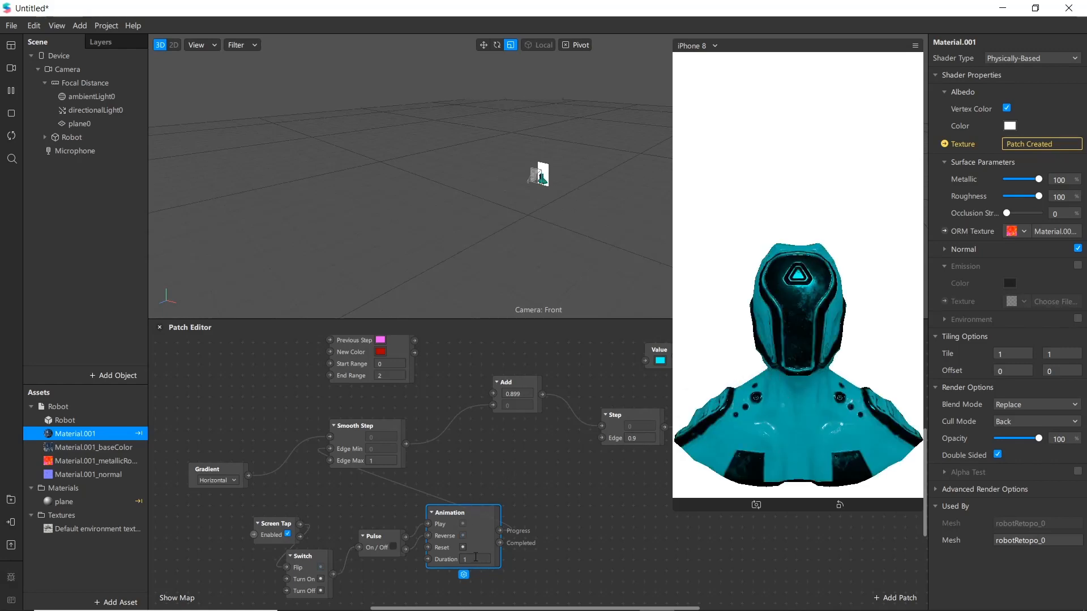
pyautogui.write('4')
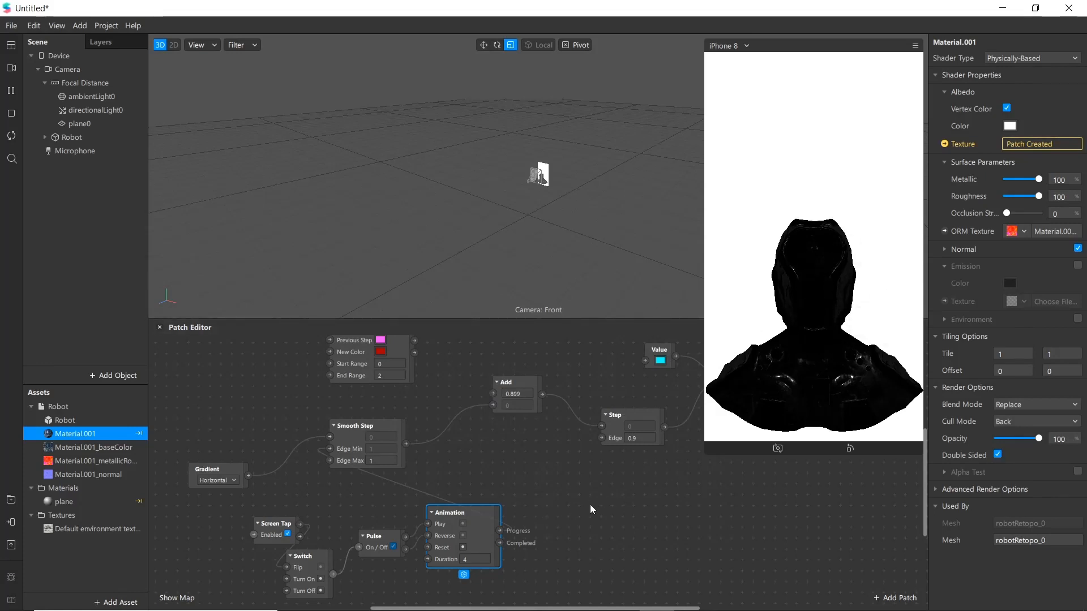
pyautogui.moveTo(591, 511)
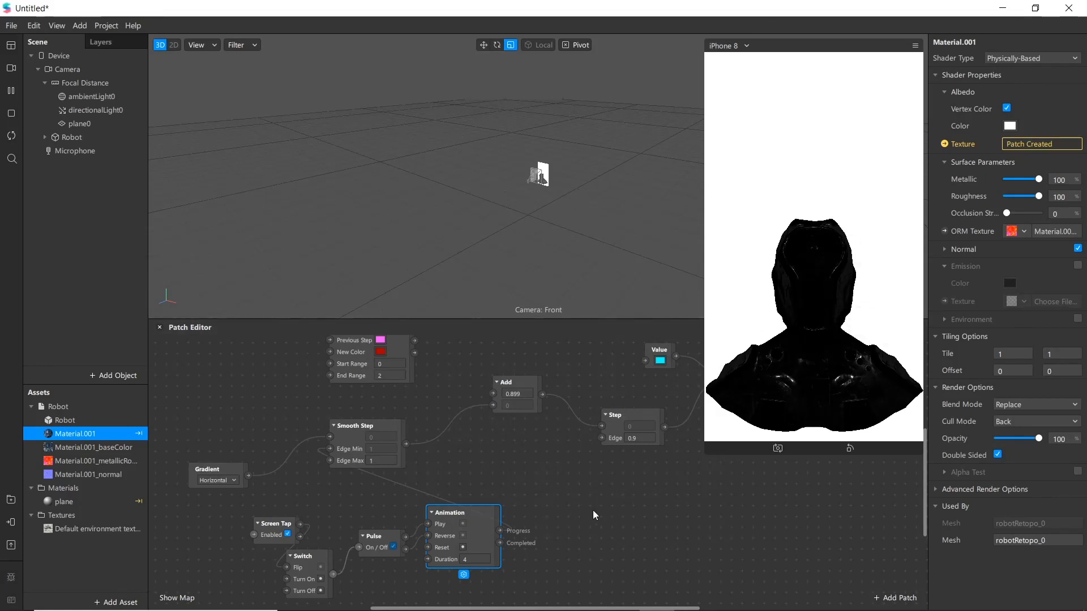
pyautogui.moveTo(602, 508)
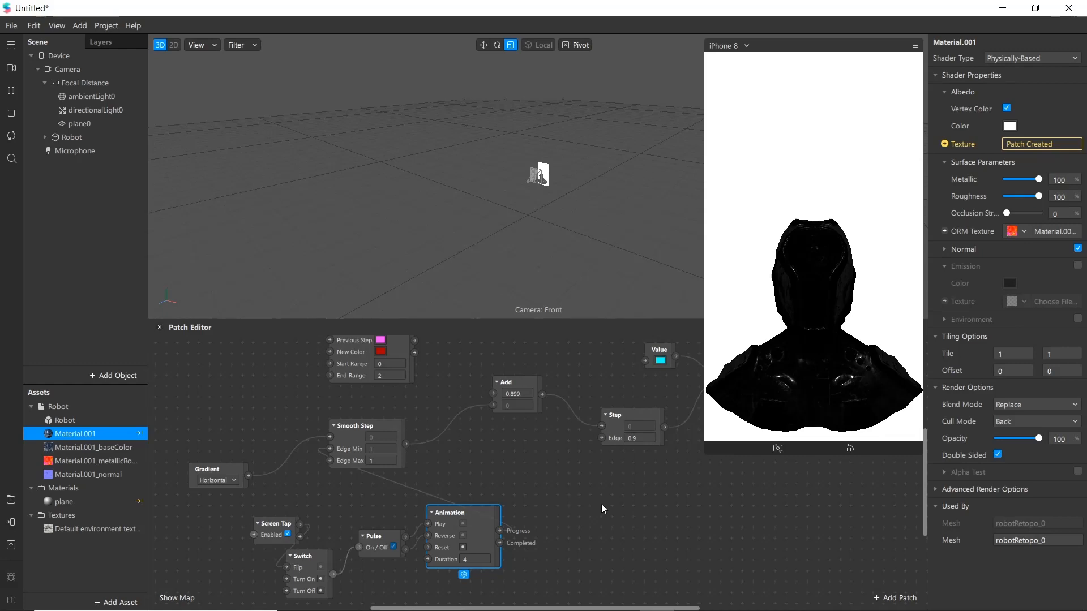
pyautogui.moveTo(973, 485)
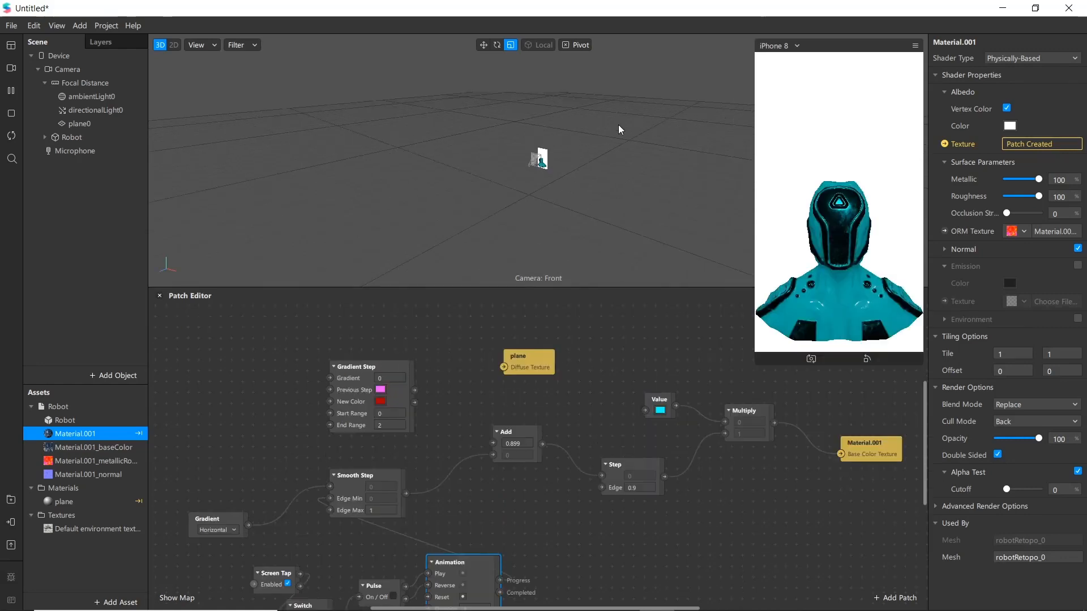
pyautogui.moveTo(496, 354)
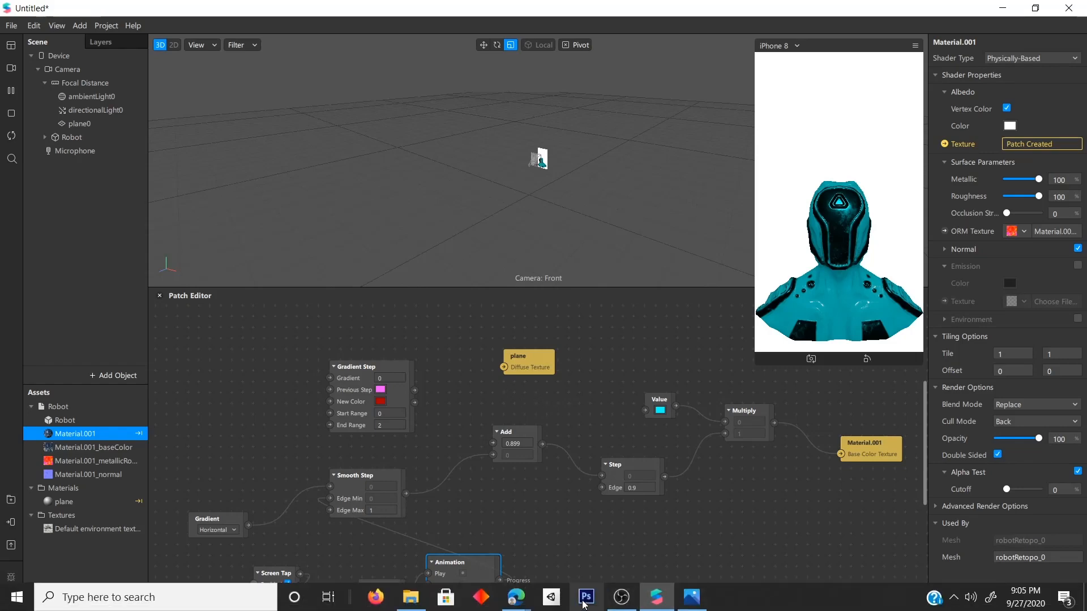
# Tick Alpha Test on Material.001, keeping the cutoff at 0
pyautogui.click(515, 597)
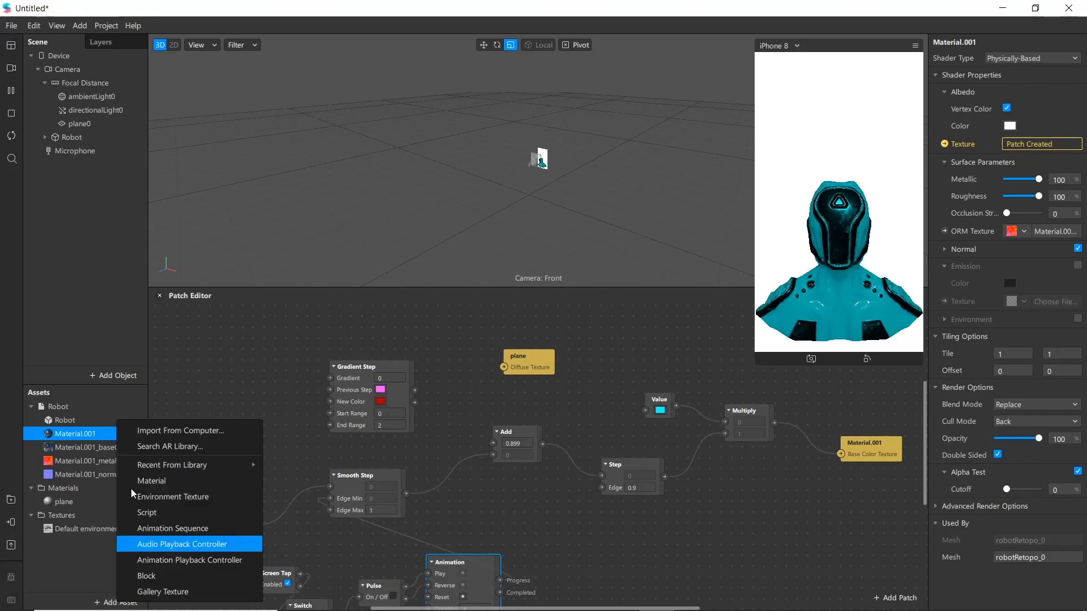
pyautogui.moveTo(188, 430)
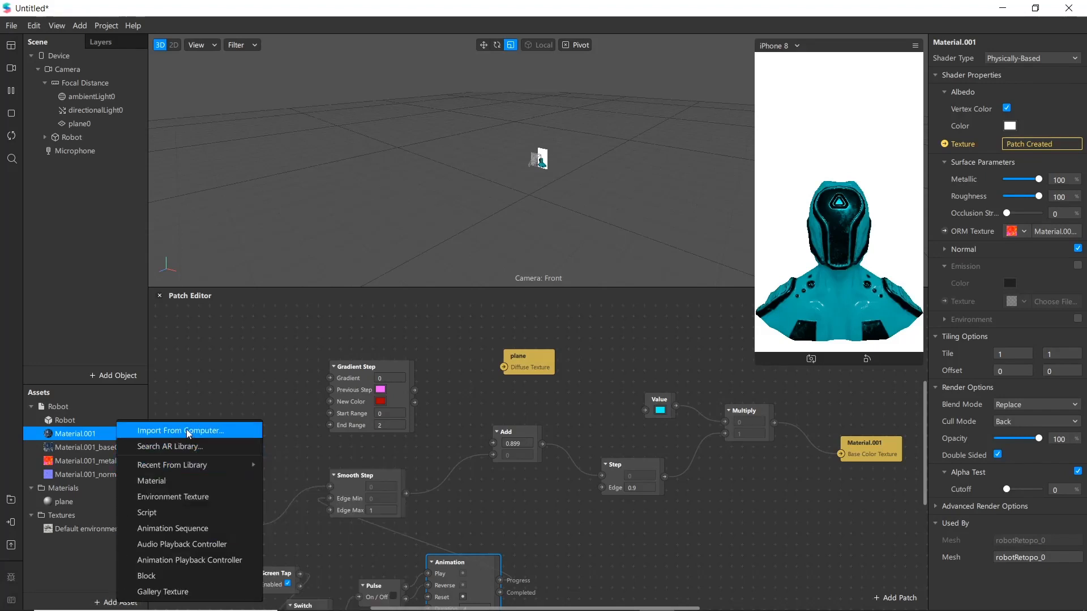
# Import hologram_overlay, magma noise and seamless marble noise images from the computer as textures
pyautogui.click(183, 430)
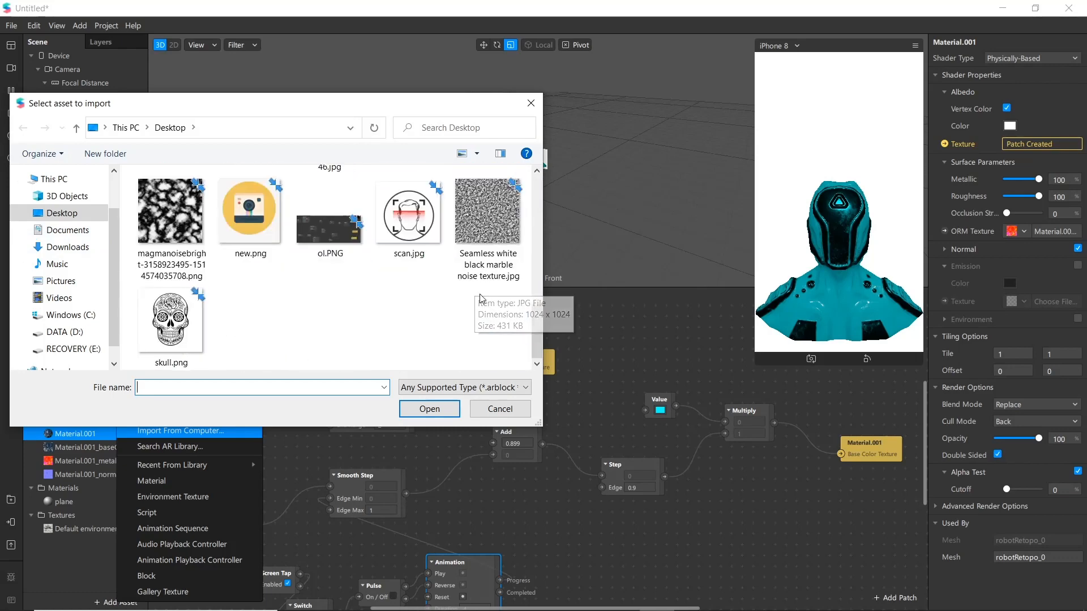
pyautogui.click(488, 299)
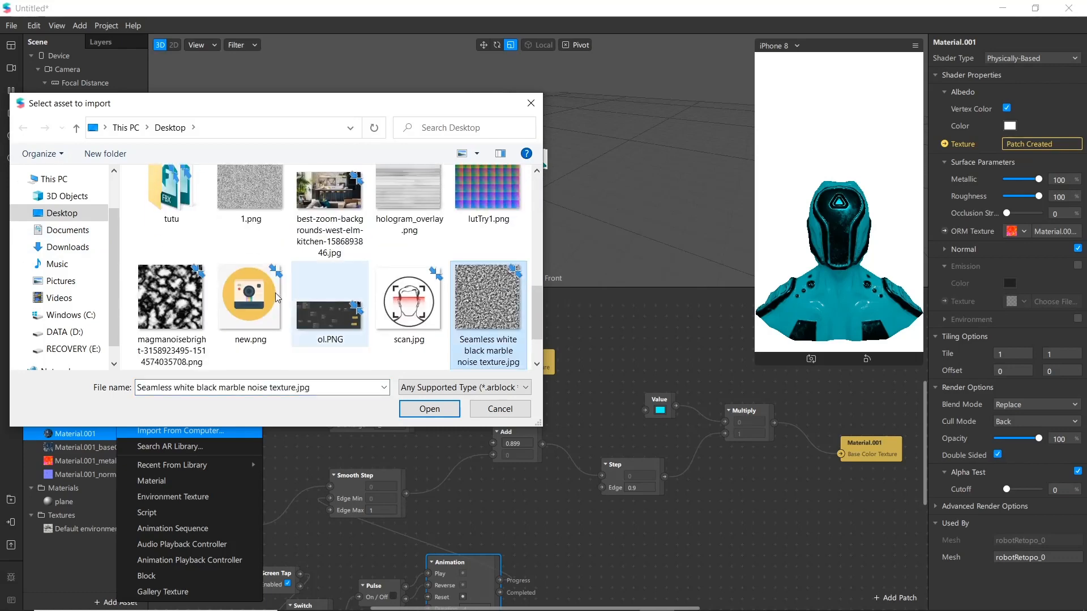
pyautogui.click(409, 197)
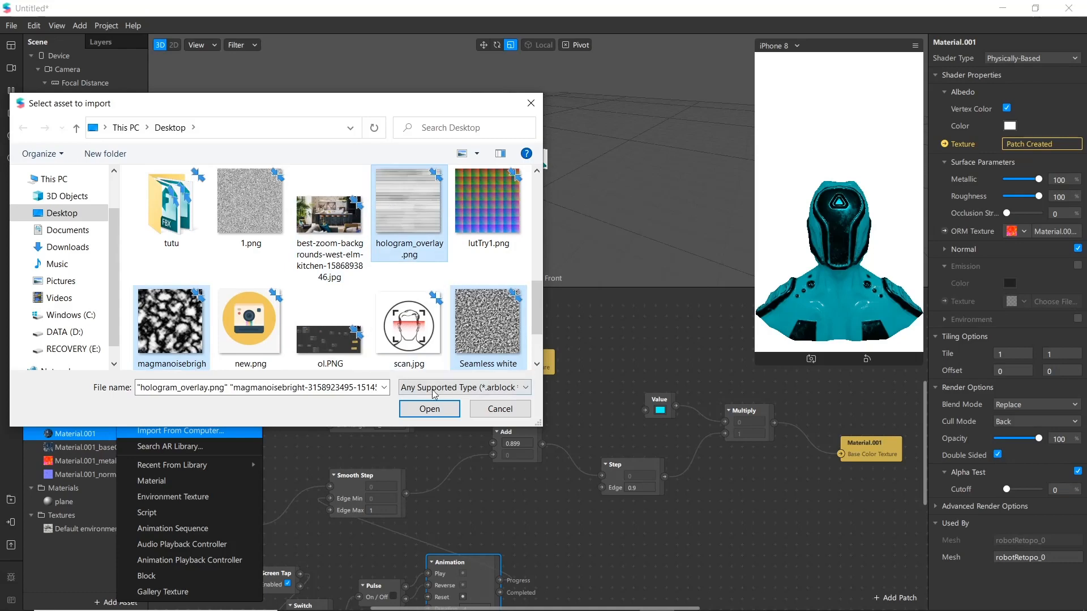
pyautogui.click(428, 409)
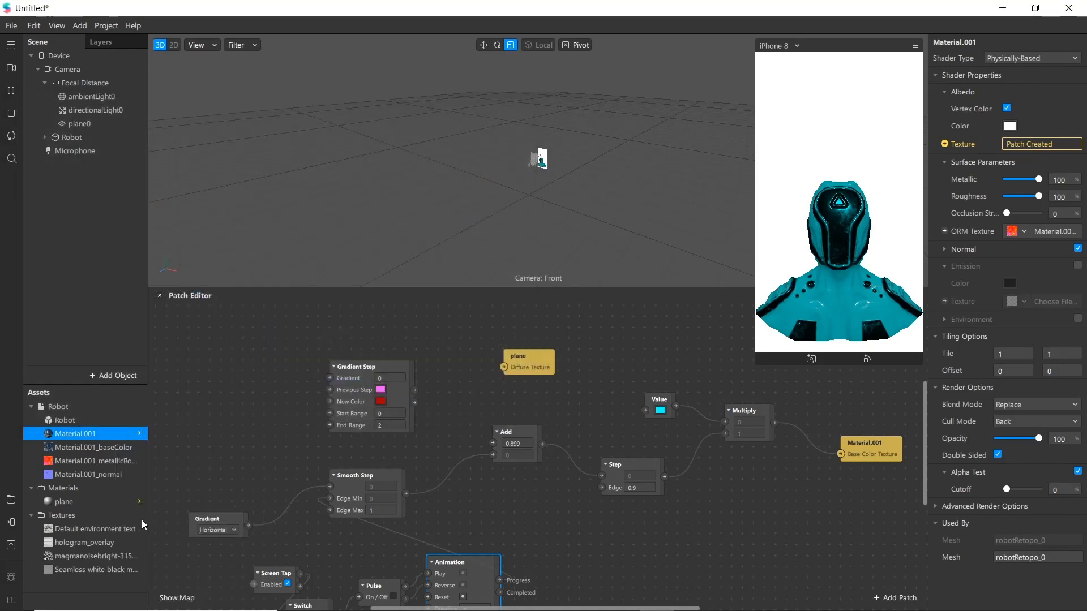
pyautogui.click(84, 542)
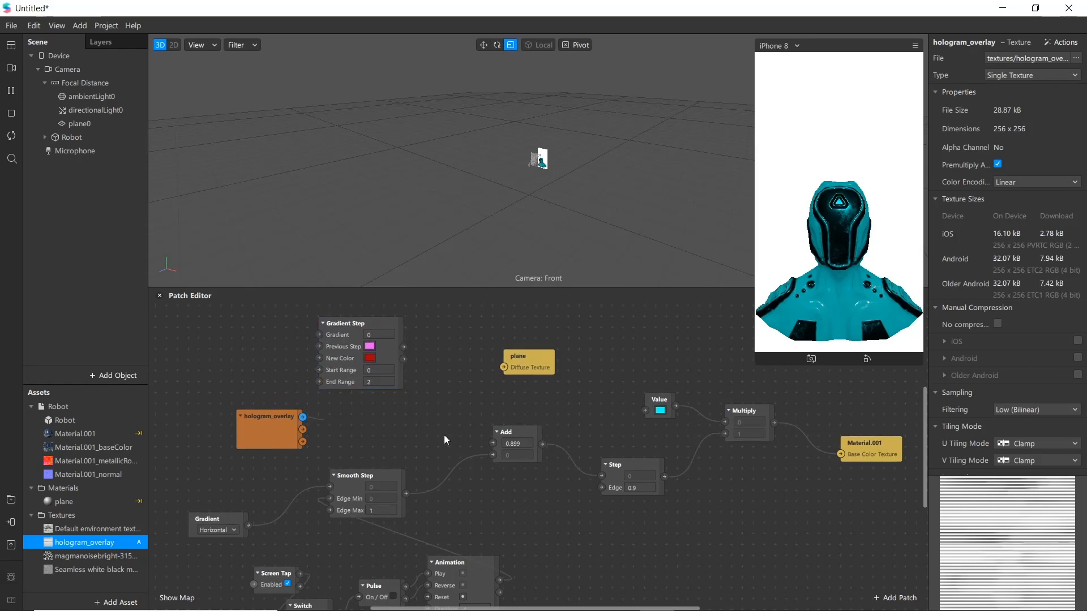
# Connect the hologram_overlay texture patch into the Gradient Step and select the magma noise texture
pyautogui.moveTo(302, 418); pyautogui.dragTo(494, 444)
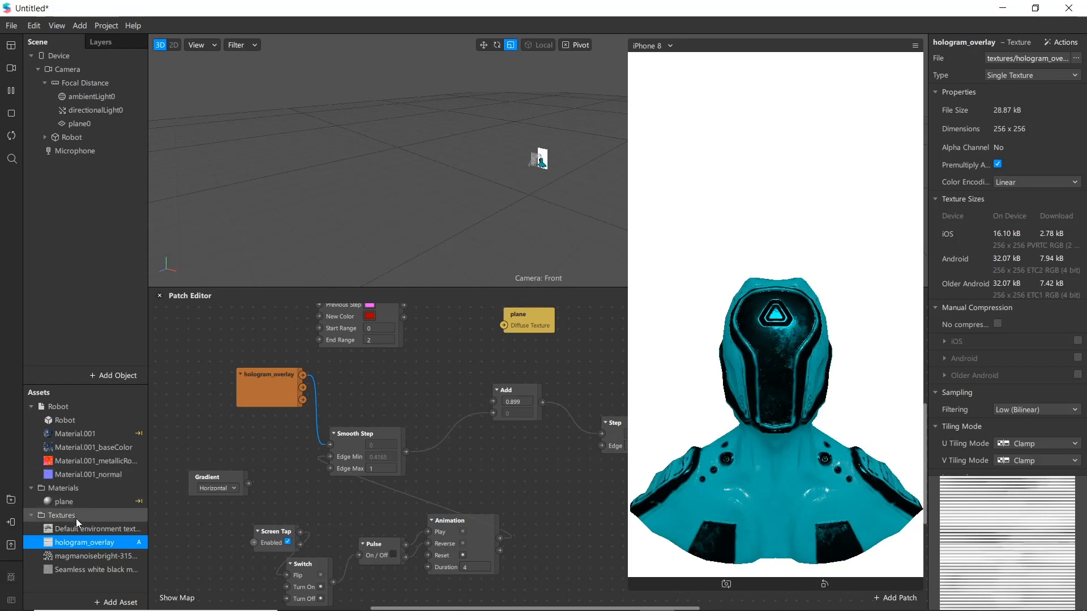
pyautogui.click(71, 433)
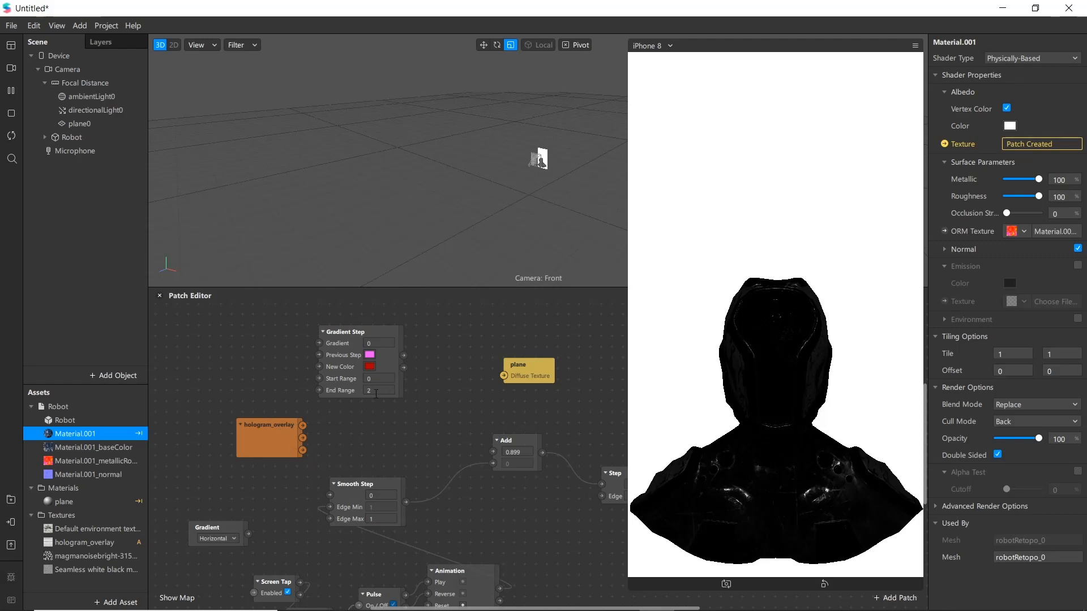
pyautogui.click(269, 438)
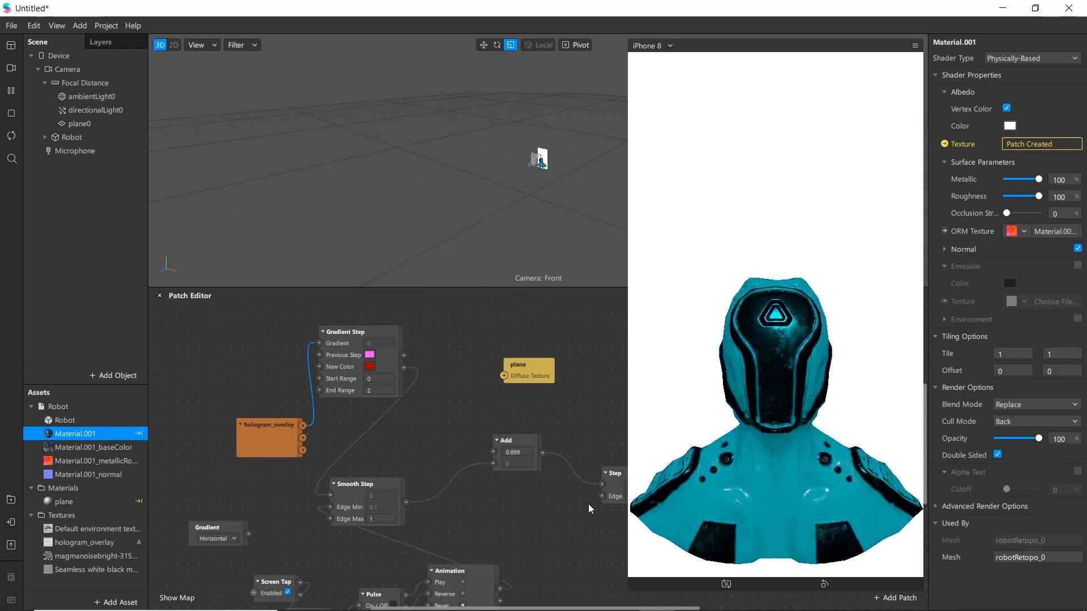
pyautogui.click(90, 556)
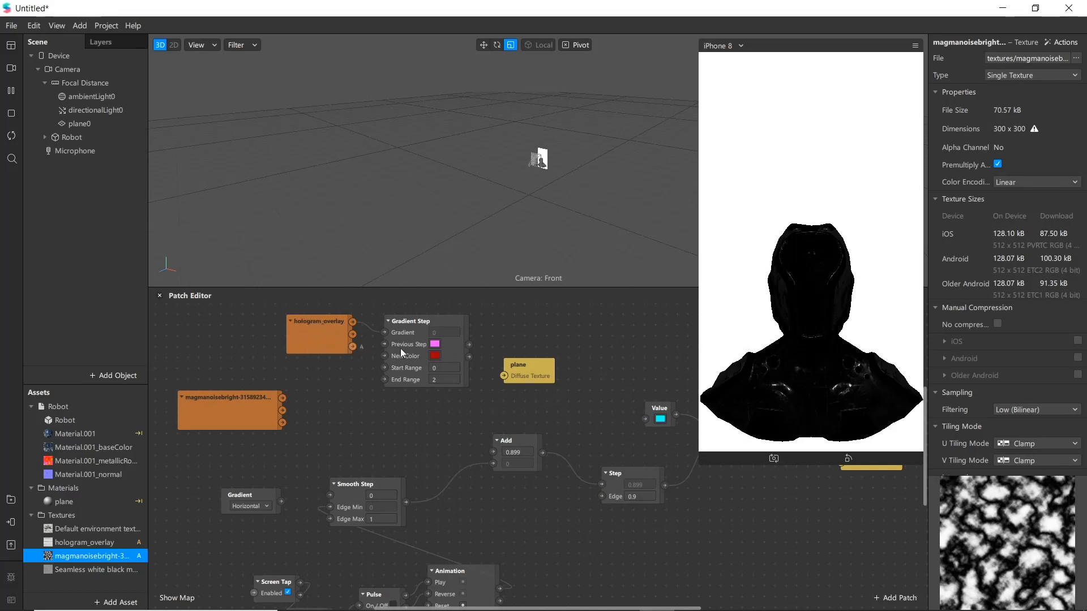
# Feed the magma noise texture patch into the Smooth Step, then view the fire texture image
pyautogui.click(222, 409)
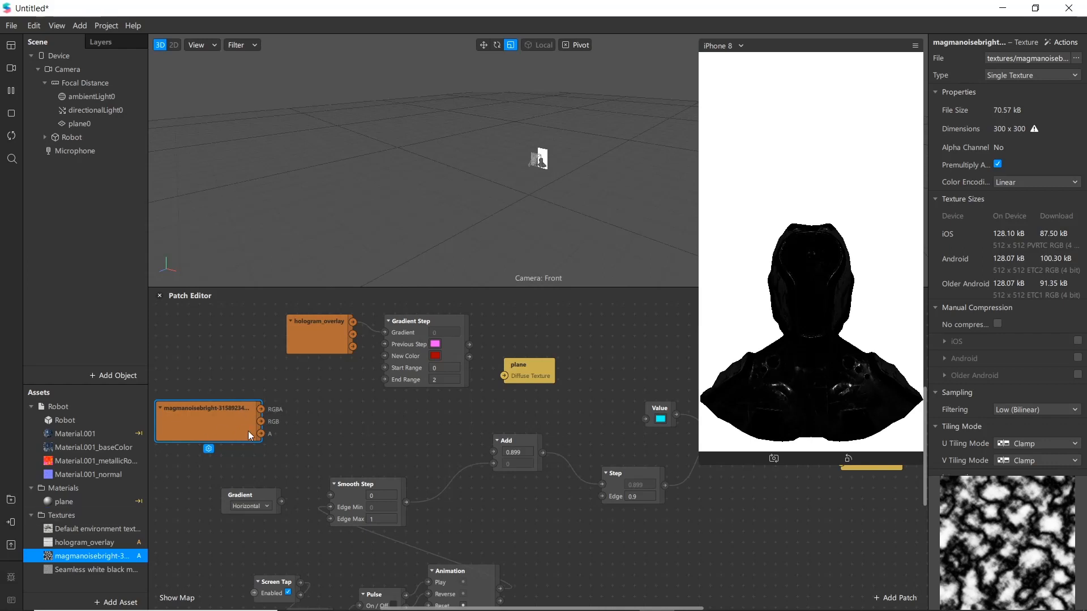
pyautogui.moveTo(261, 410); pyautogui.dragTo(332, 494)
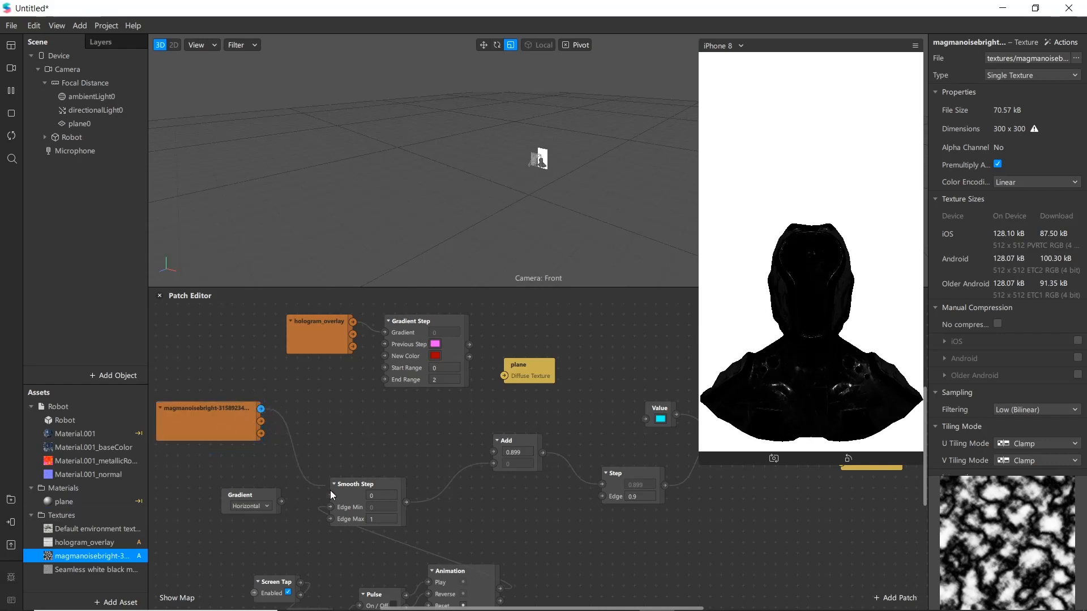
pyautogui.moveTo(261, 410); pyautogui.dragTo(330, 507)
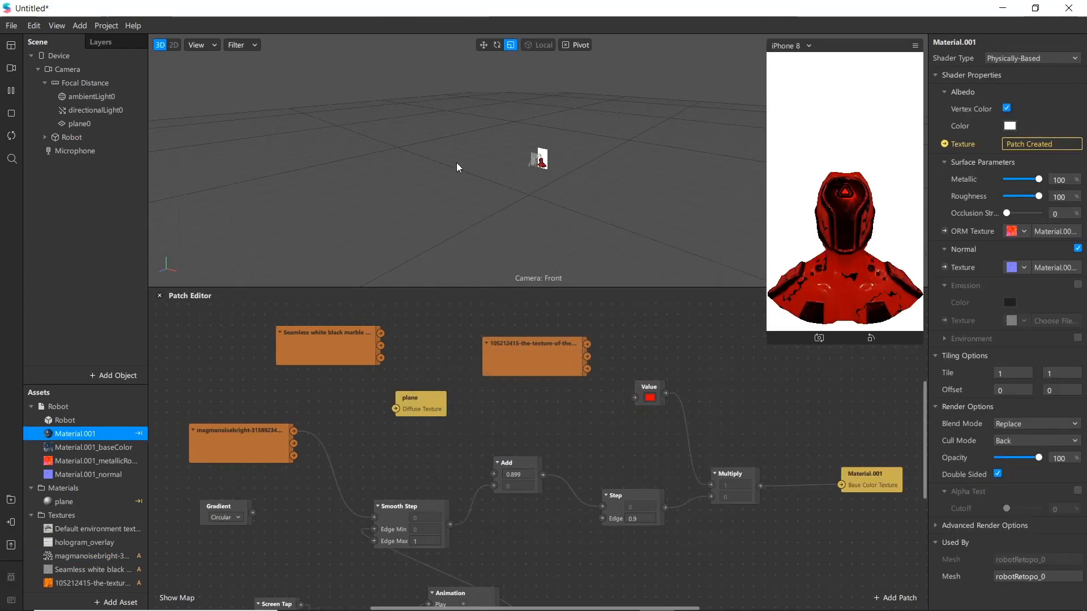
pyautogui.moveTo(831, 349)
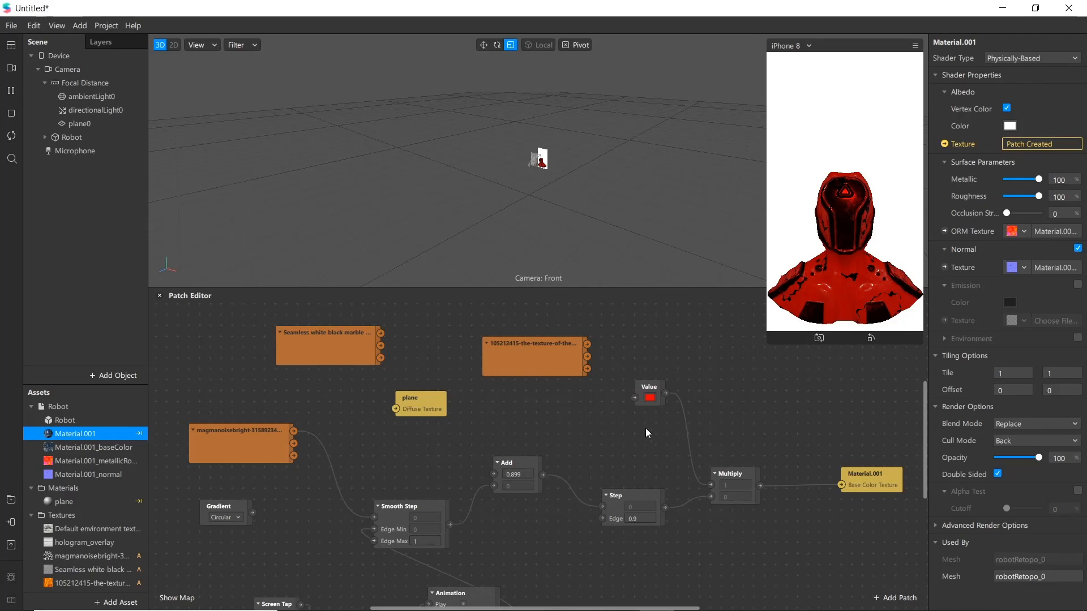
pyautogui.click(690, 597)
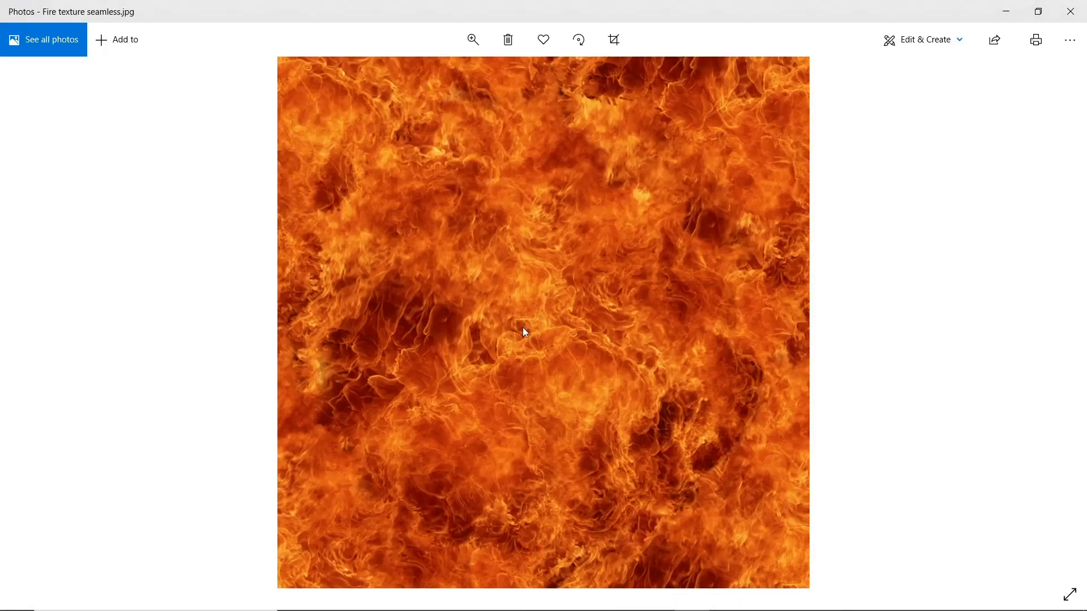
pyautogui.moveTo(559, 313)
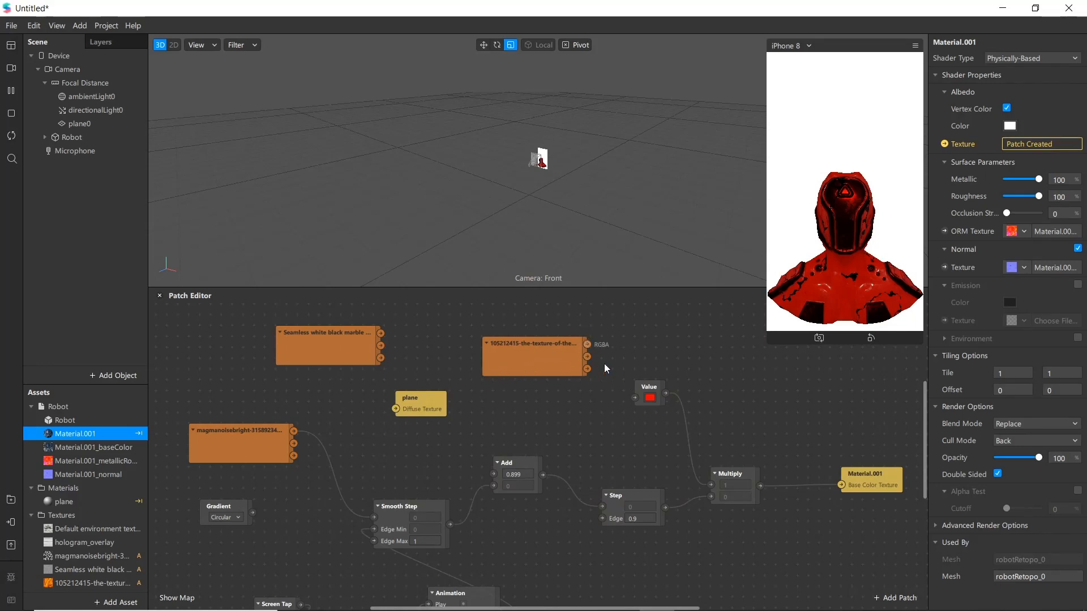
# Connect the fire texture into Multiply and move the red Value patch aside
pyautogui.moveTo(587, 344); pyautogui.dragTo(713, 485)
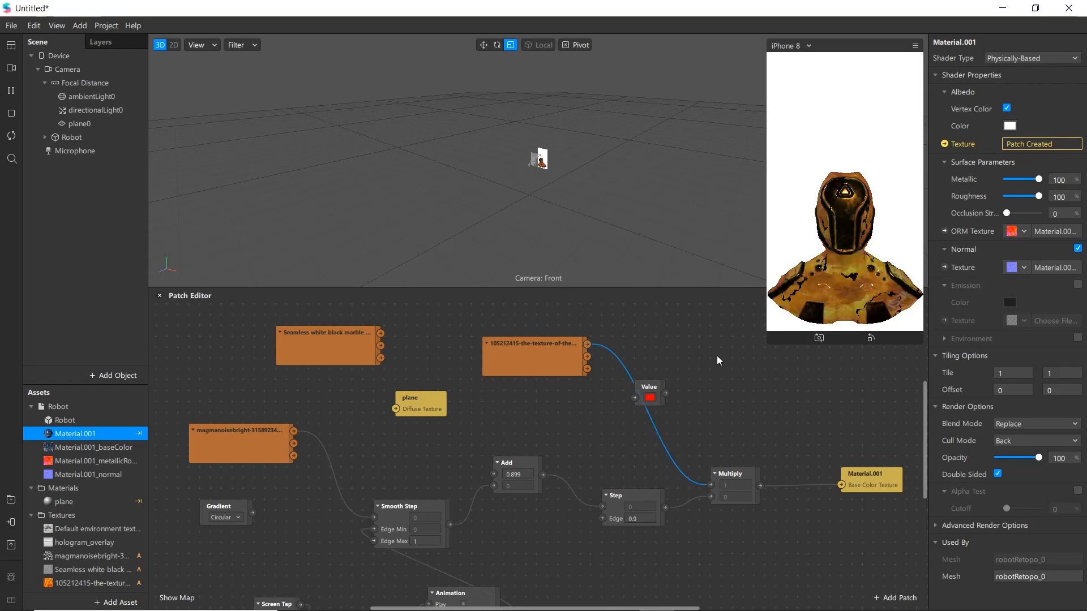
pyautogui.moveTo(734, 503)
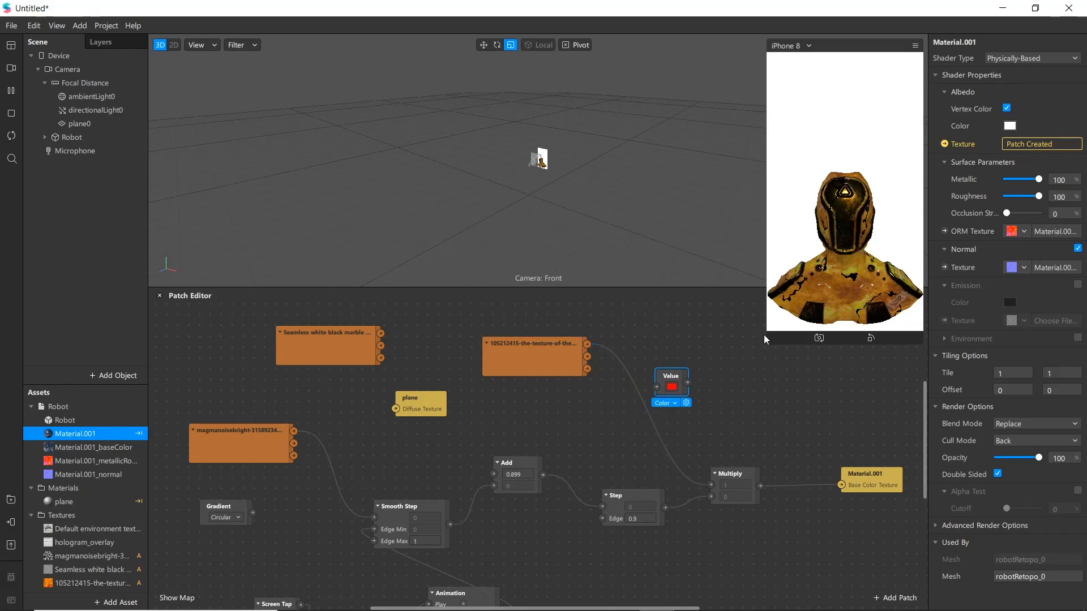
pyautogui.moveTo(671, 387); pyautogui.dragTo(646, 435)
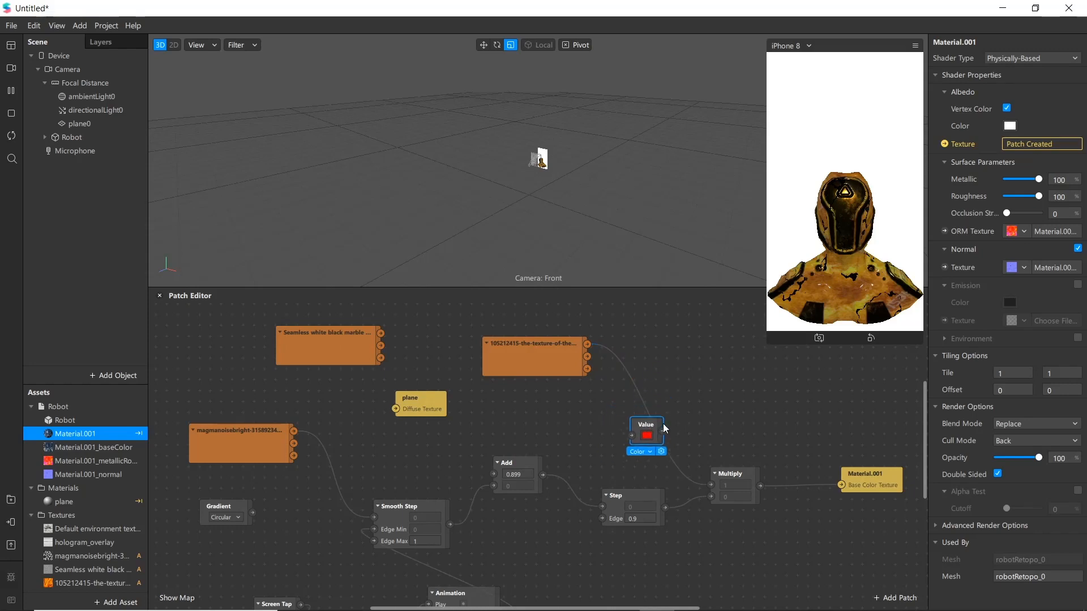
pyautogui.moveTo(645, 424); pyautogui.dragTo(725, 398)
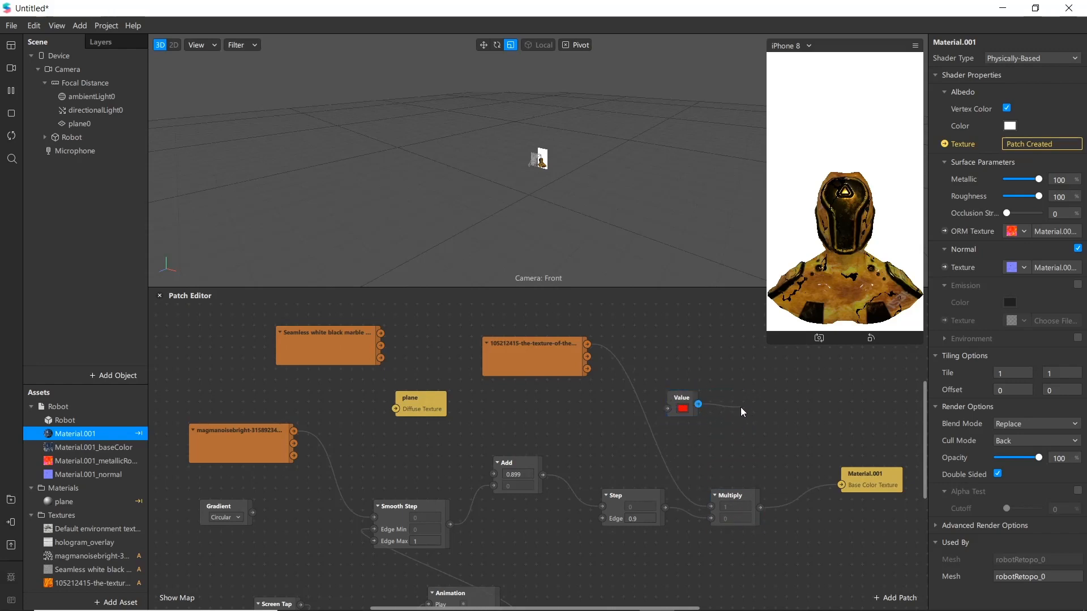
# Add a Mix patch after the red Value patch
pyautogui.click(895, 598)
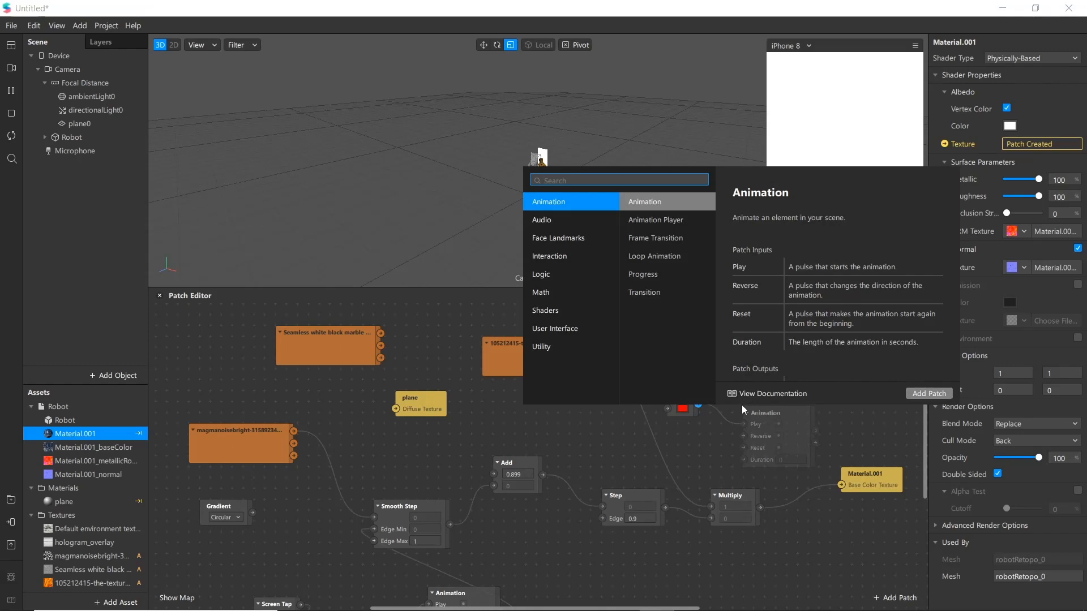
pyautogui.click(929, 393)
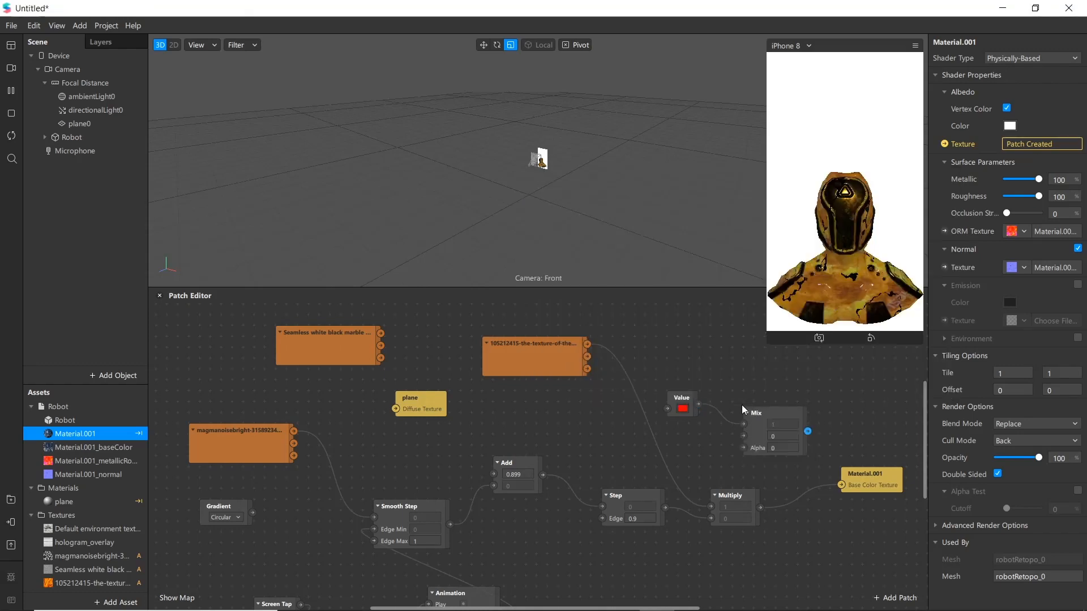
pyautogui.click(682, 404)
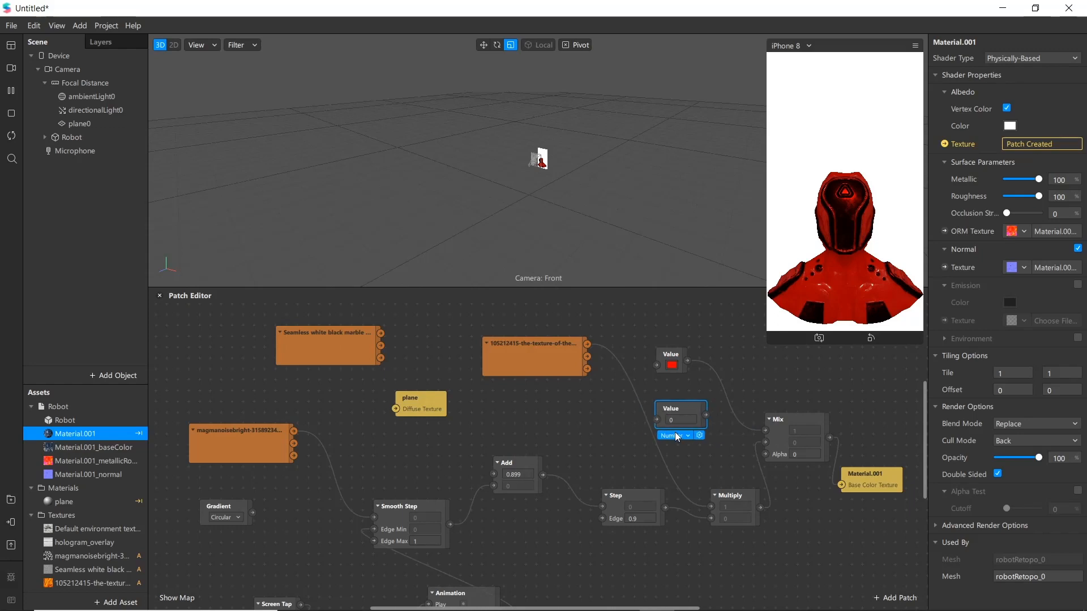
# Make the new Value patch a Color set to a deep orange shade
pyautogui.click(673, 435)
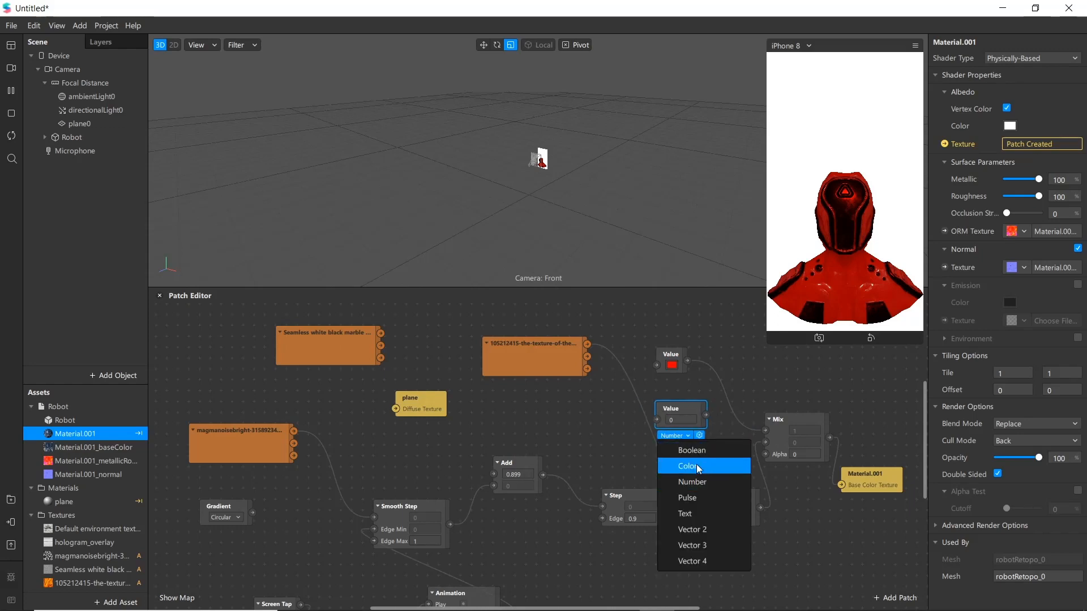
pyautogui.click(689, 466)
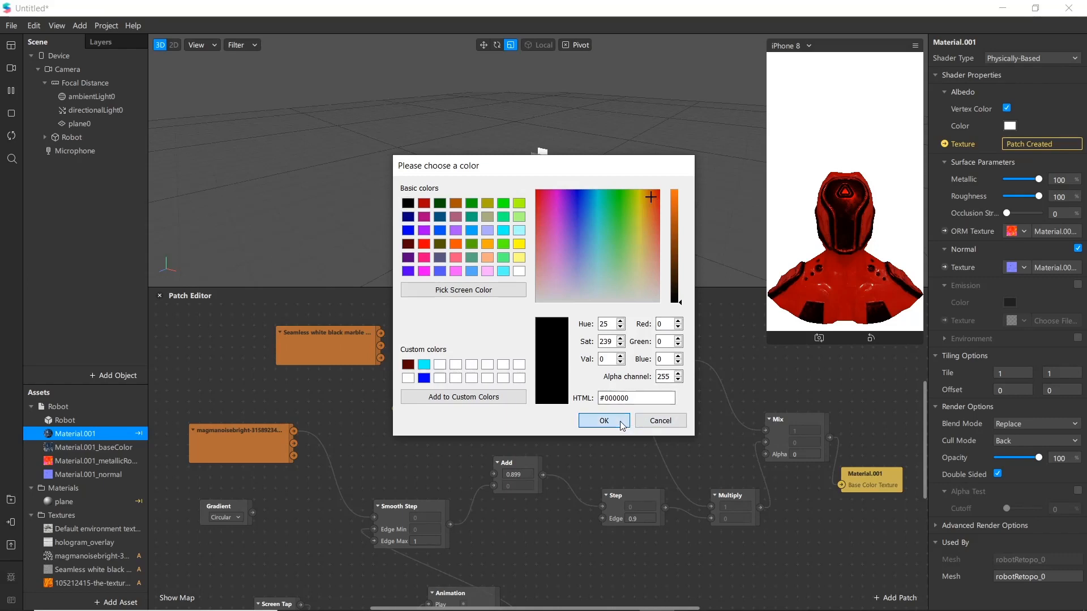
pyautogui.click(487, 244)
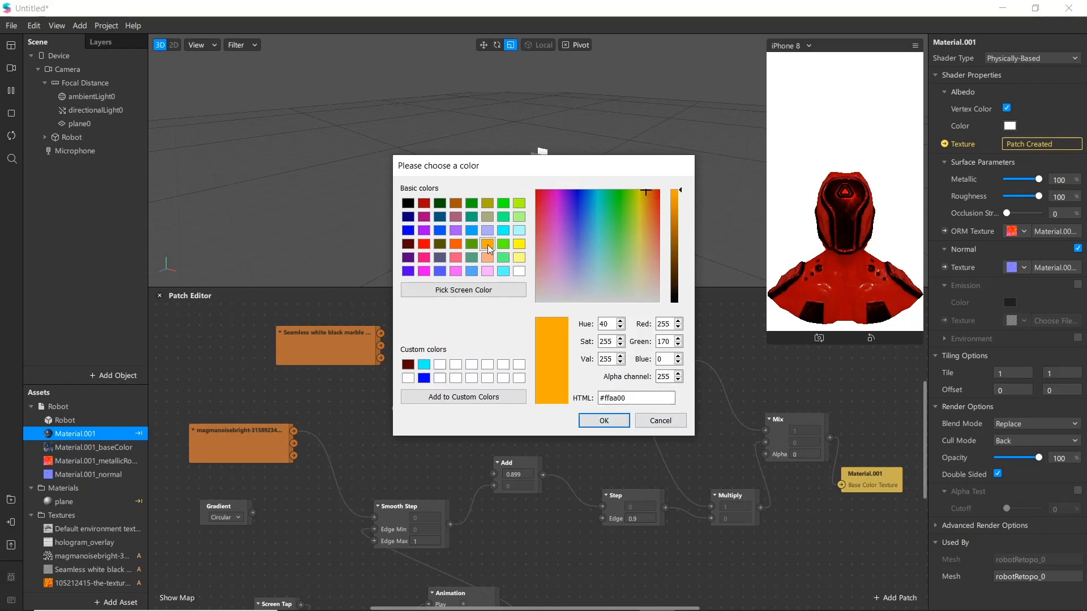
pyautogui.click(649, 198)
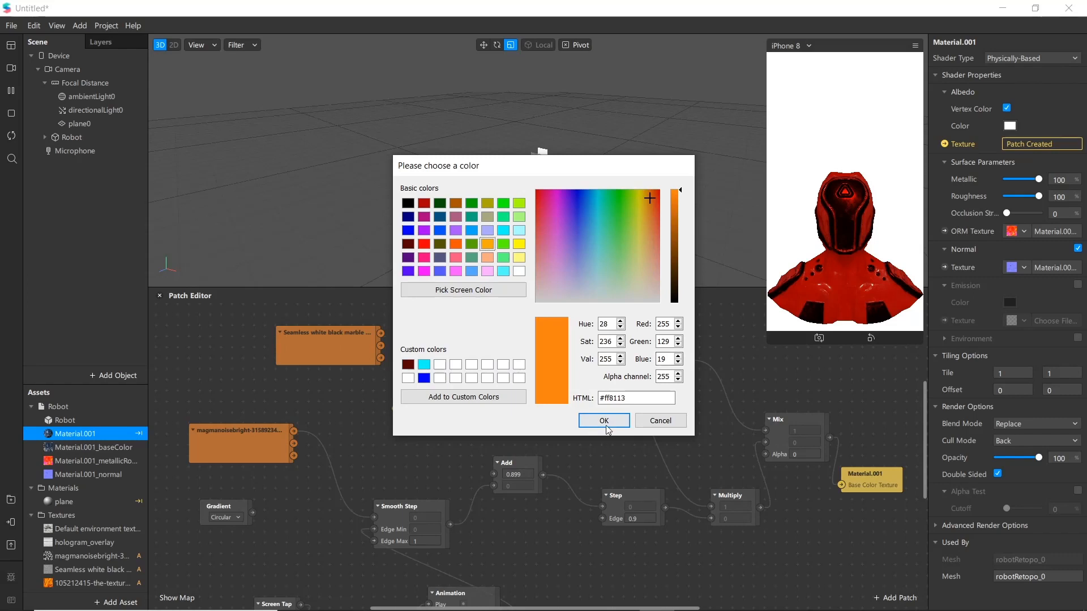
pyautogui.click(602, 420)
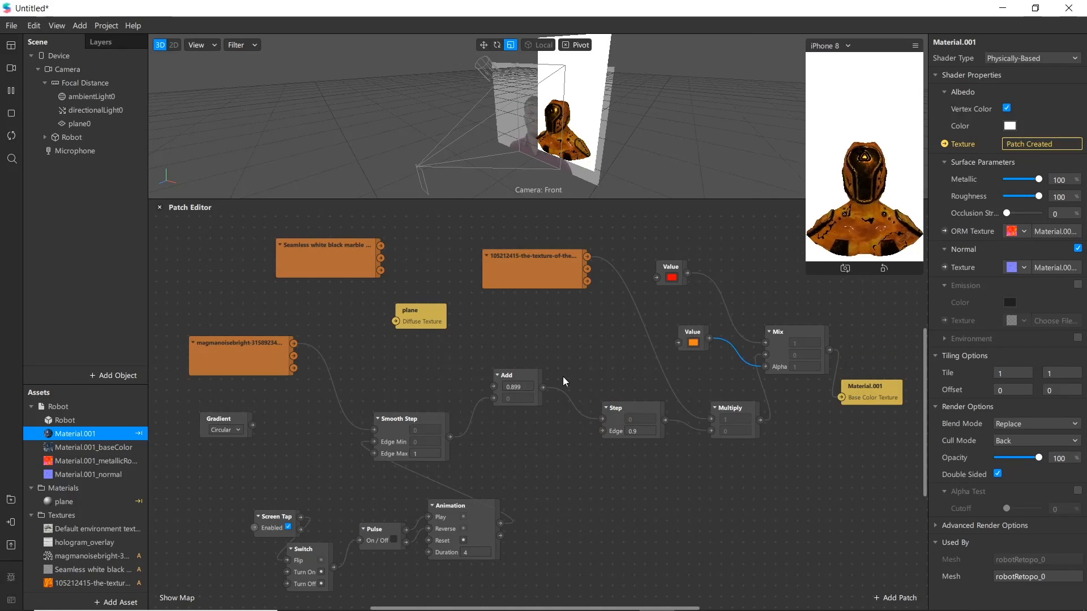
pyautogui.moveTo(606, 341)
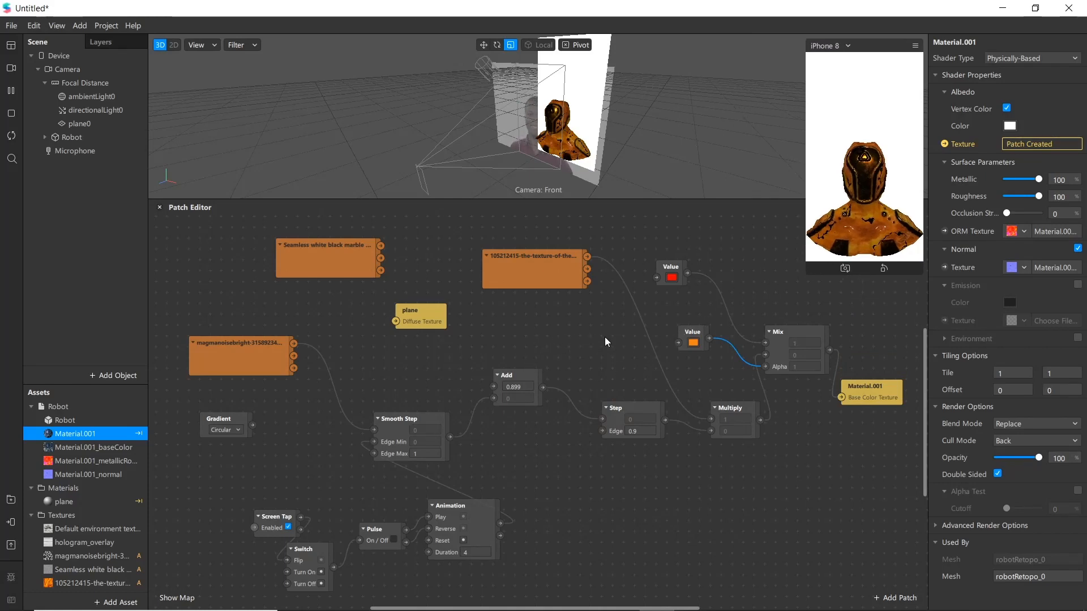